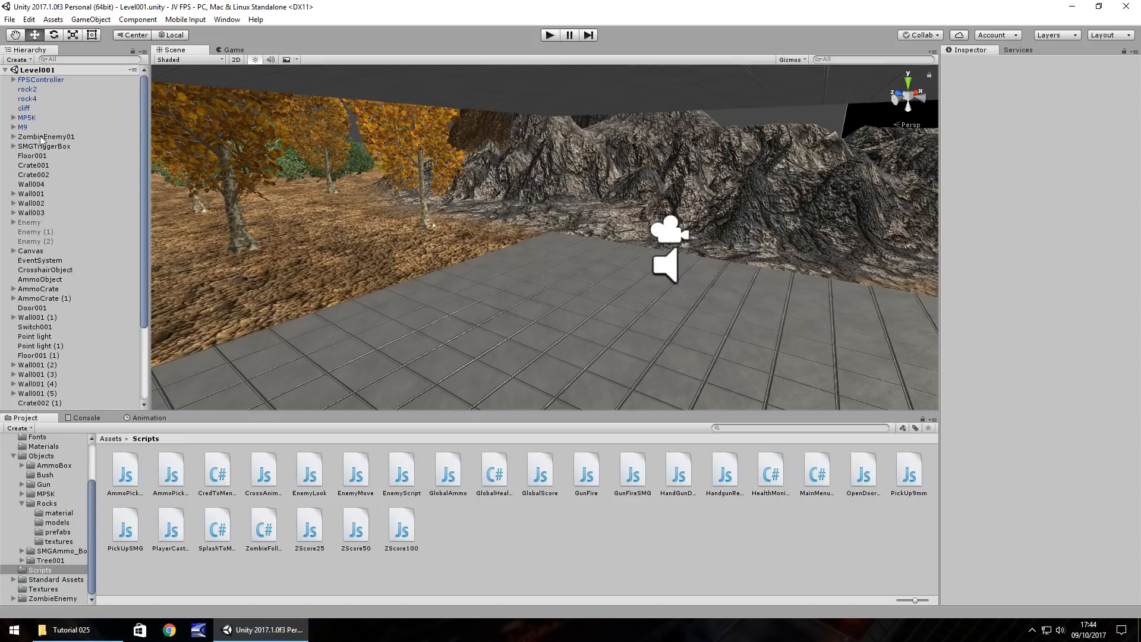
# - Select ZombieEnemy01 in the Hierarchy to show its Inspector, Tag still Untagged
pyautogui.click(47, 136)
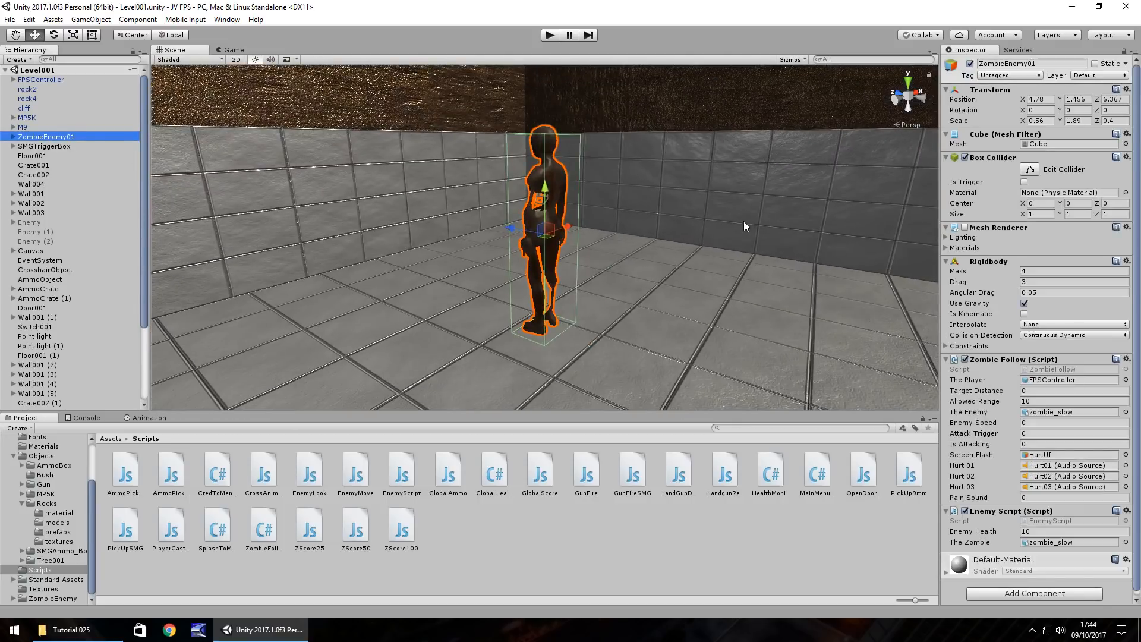
pyautogui.moveTo(1008, 85)
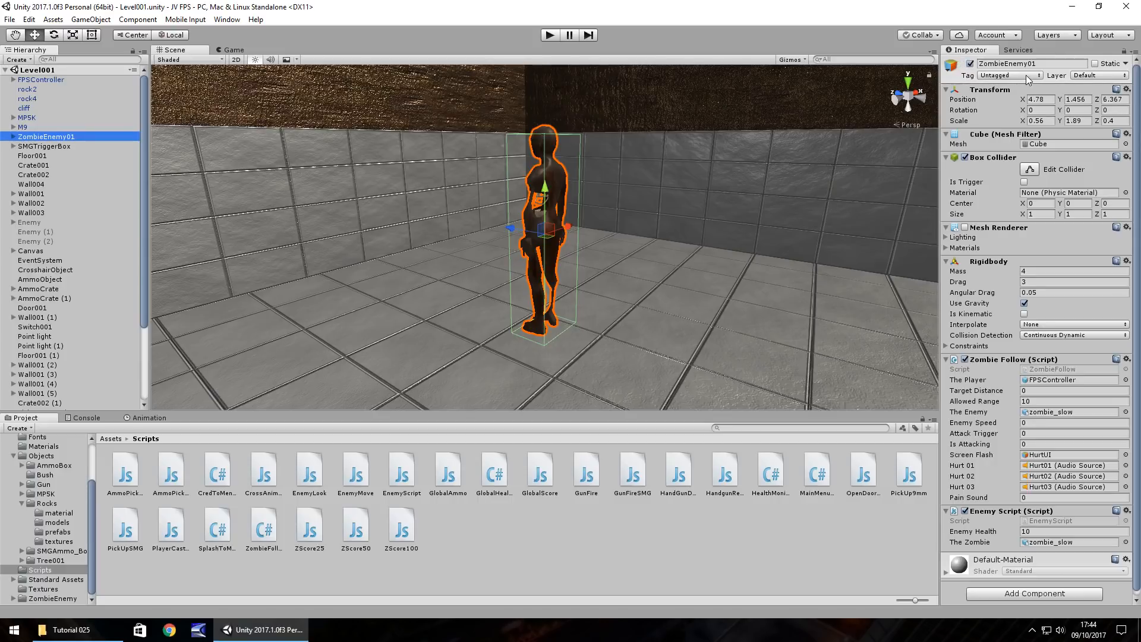
pyautogui.moveTo(757, 199)
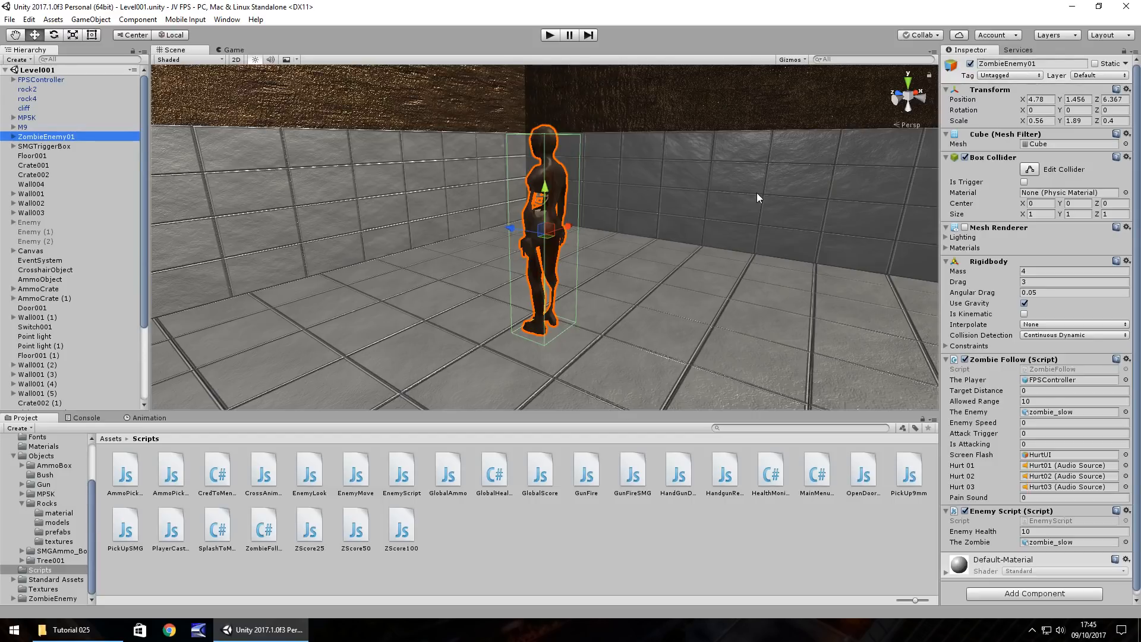
pyautogui.moveTo(546, 271)
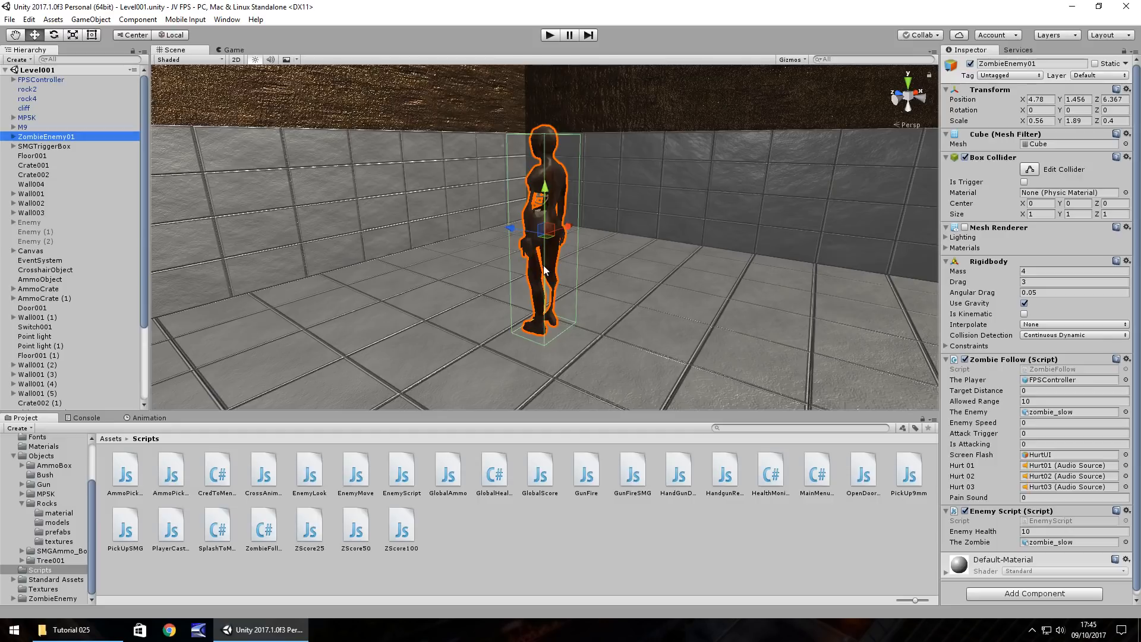
pyautogui.moveTo(309, 228)
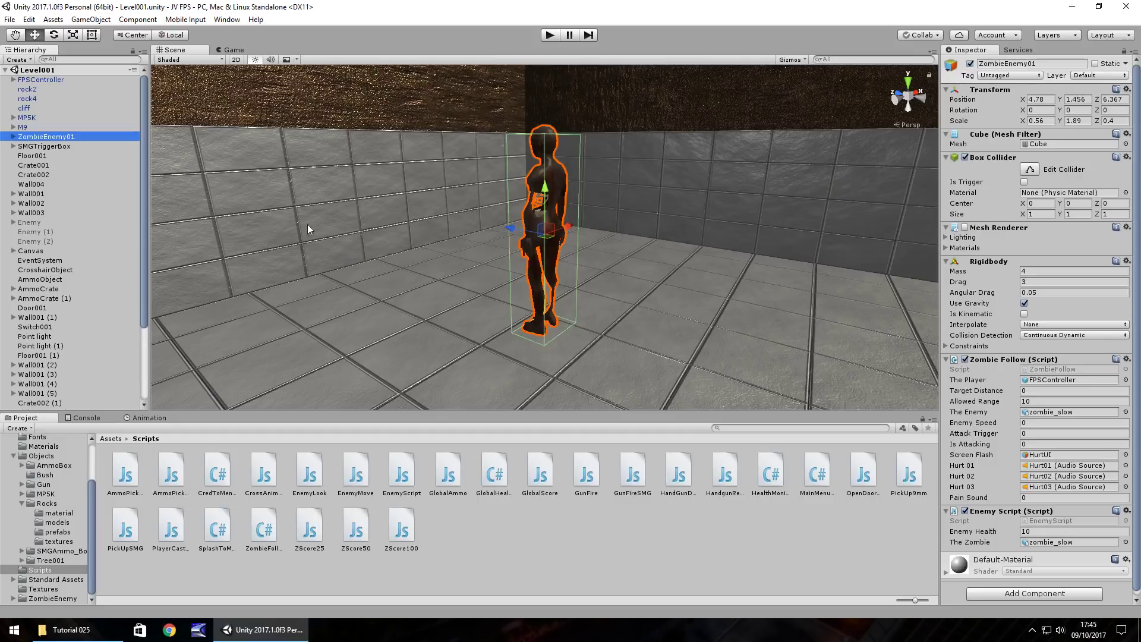
pyautogui.moveTo(514, 261)
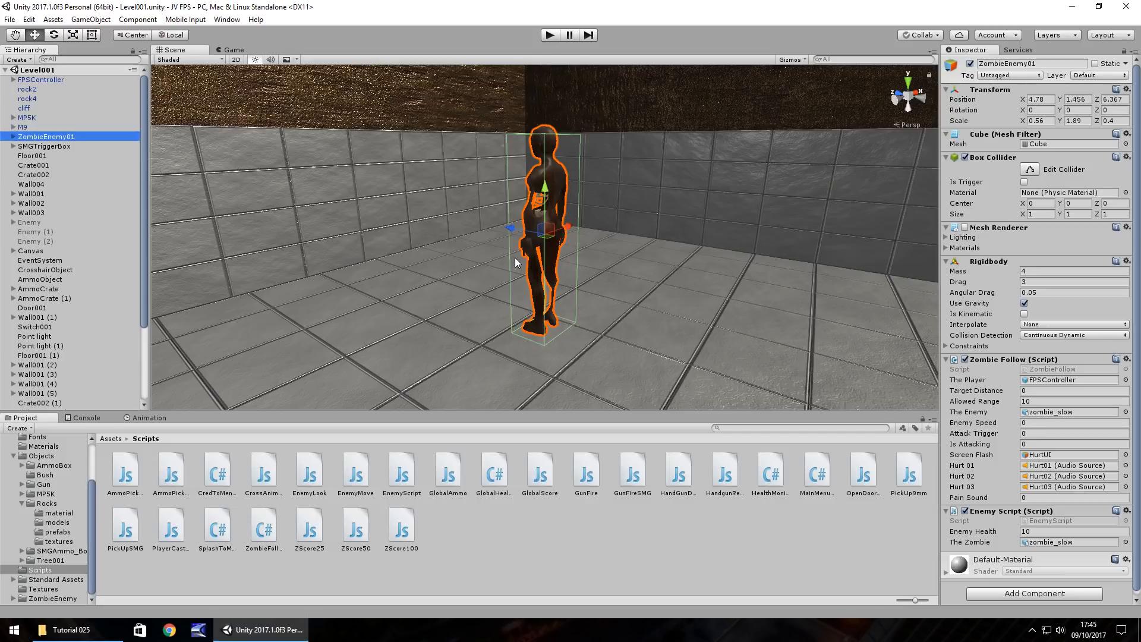
pyautogui.moveTo(545, 193)
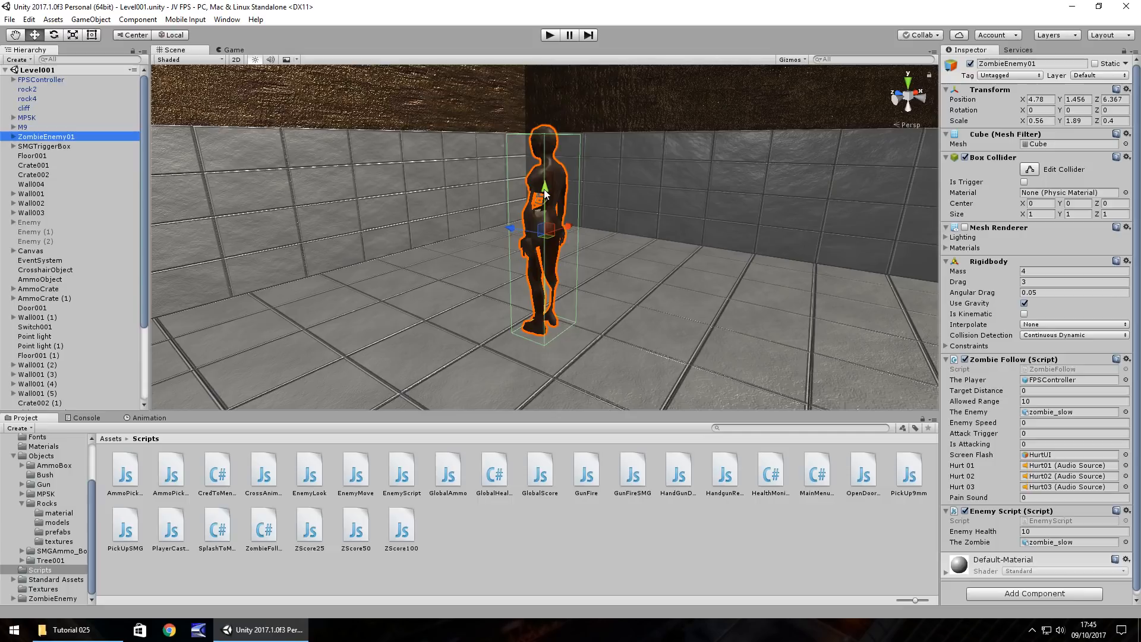
pyautogui.moveTo(523, 196)
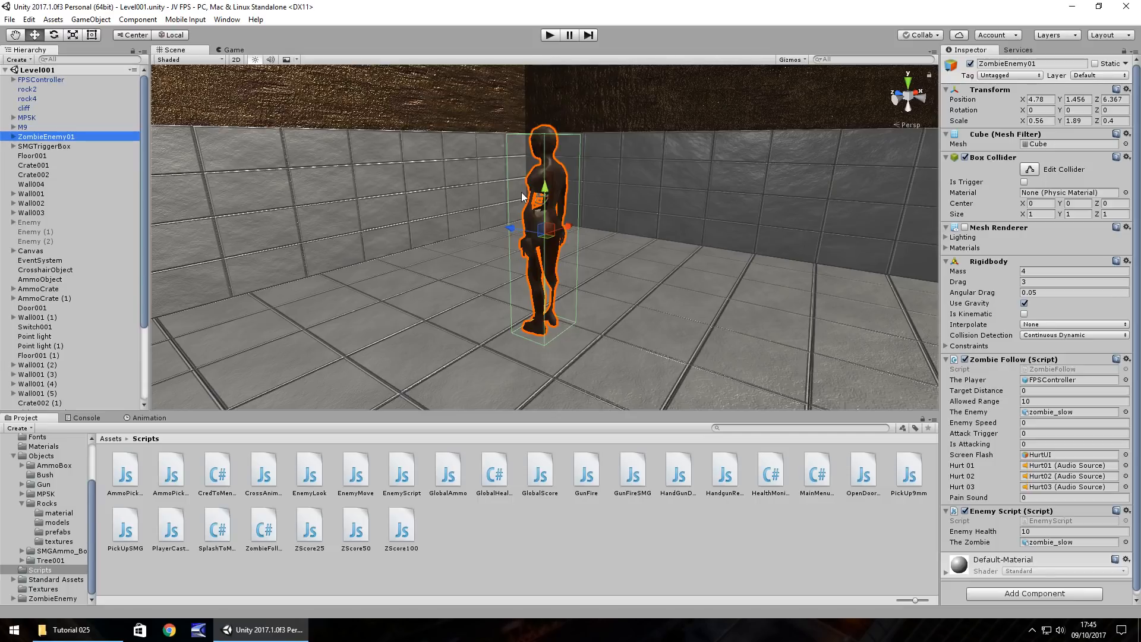
pyautogui.moveTo(555, 206)
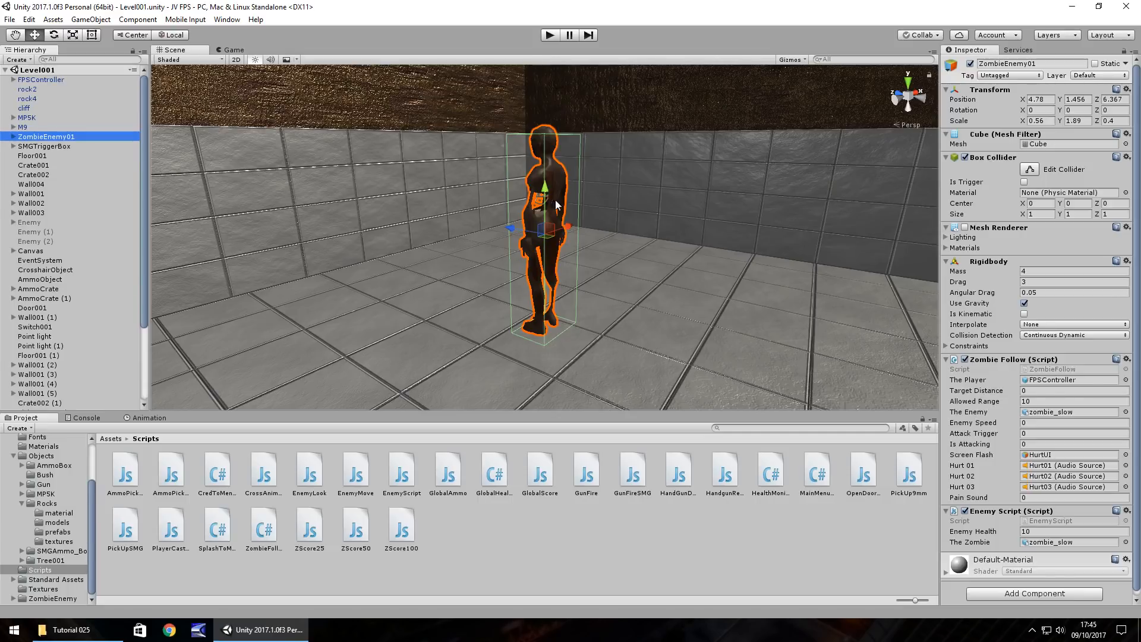
pyautogui.moveTo(480, 206)
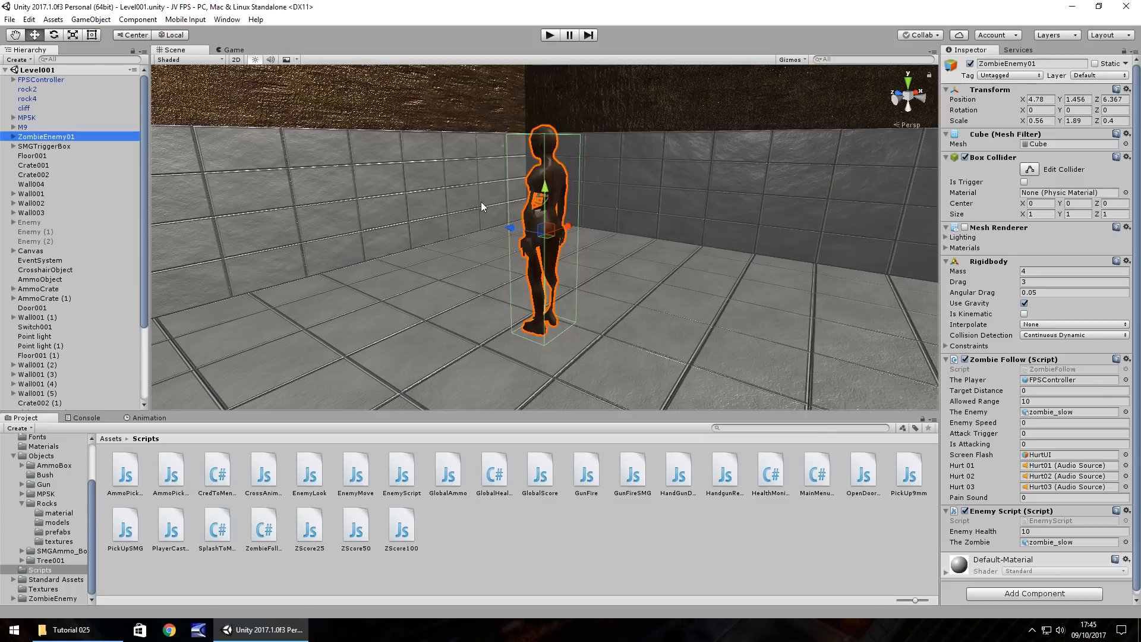
pyautogui.moveTo(511, 209)
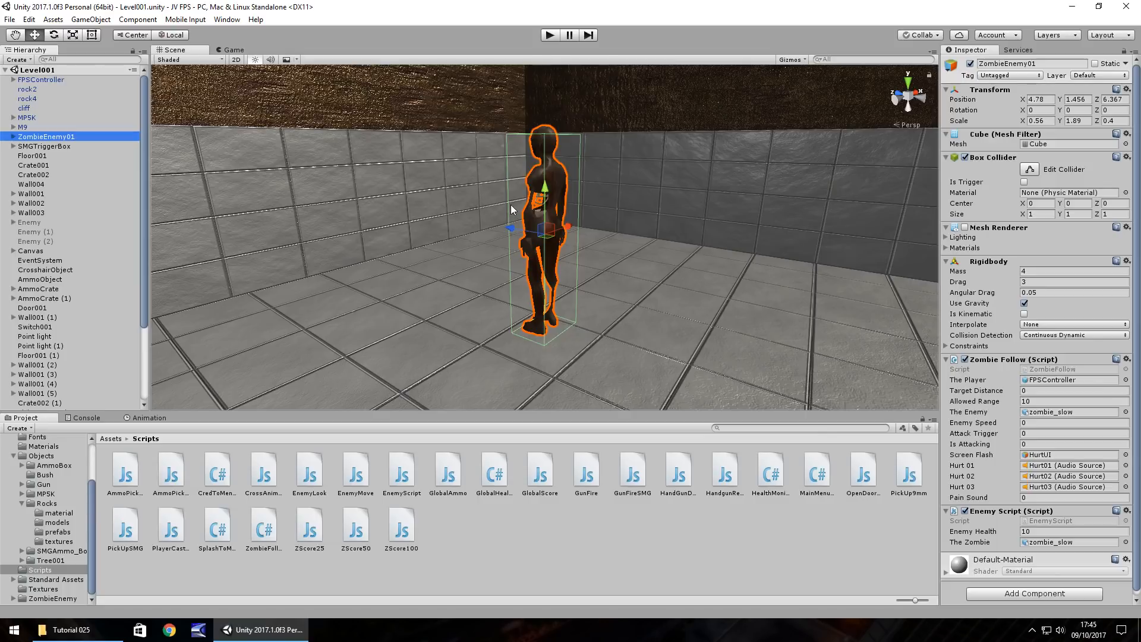
pyautogui.moveTo(1036, 82)
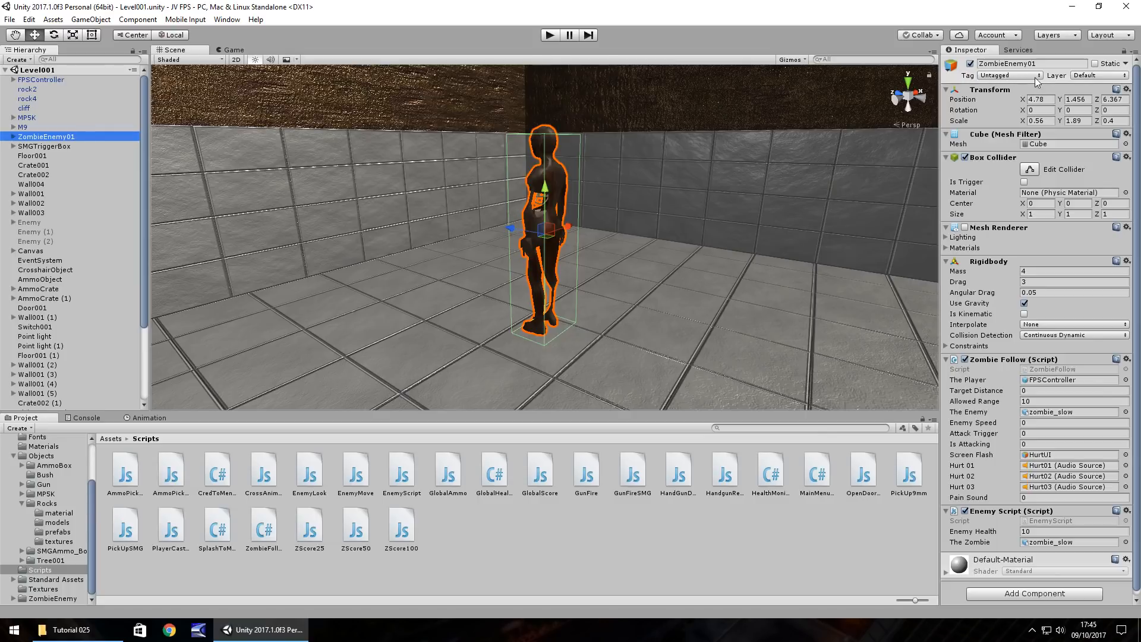
# - Add a new project tag named Zombie via Add Tag... and save it
pyautogui.click(1010, 75)
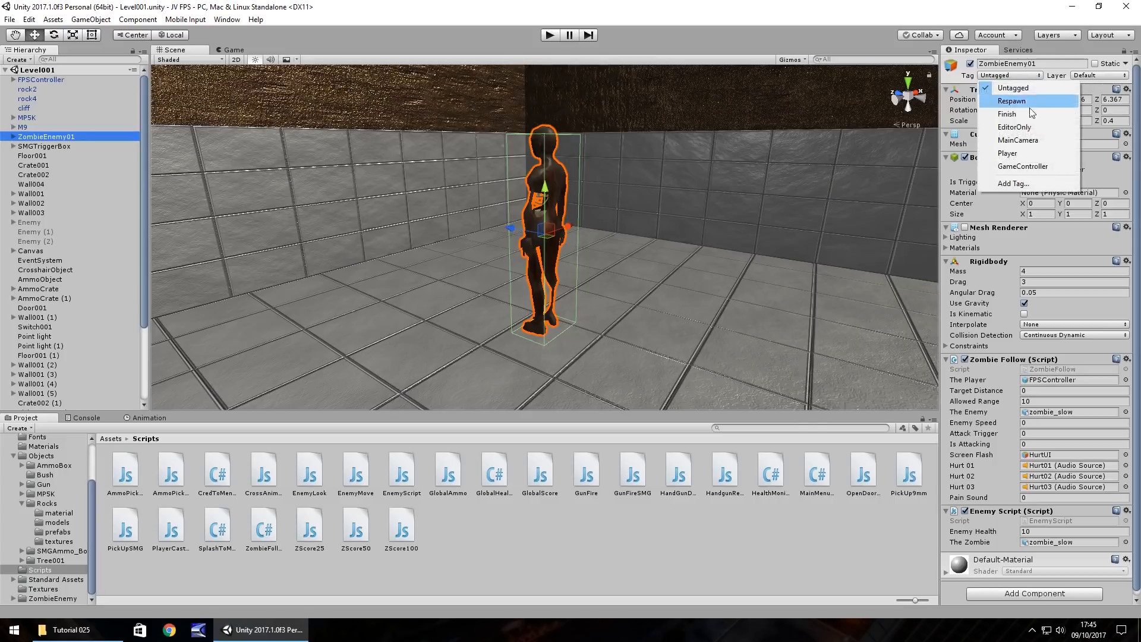
pyautogui.click(1013, 183)
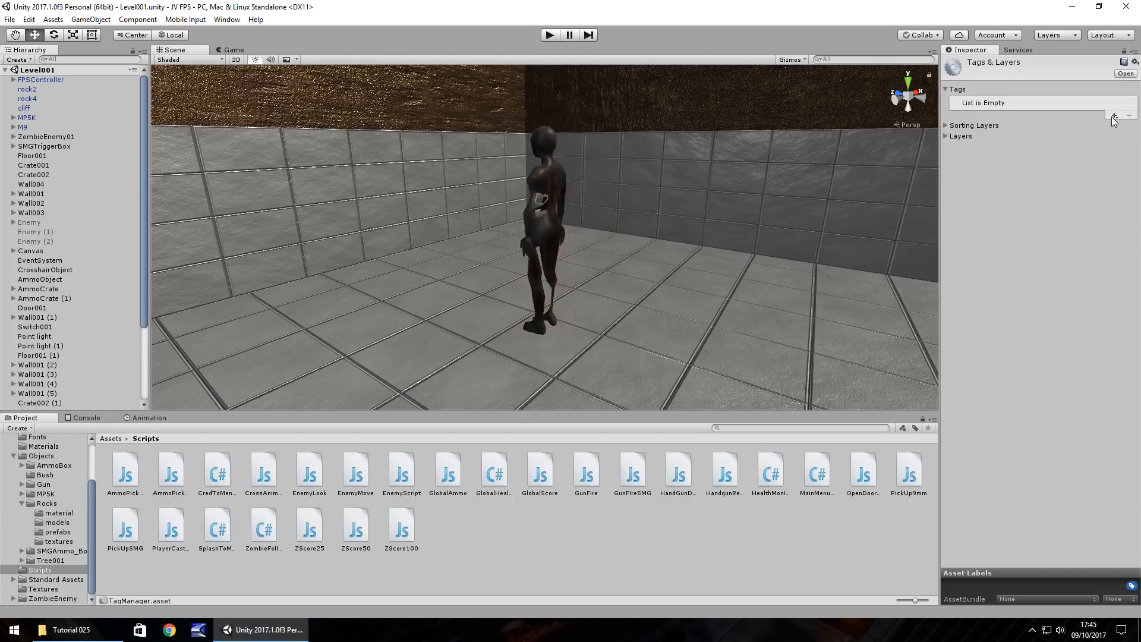
pyautogui.click(1112, 117)
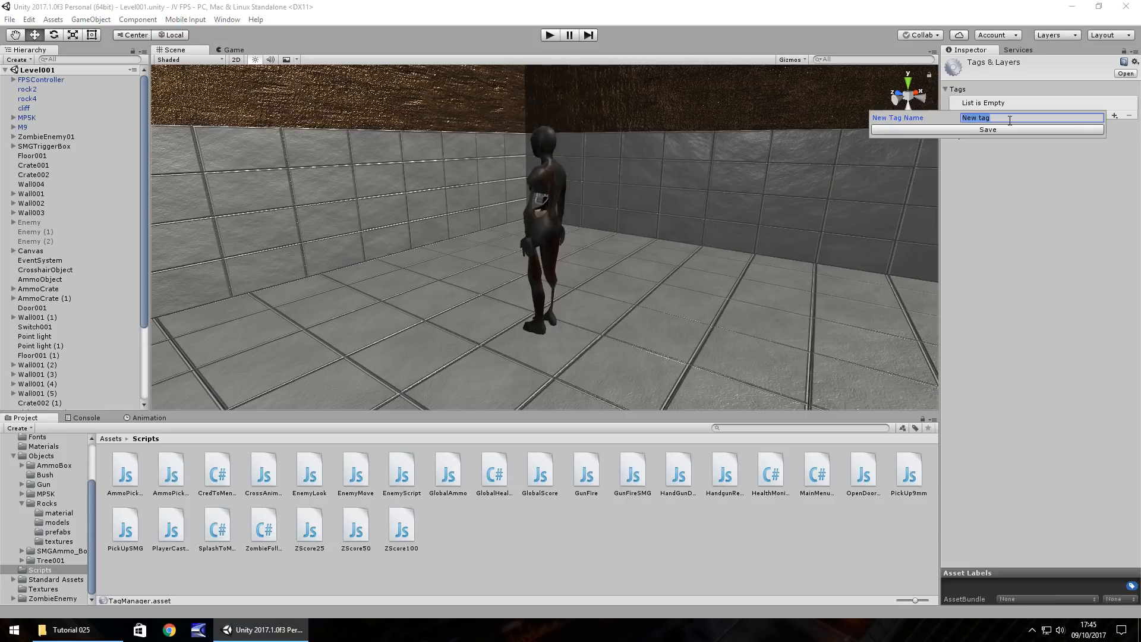
pyautogui.write('Zo')
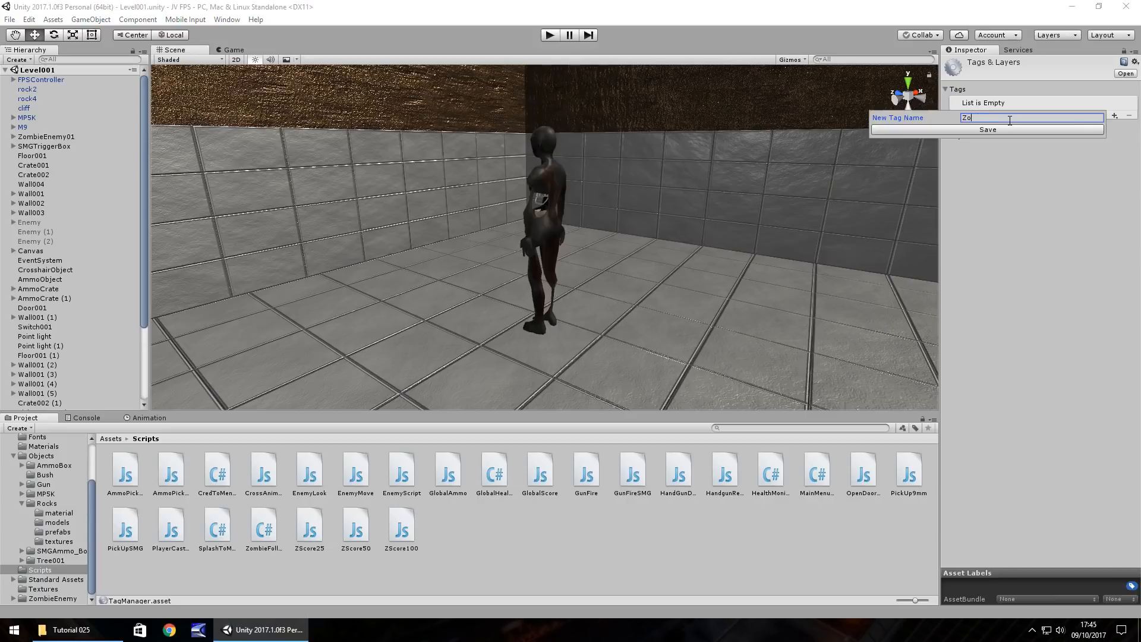
pyautogui.write('mbie')
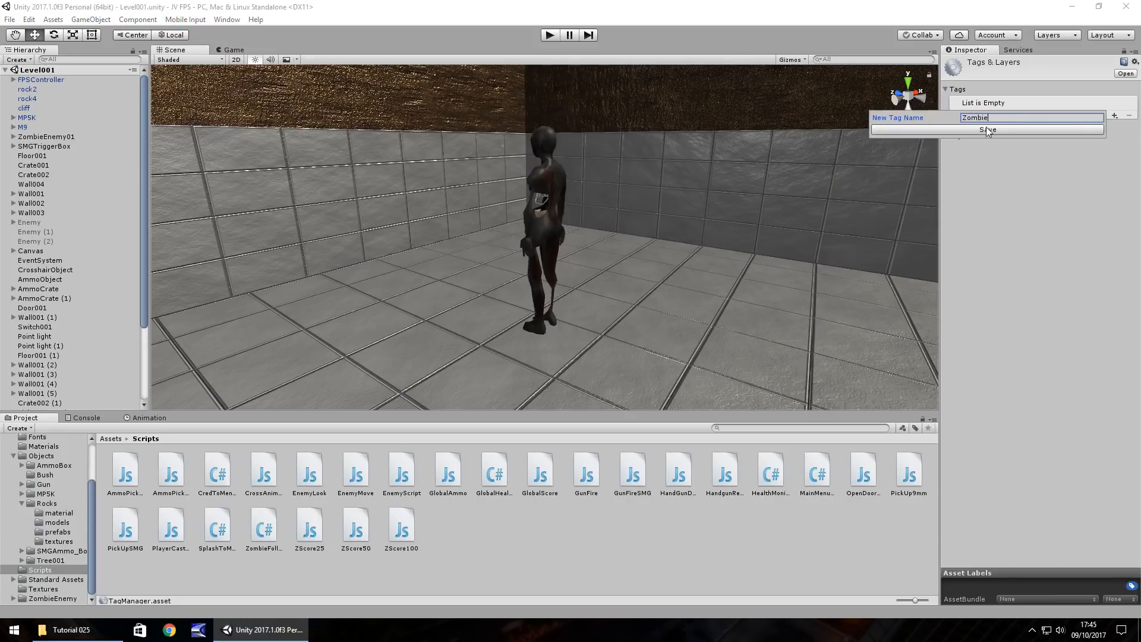
pyautogui.click(986, 130)
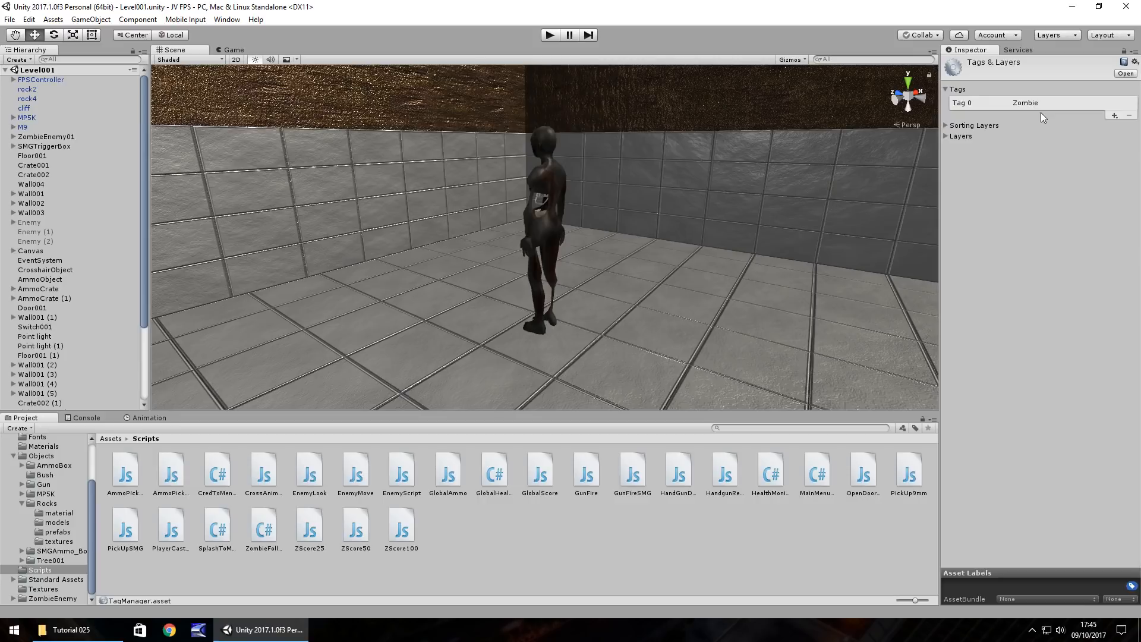
pyautogui.moveTo(776, 102)
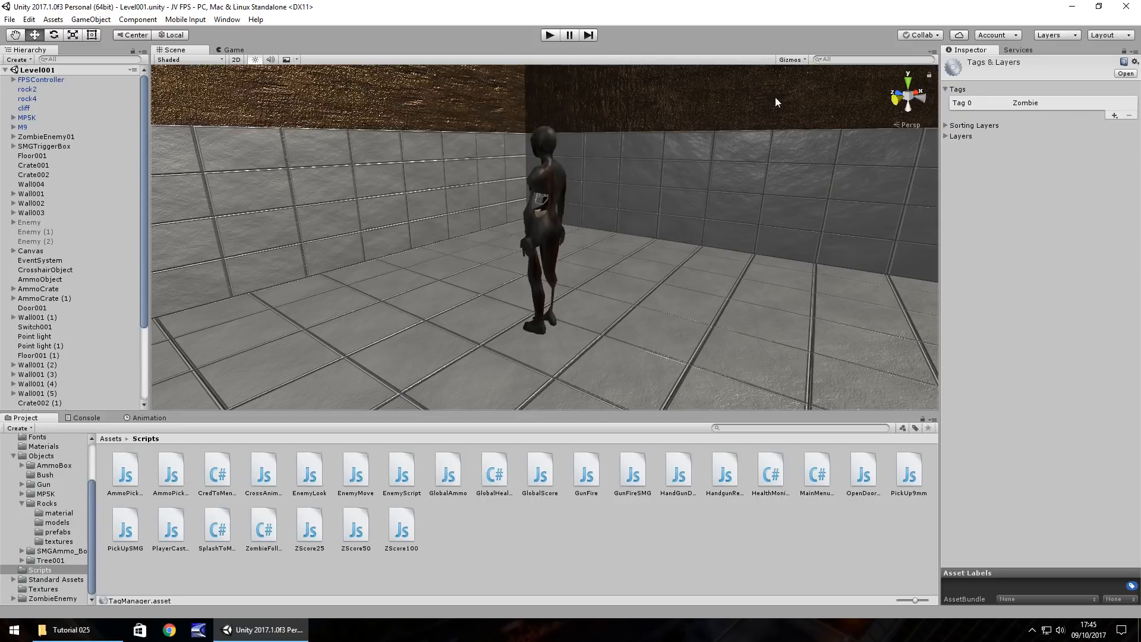
# - Reselect ZombieEnemy01 to return to its properties
pyautogui.click(46, 136)
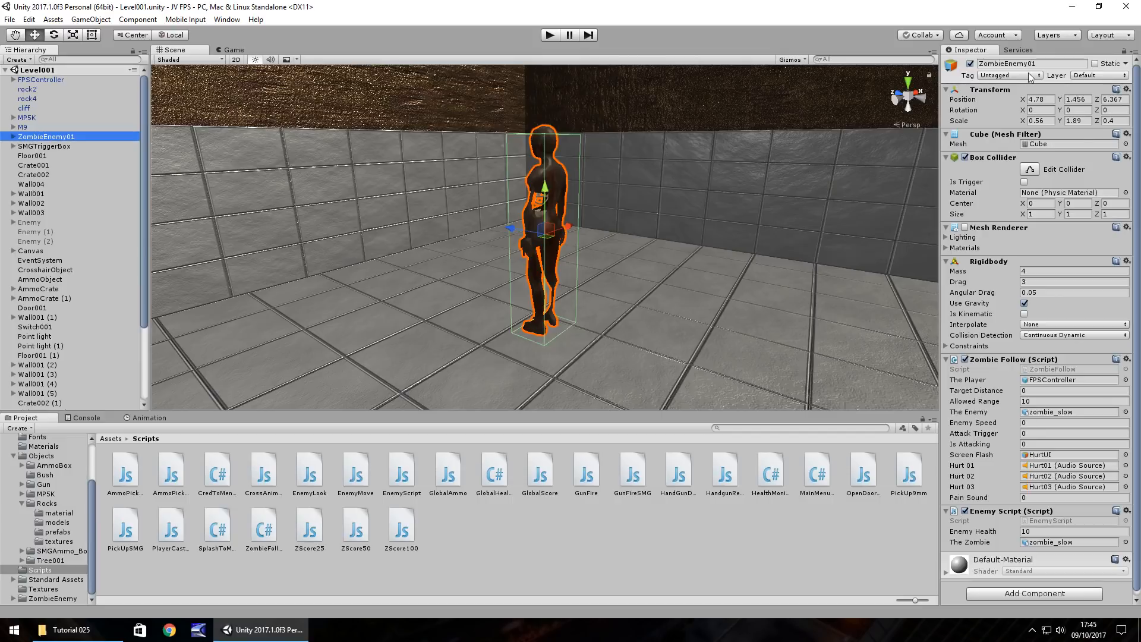
# - Assign the Zombie tag to ZombieEnemy01 from the Tag dropdown
pyautogui.click(1010, 75)
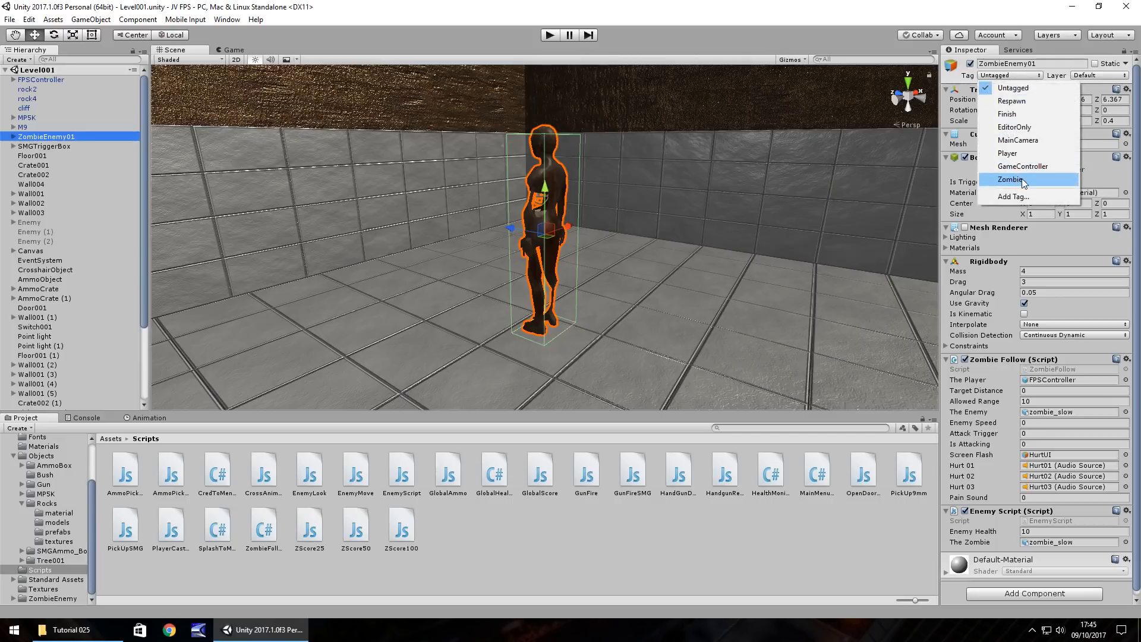
pyautogui.click(1010, 180)
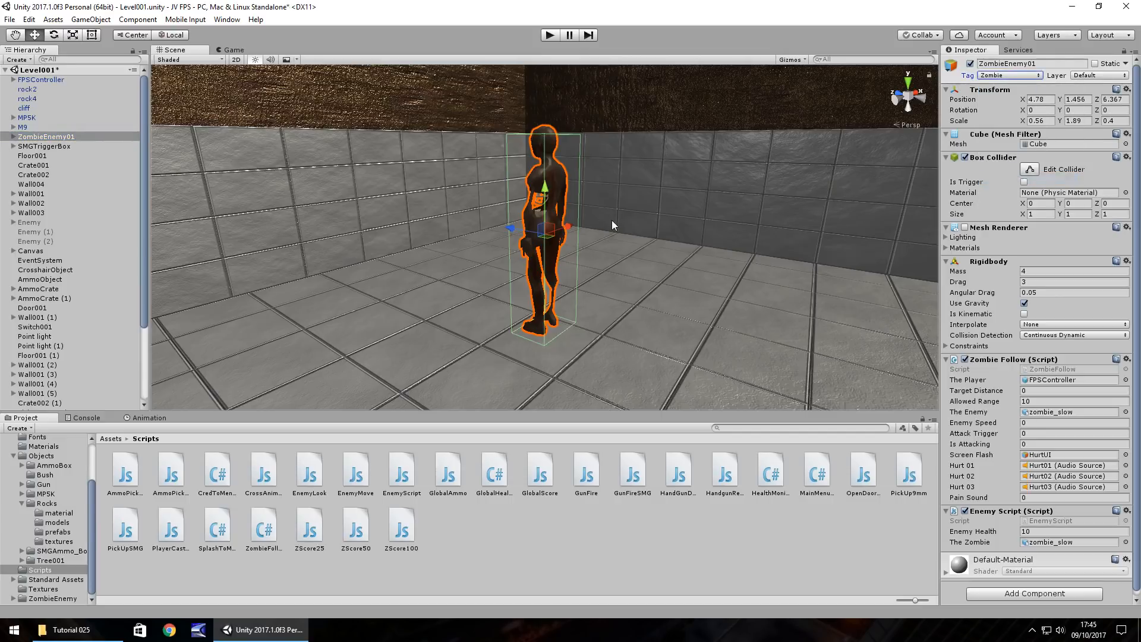
pyautogui.moveTo(688, 198)
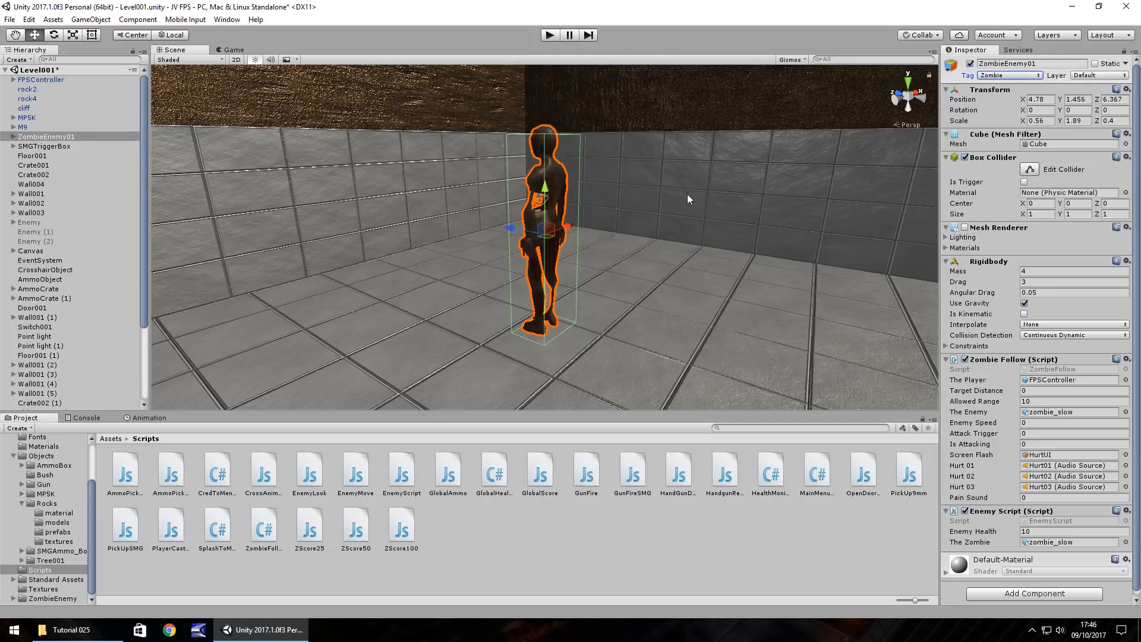
pyautogui.moveTo(698, 213)
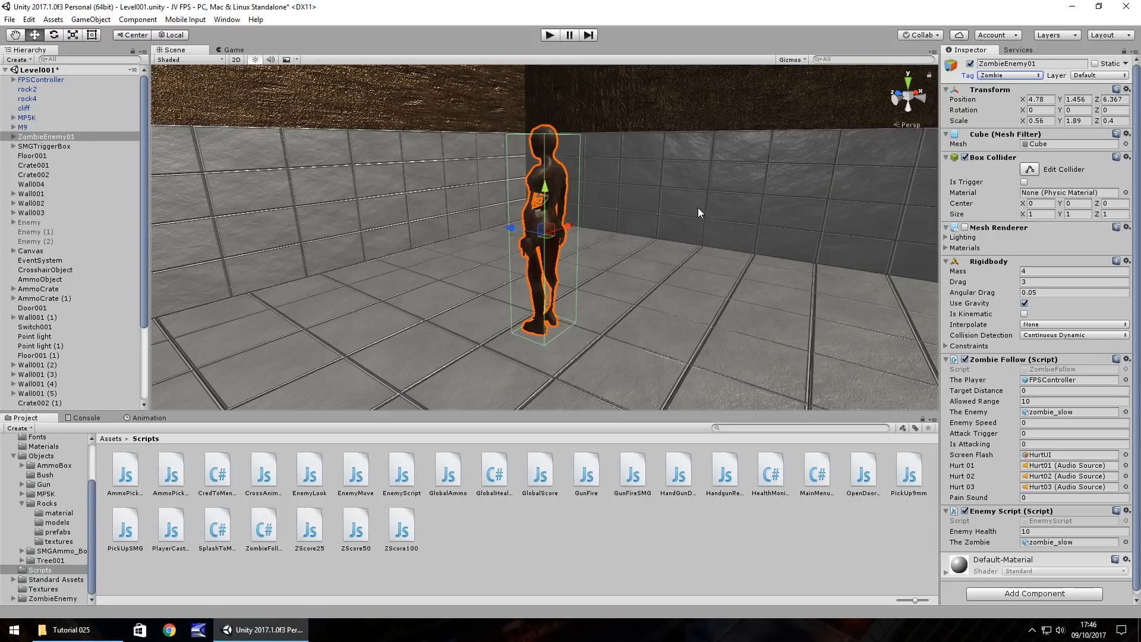
pyautogui.moveTo(549, 210)
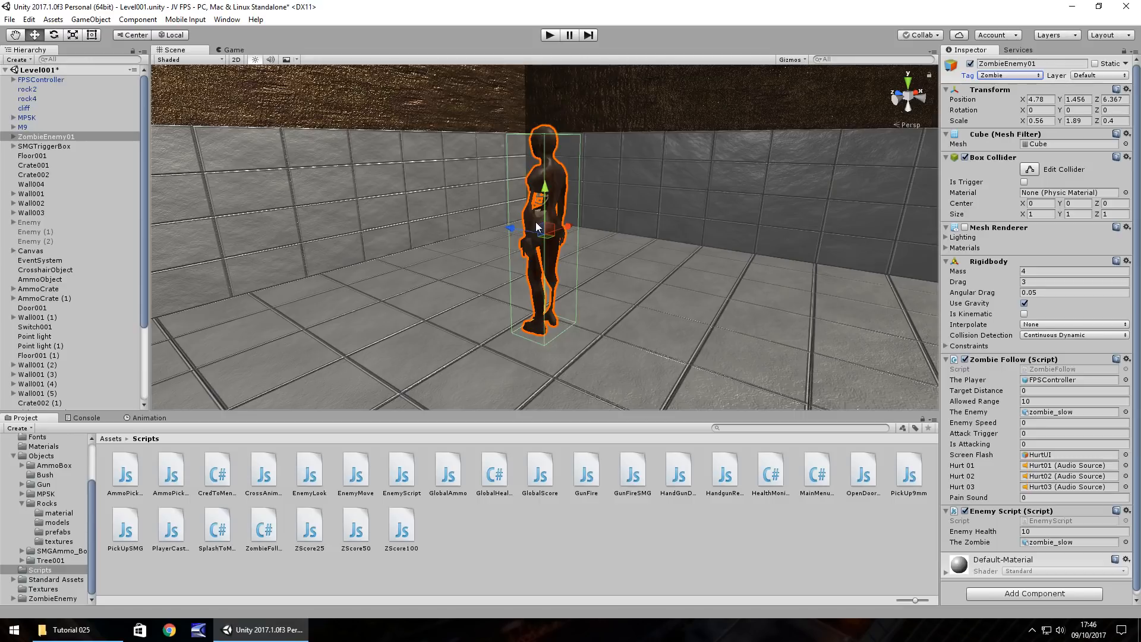
pyautogui.moveTo(141, 179)
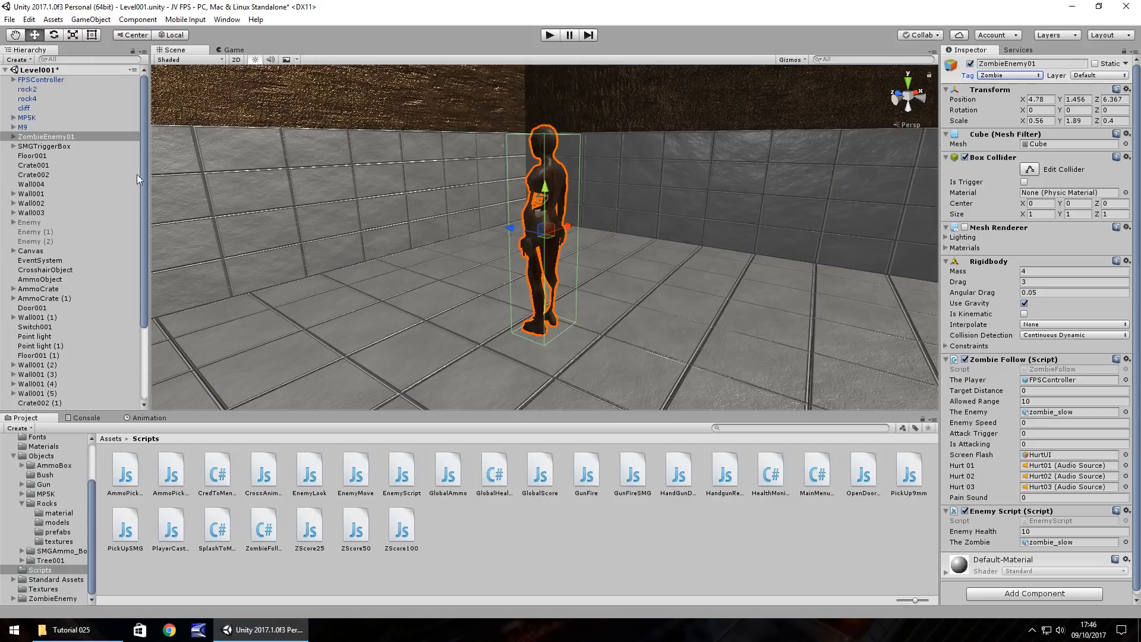
pyautogui.moveTo(223, 179)
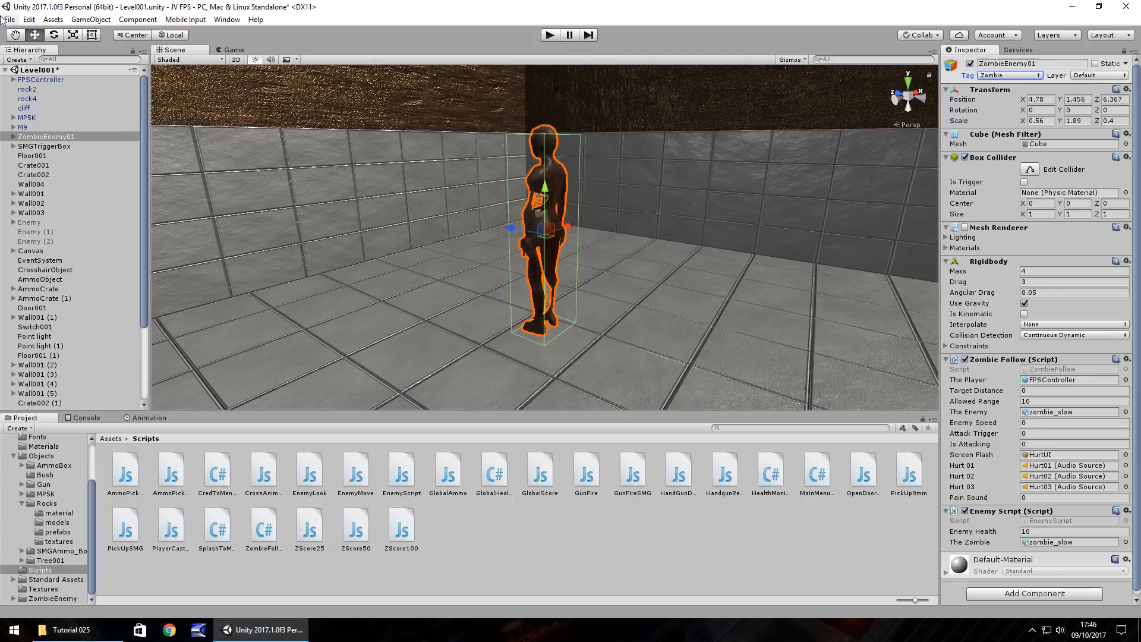
# - Create a Particle System via GameObject > Effects alongside the BloodParticle cube
pyautogui.click(90, 19)
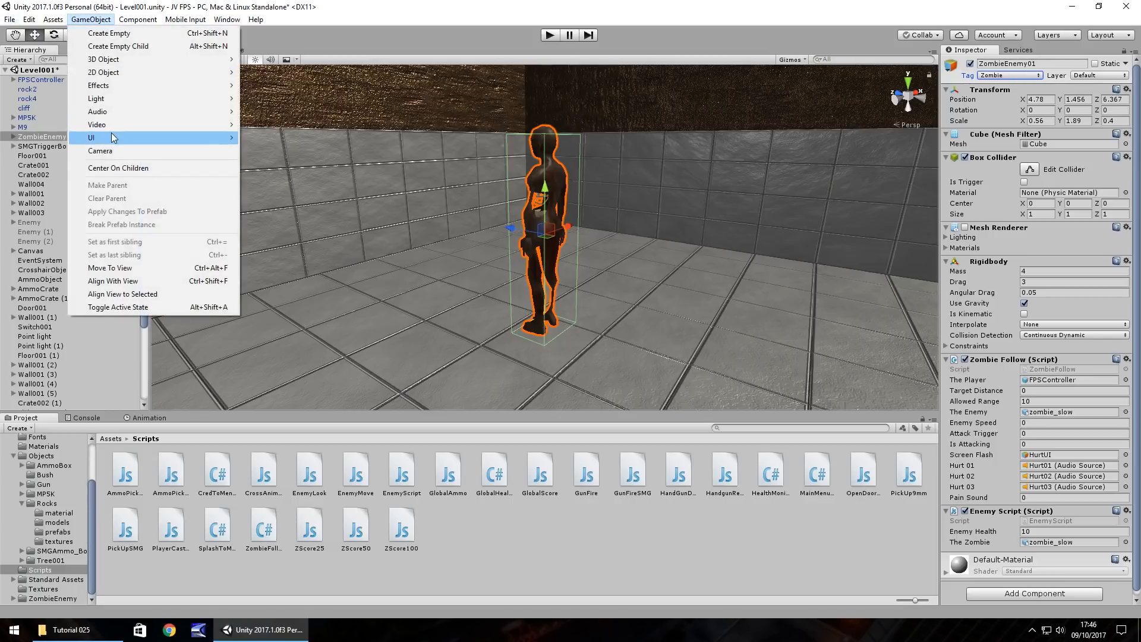
pyautogui.moveTo(99, 86)
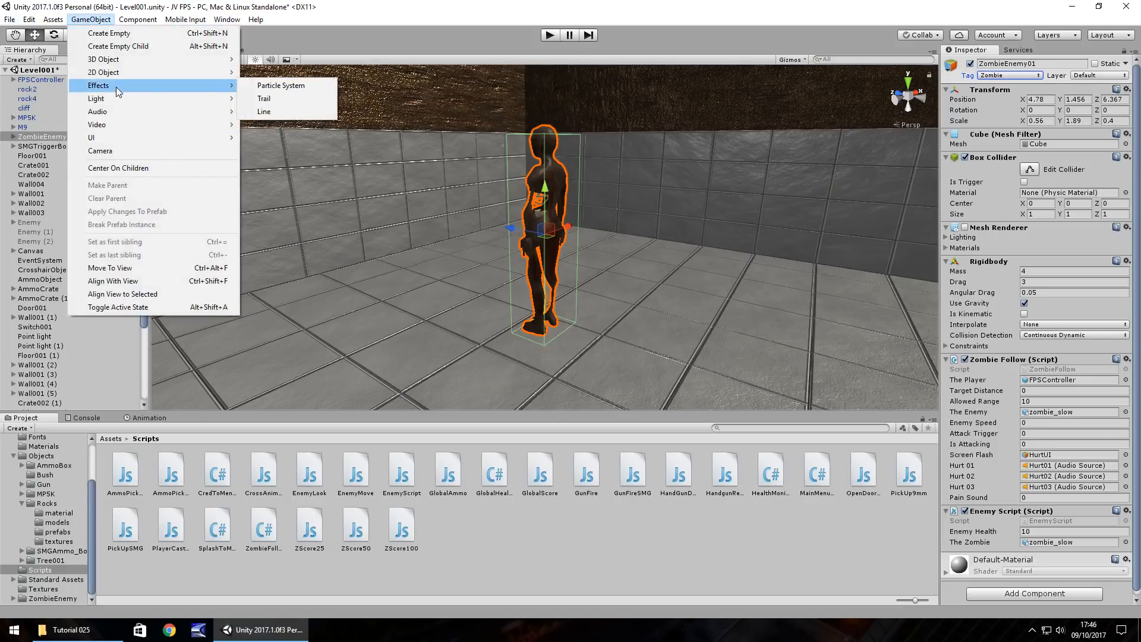
pyautogui.click(281, 85)
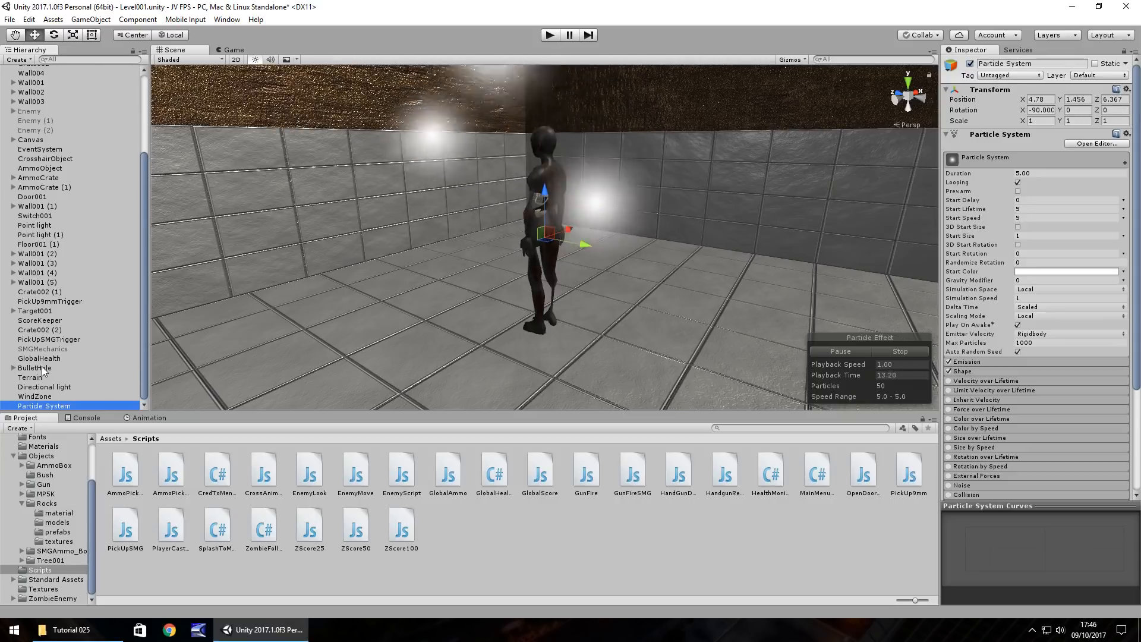
pyautogui.click(33, 368)
pyautogui.write('BloodParticle')
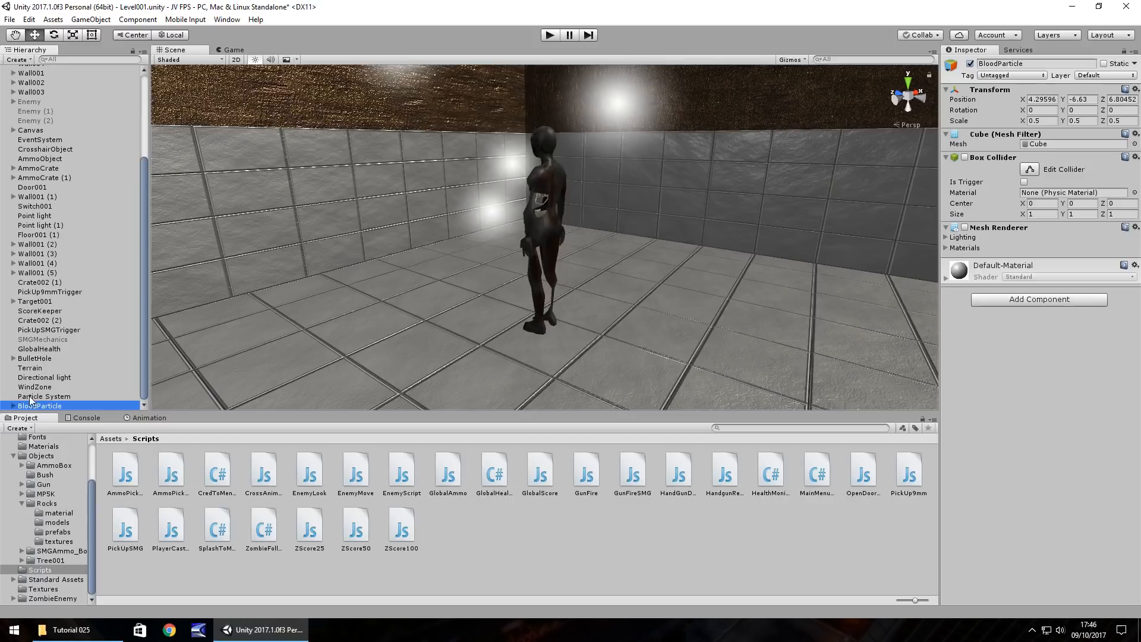
# - Parent the Particle System under BloodParticle and frame it in the Scene view
pyautogui.click(48, 406)
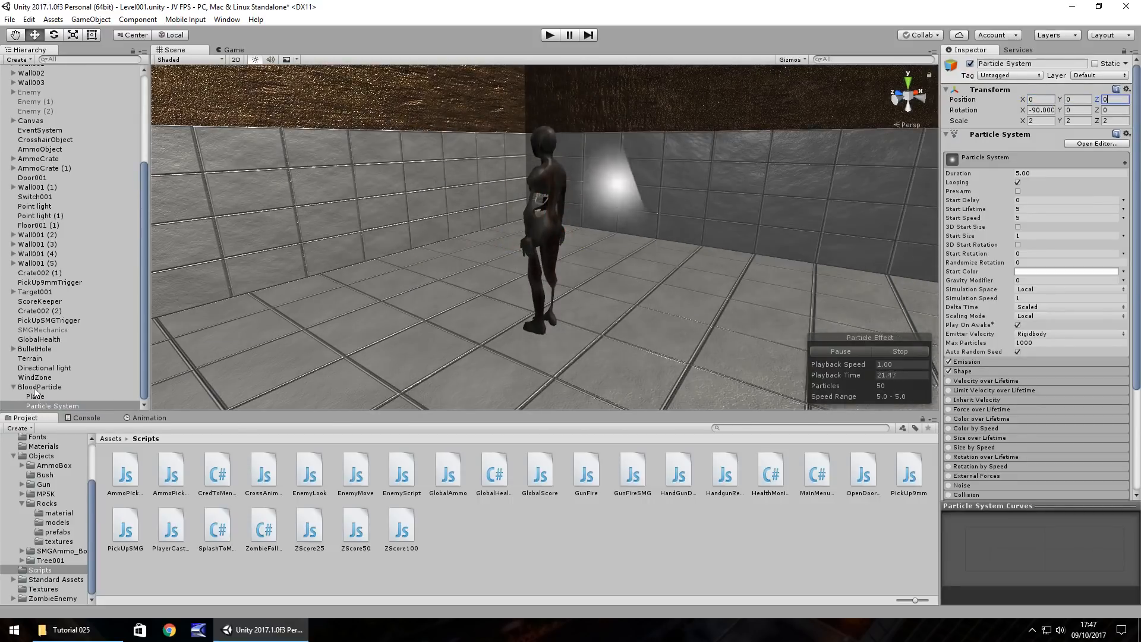
pyautogui.click(39, 386)
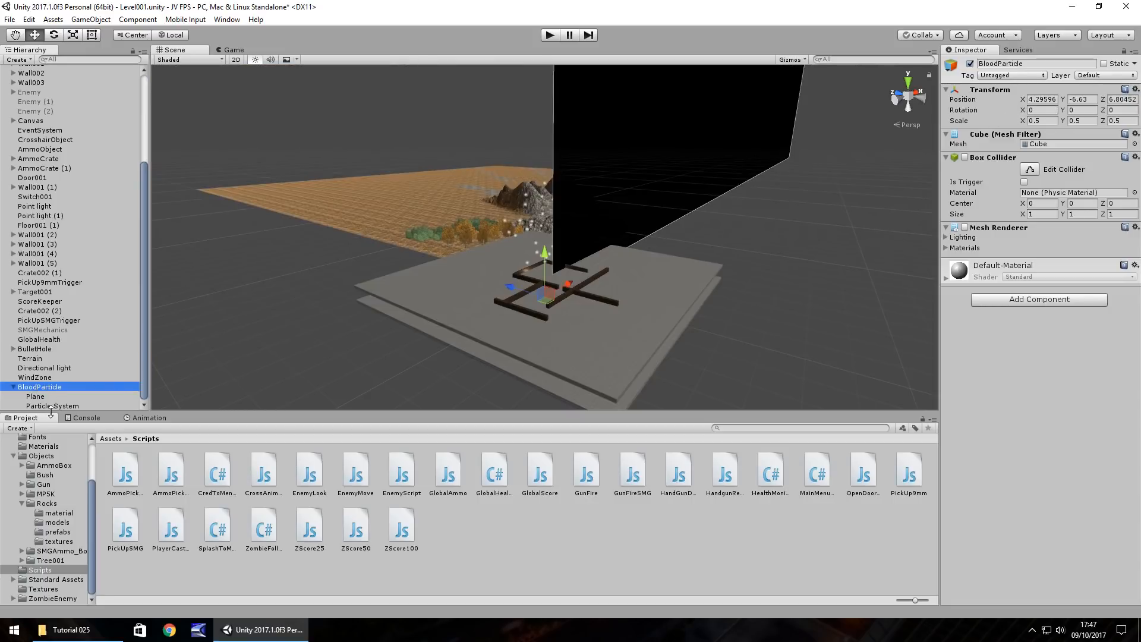
pyautogui.click(44, 386)
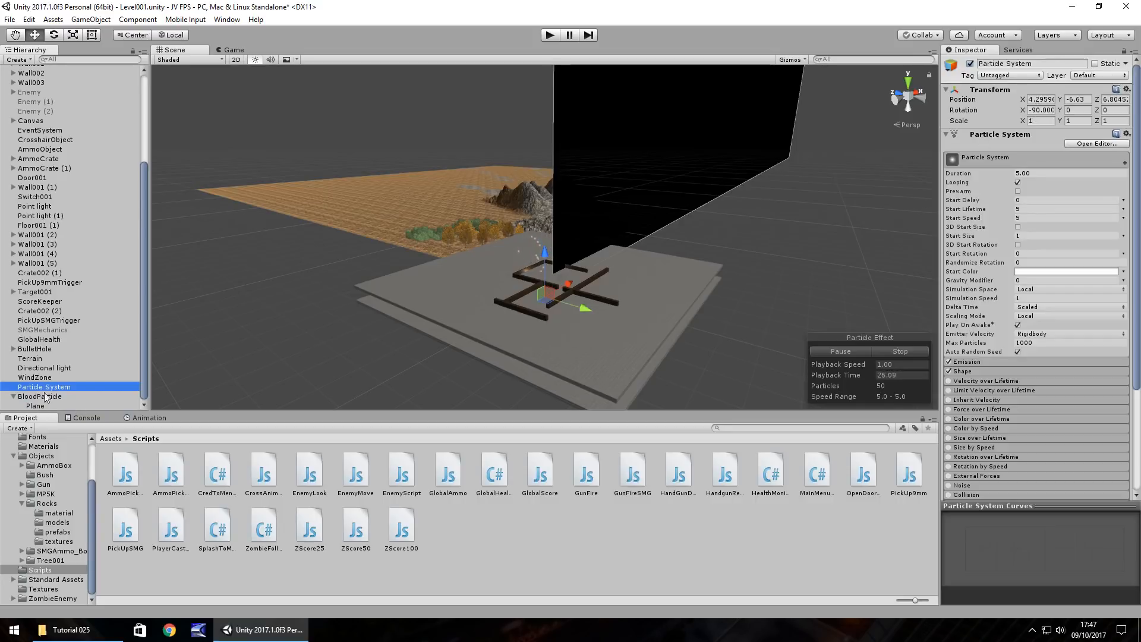
pyautogui.click(41, 396)
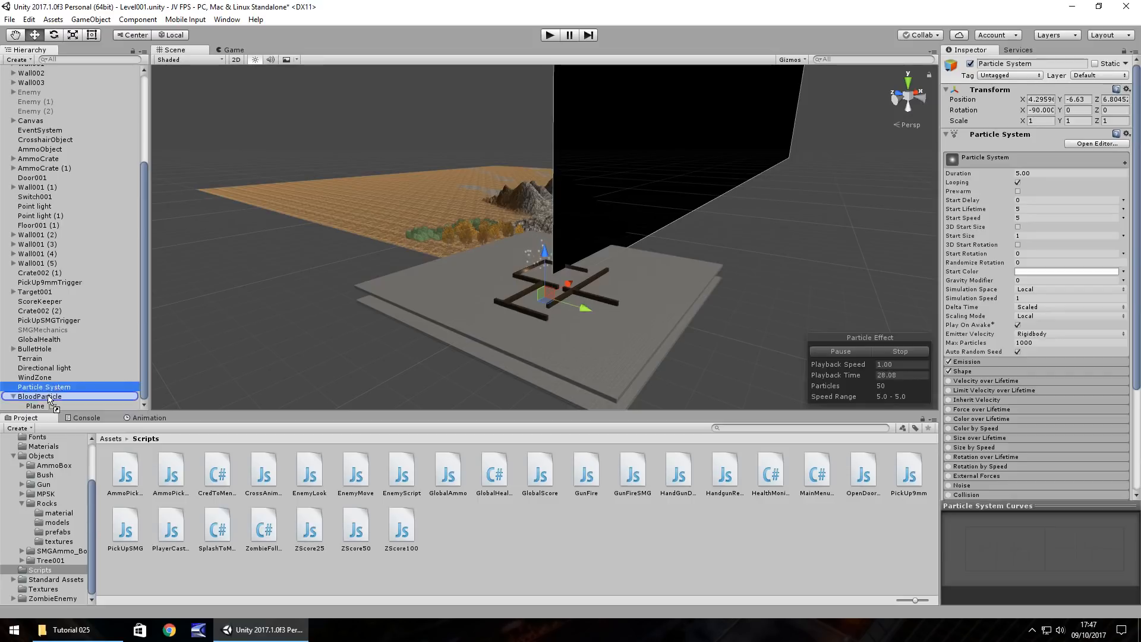
pyautogui.click(34, 397)
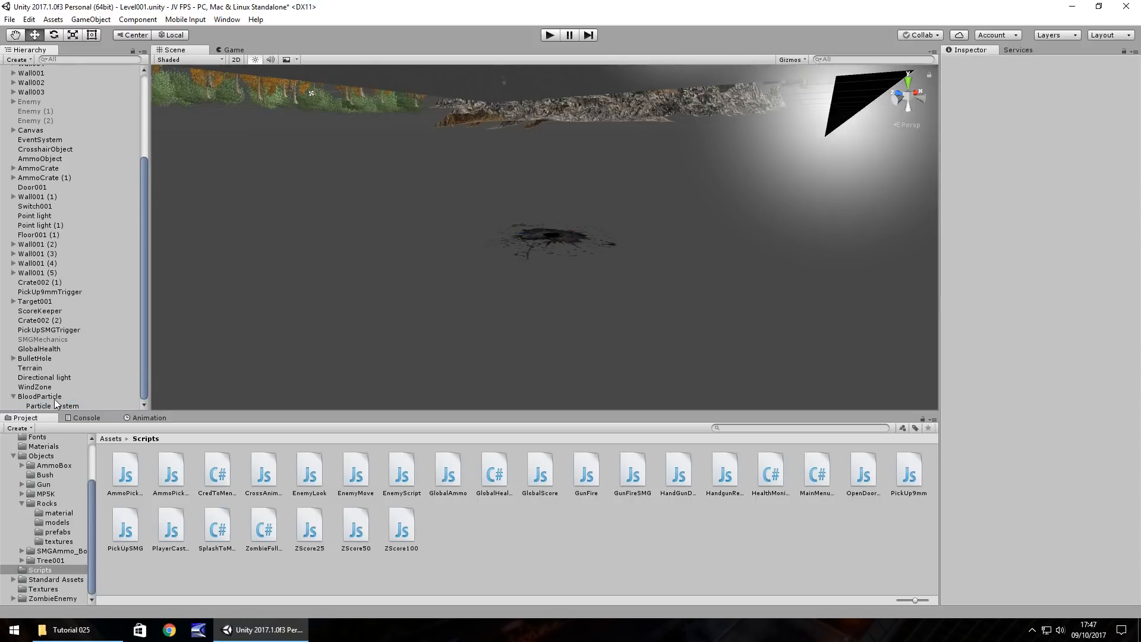
pyautogui.click(39, 396)
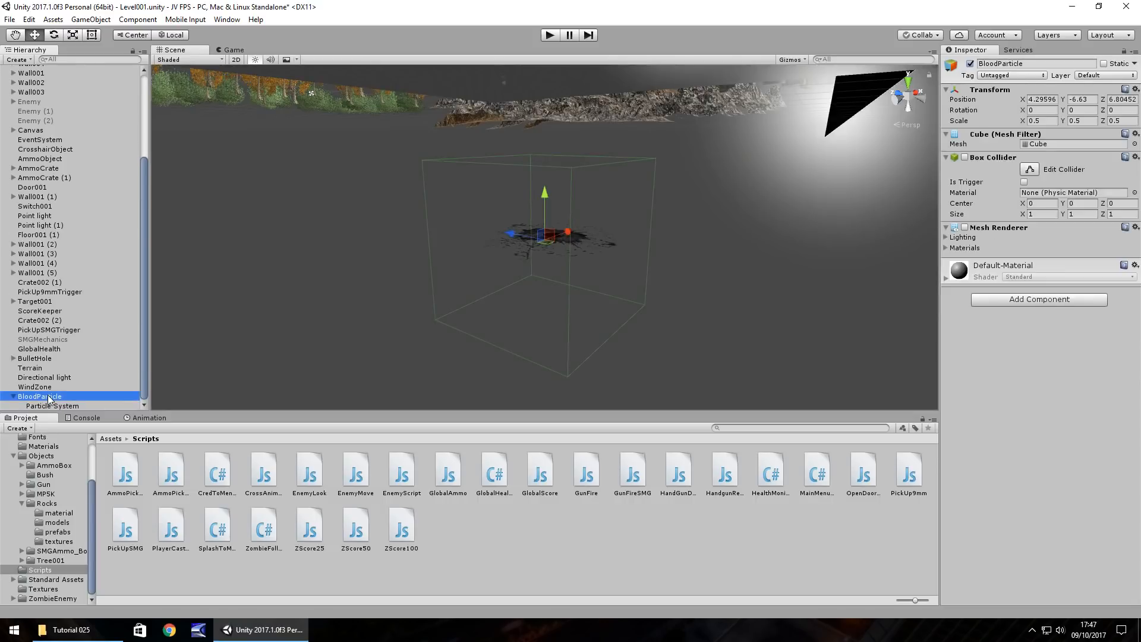
pyautogui.click(53, 406)
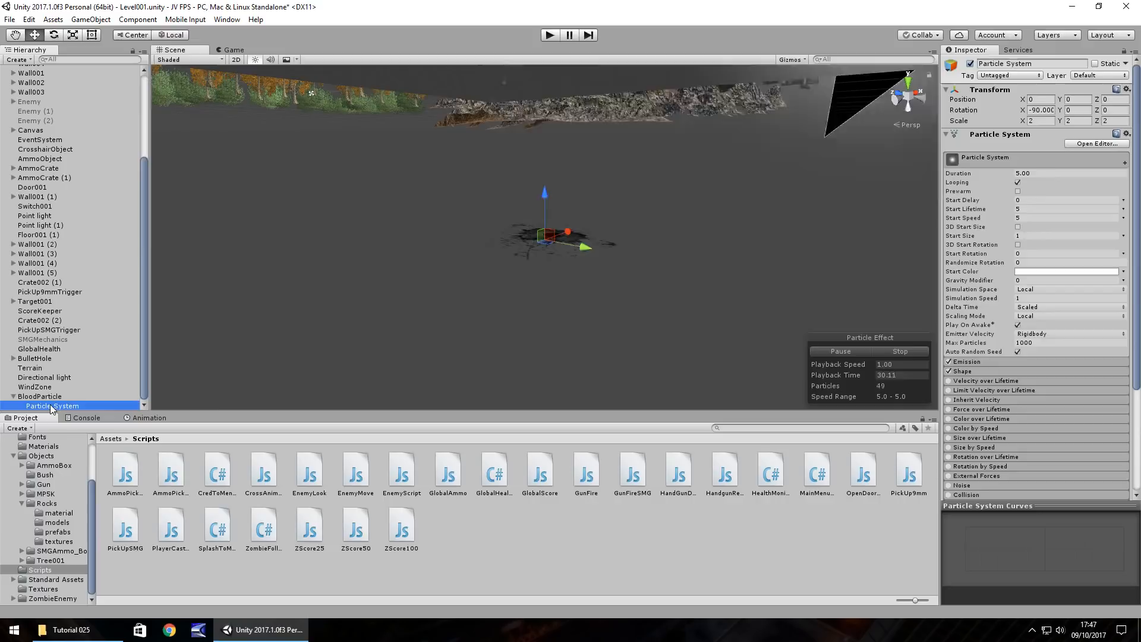
pyautogui.click(41, 396)
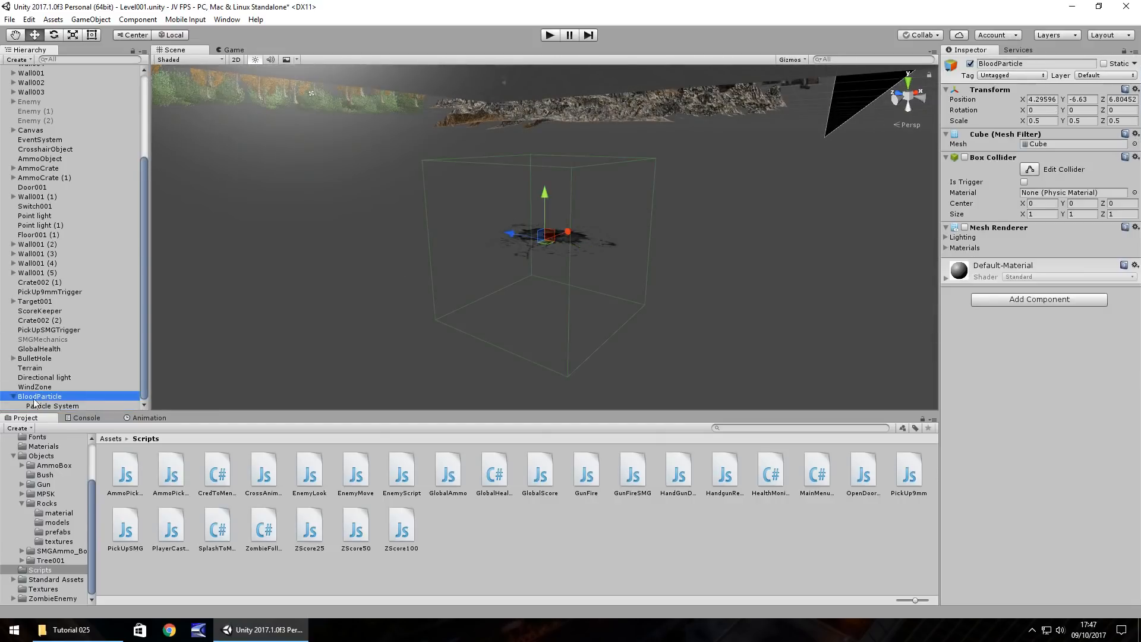
pyautogui.moveTo(578, 262)
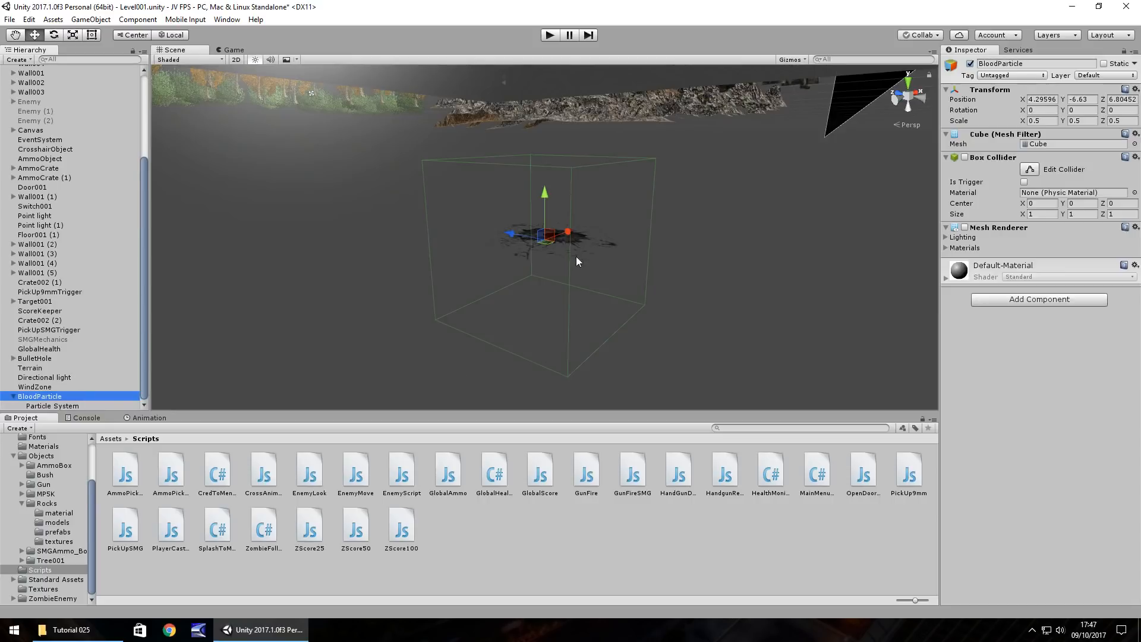
pyautogui.click(35, 358)
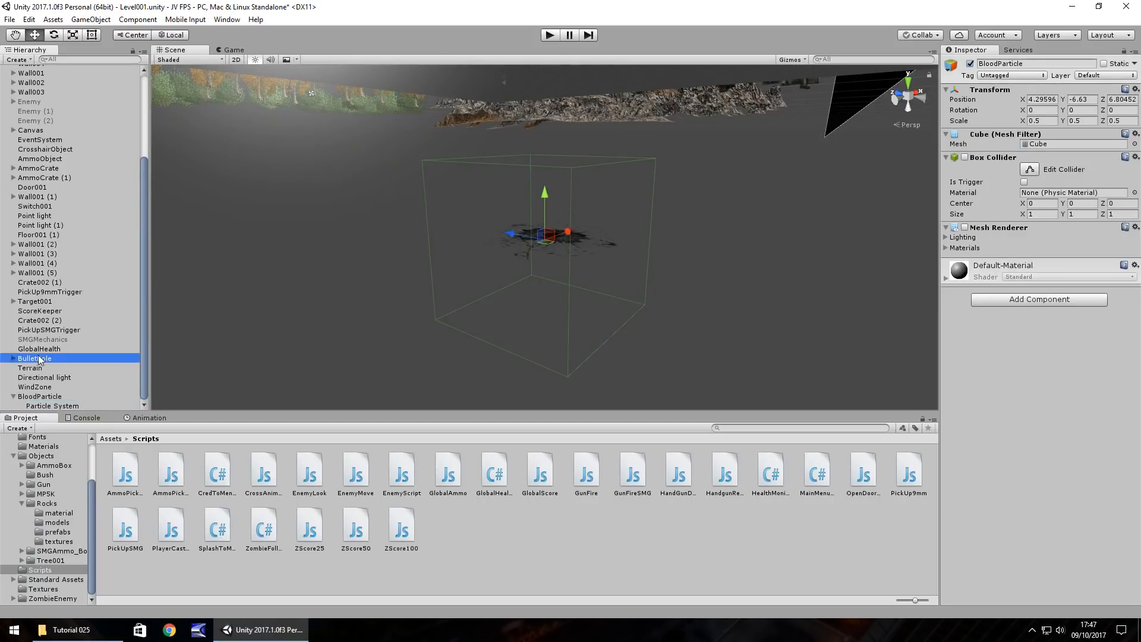
pyautogui.click(40, 395)
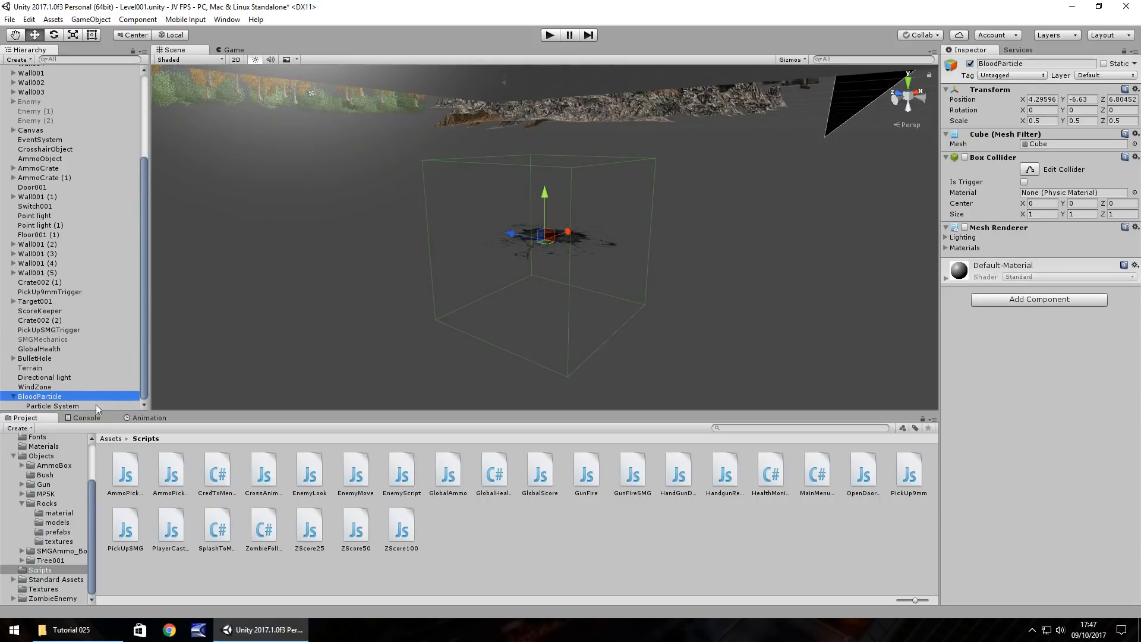
pyautogui.moveTo(596, 223)
pyautogui.write('5.849')
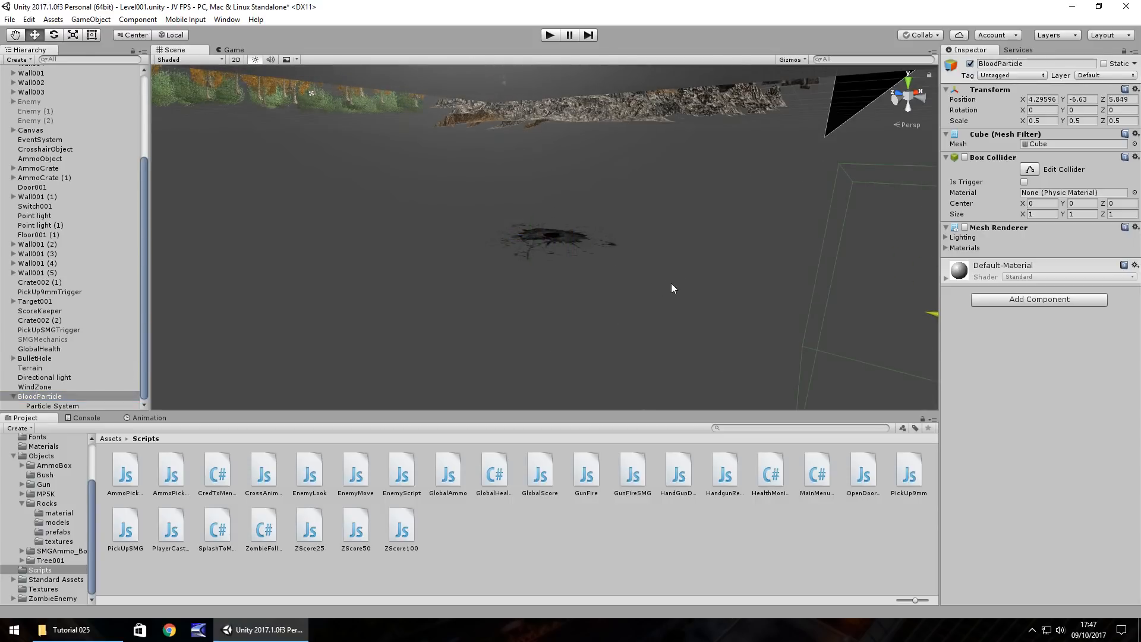
pyautogui.click(53, 405)
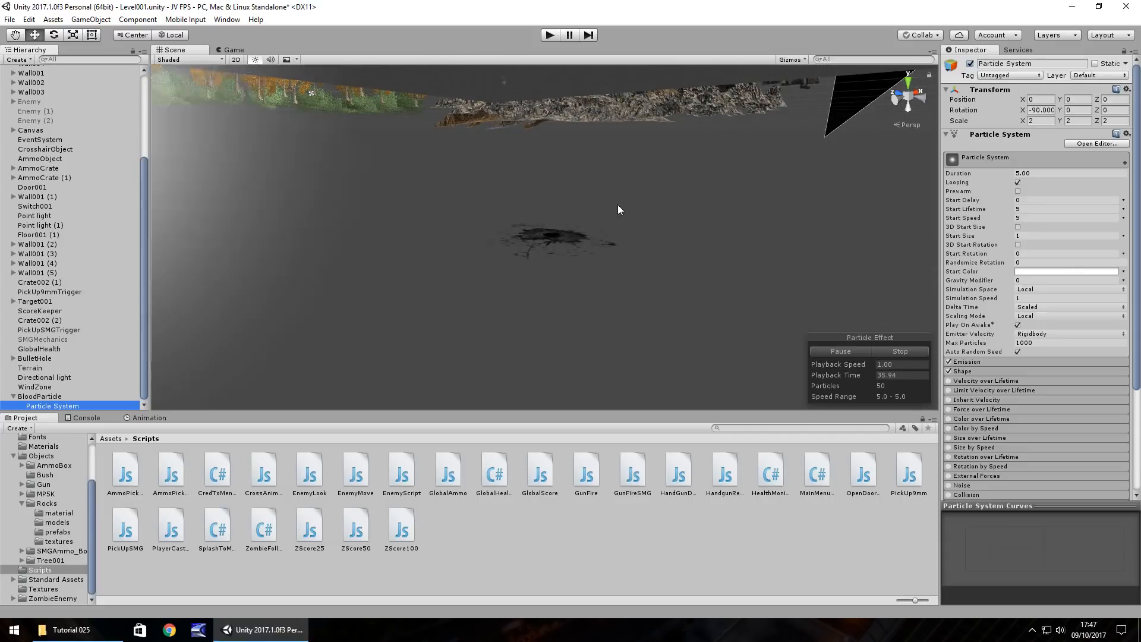
pyautogui.moveTo(511, 259)
pyautogui.write('0.1')
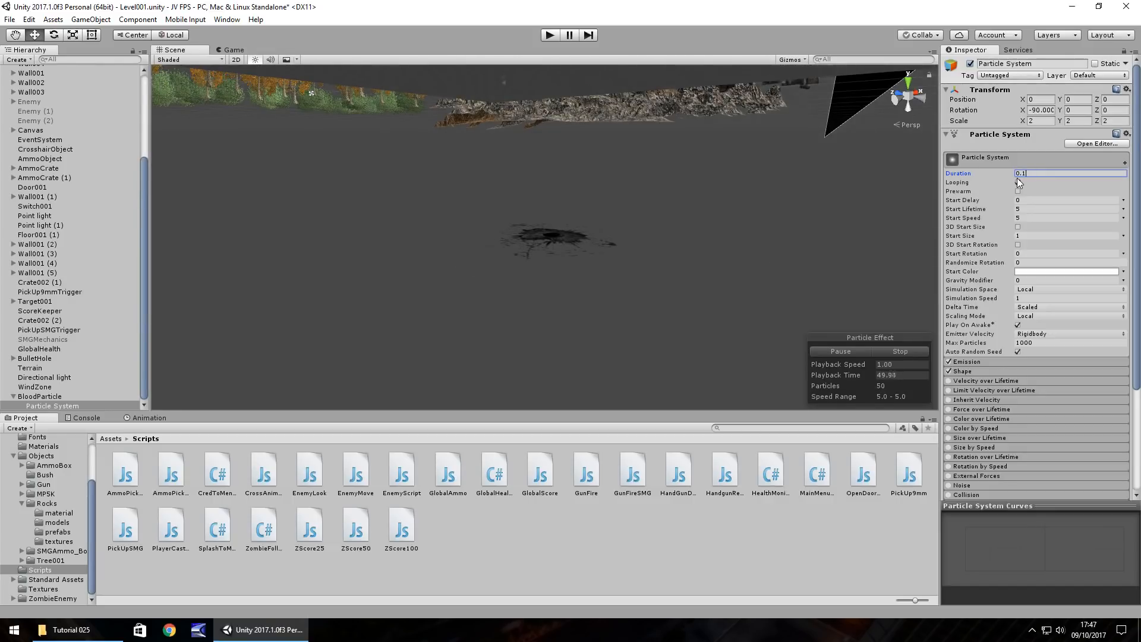
# - Disable Looping and set Start Lifetime 0.5, Start Speed 0.3, Start Size 0.05
pyautogui.click(1018, 182)
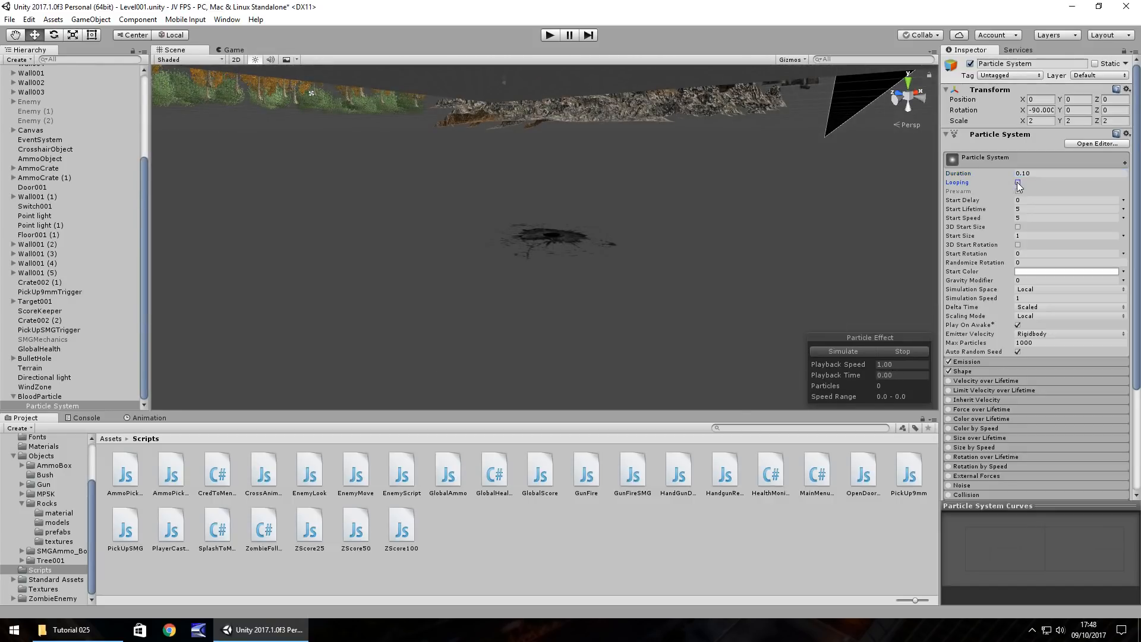
pyautogui.click(1019, 182)
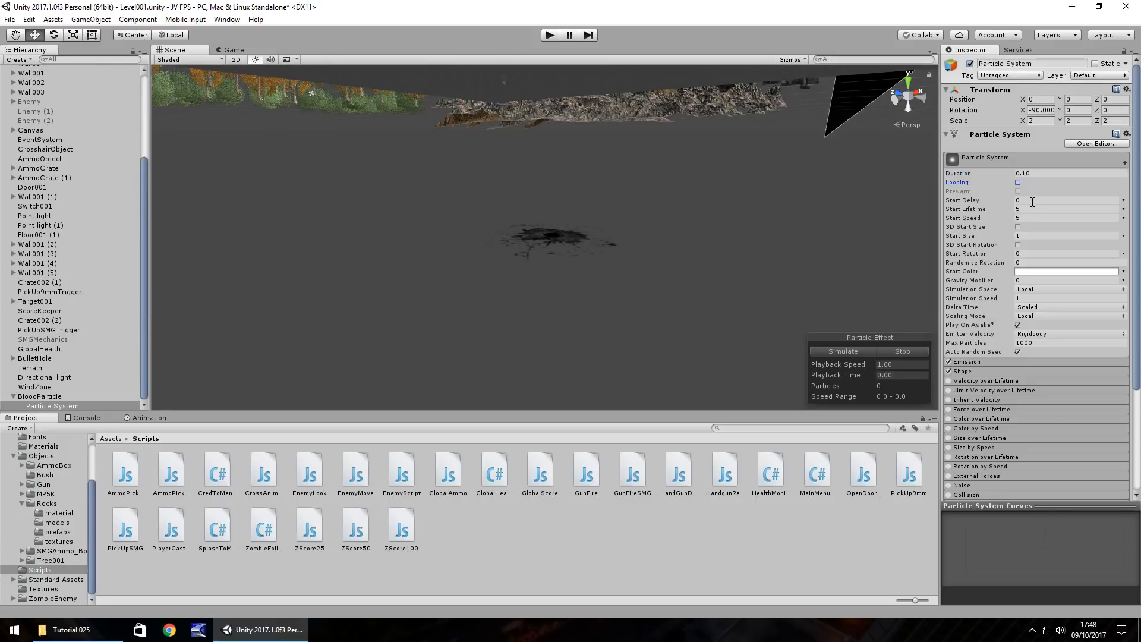
pyautogui.tripleClick(1066, 209)
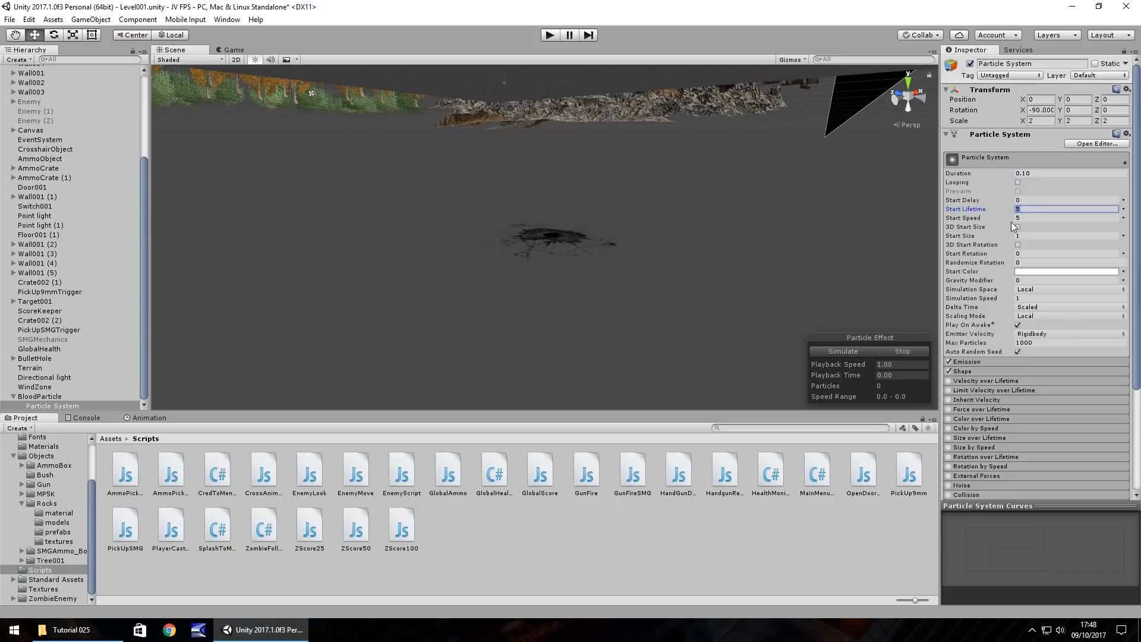
pyautogui.write('0.5')
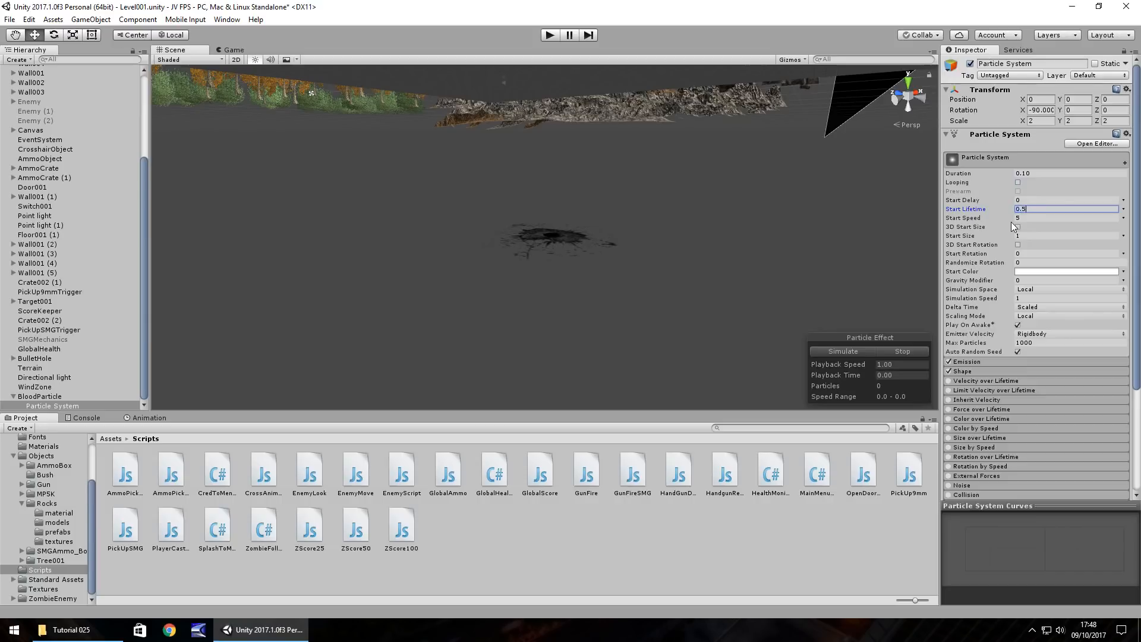
pyautogui.moveTo(1019, 223)
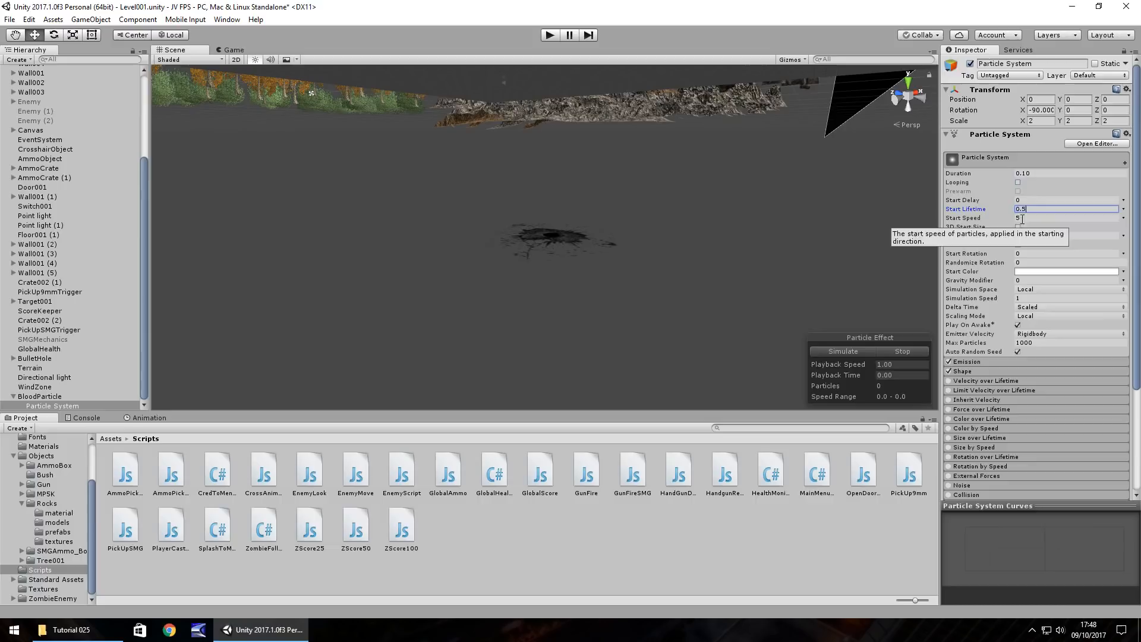
pyautogui.click(1066, 217)
pyautogui.write('0.3')
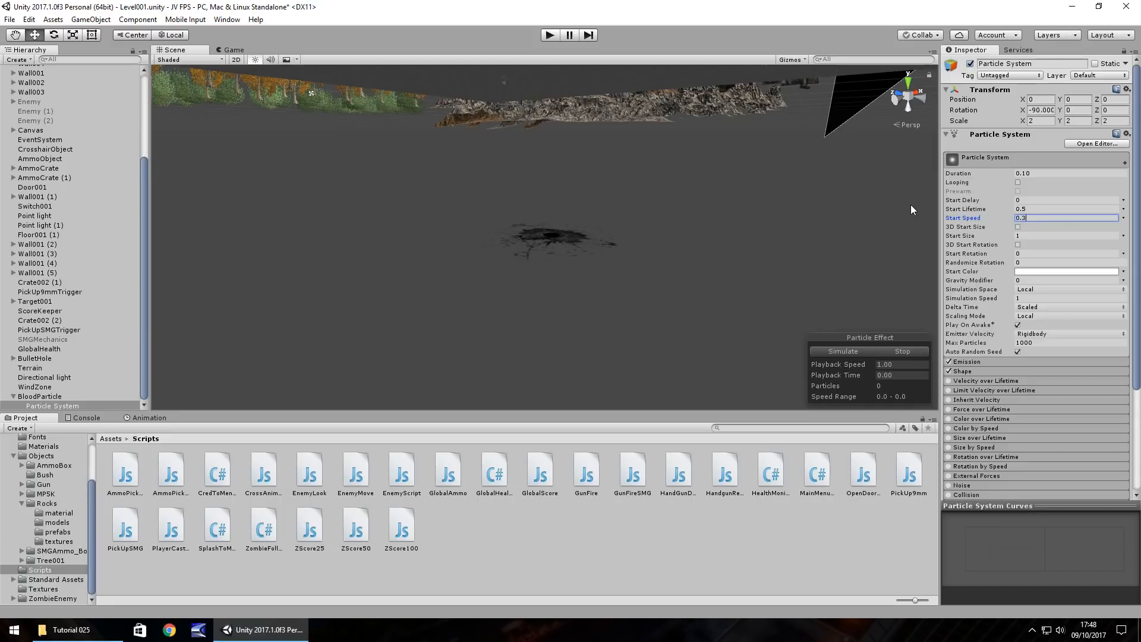
pyautogui.click(1066, 235)
pyautogui.write('0')
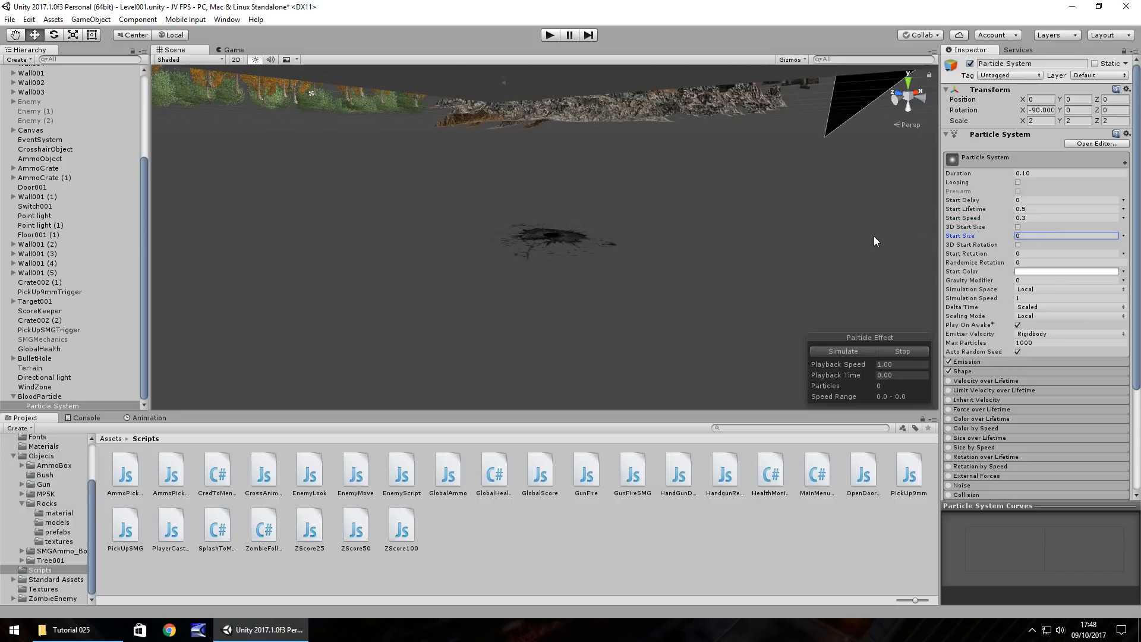
pyautogui.click(1066, 235)
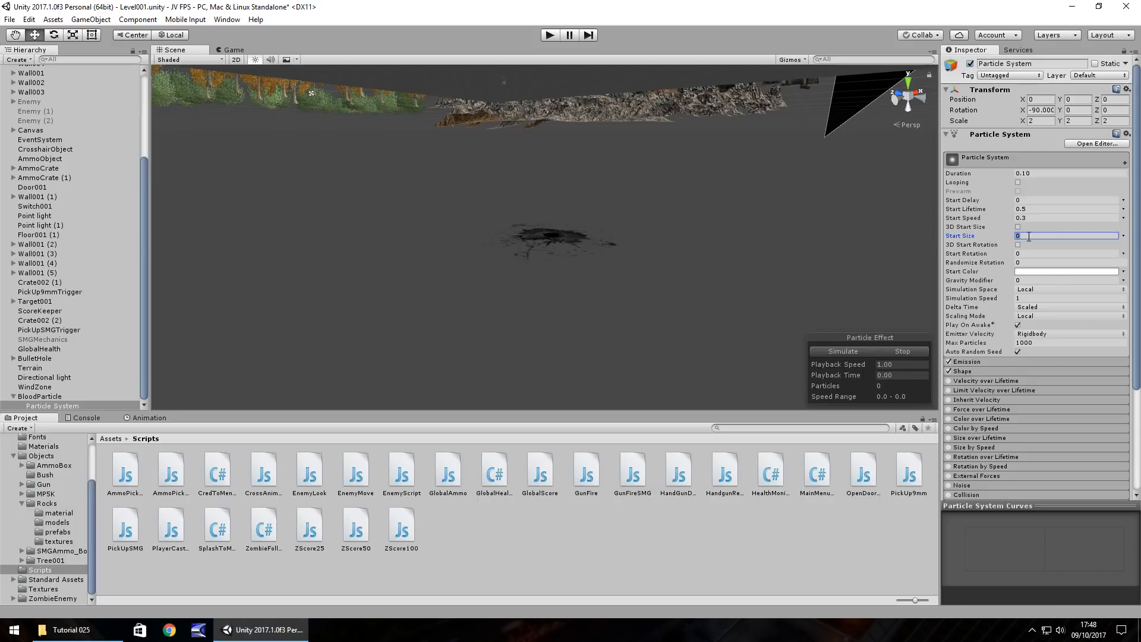
pyautogui.write('0.05')
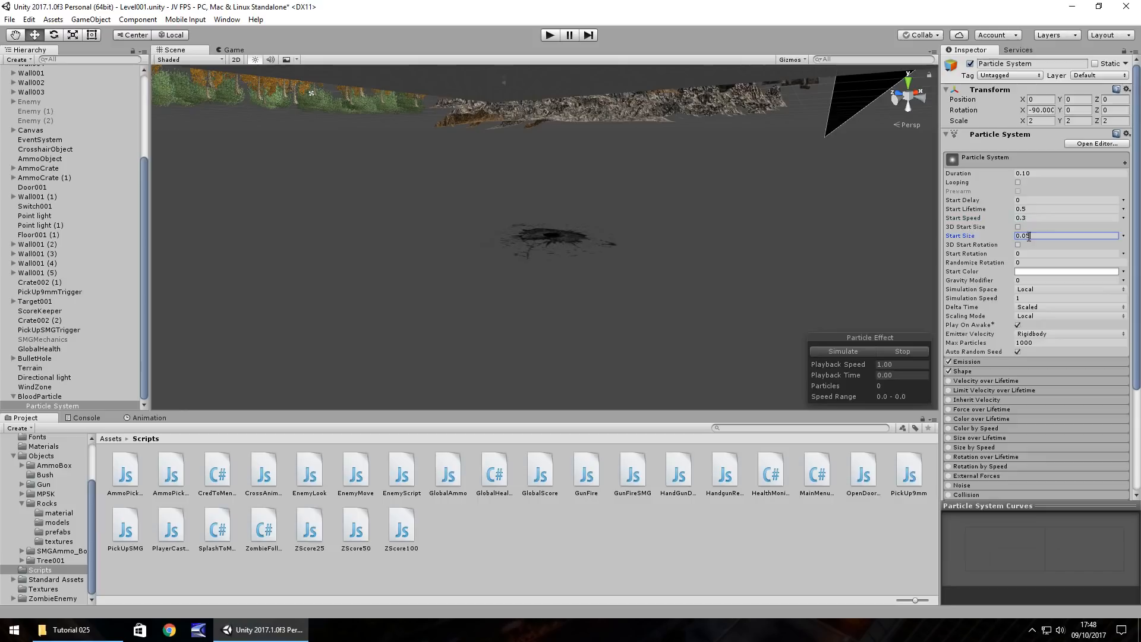
pyautogui.moveTo(919, 257)
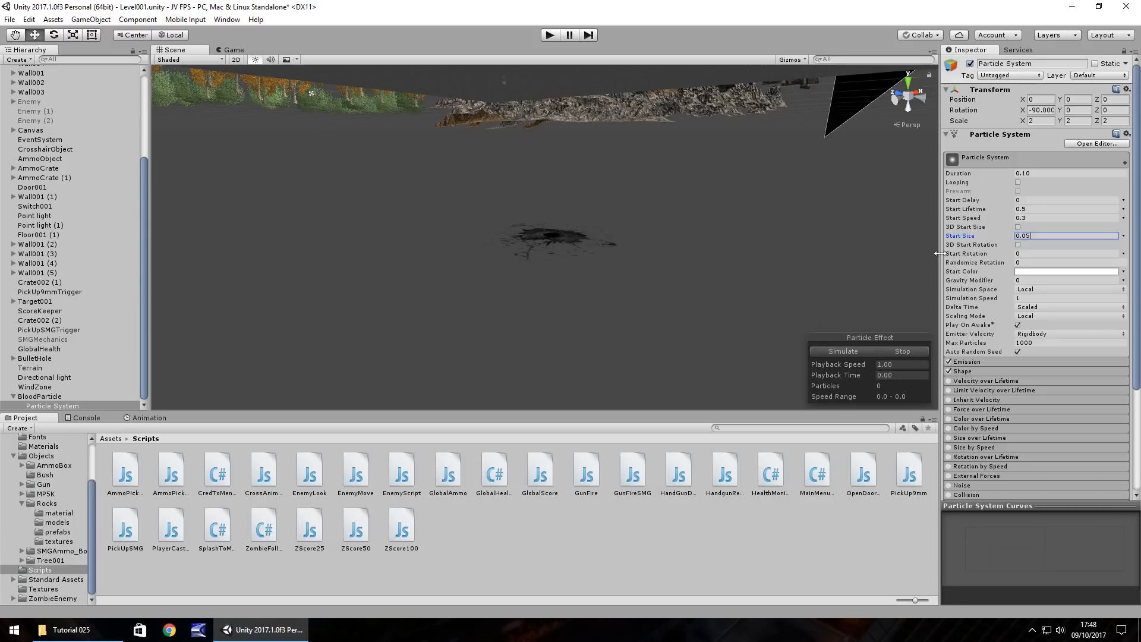
# - Set the particles' Start Color to a deep red shade
pyautogui.click(1065, 271)
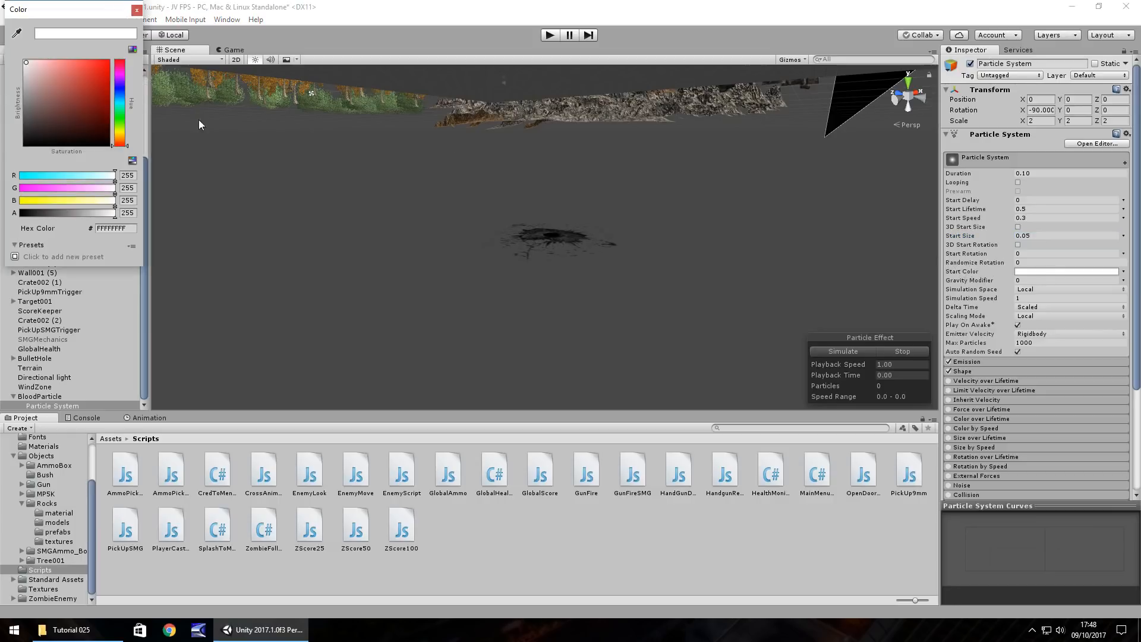
pyautogui.click(95, 86)
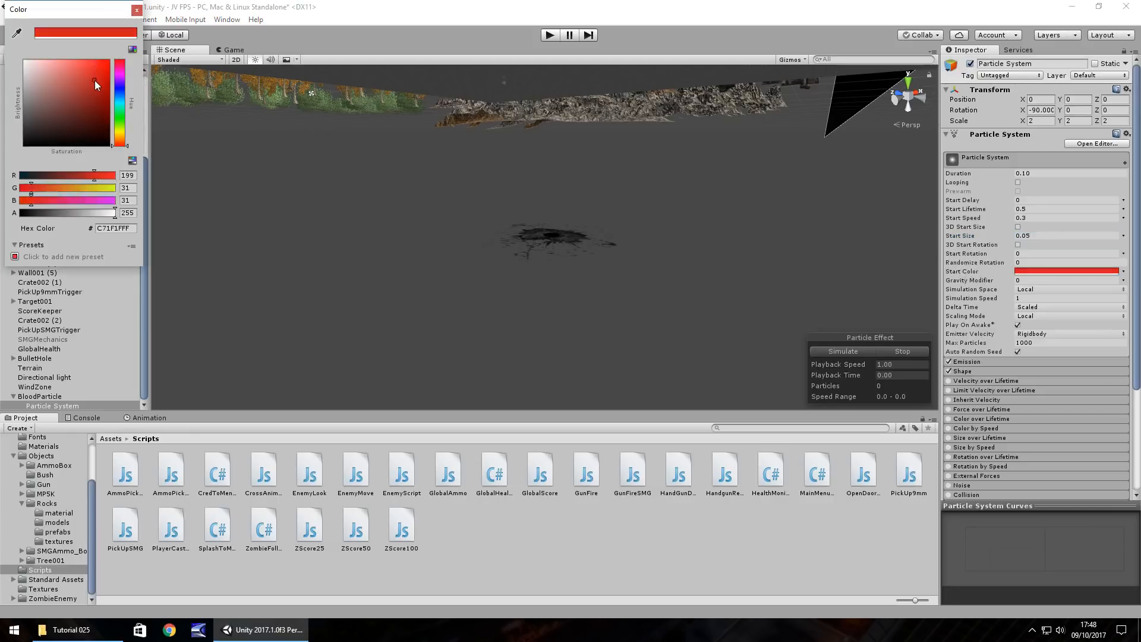
pyautogui.click(95, 83)
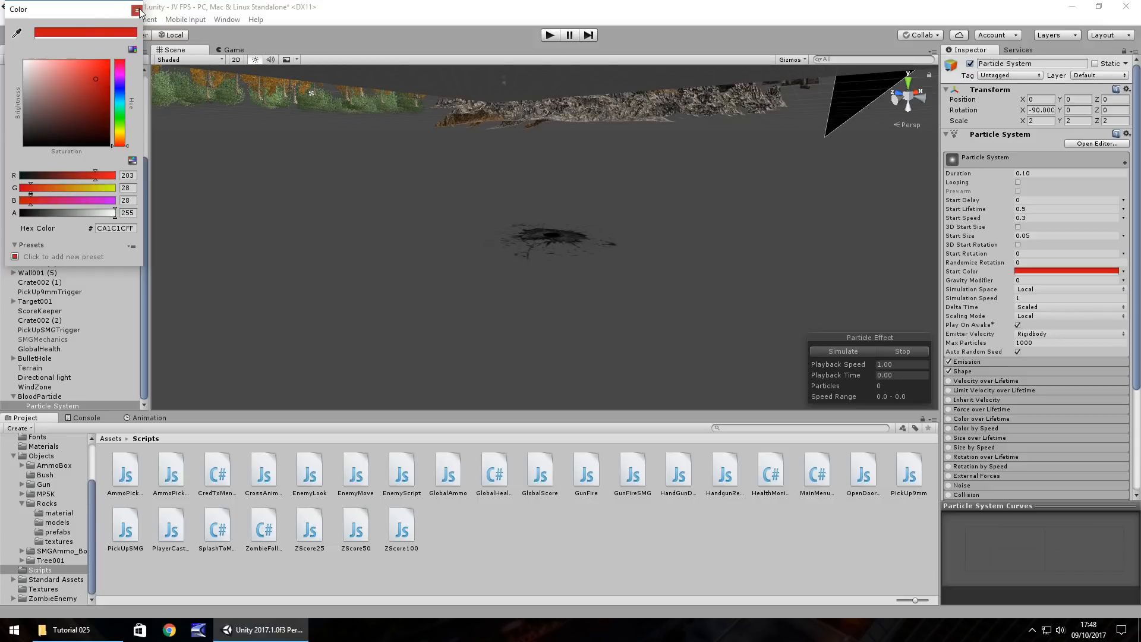
pyautogui.click(138, 9)
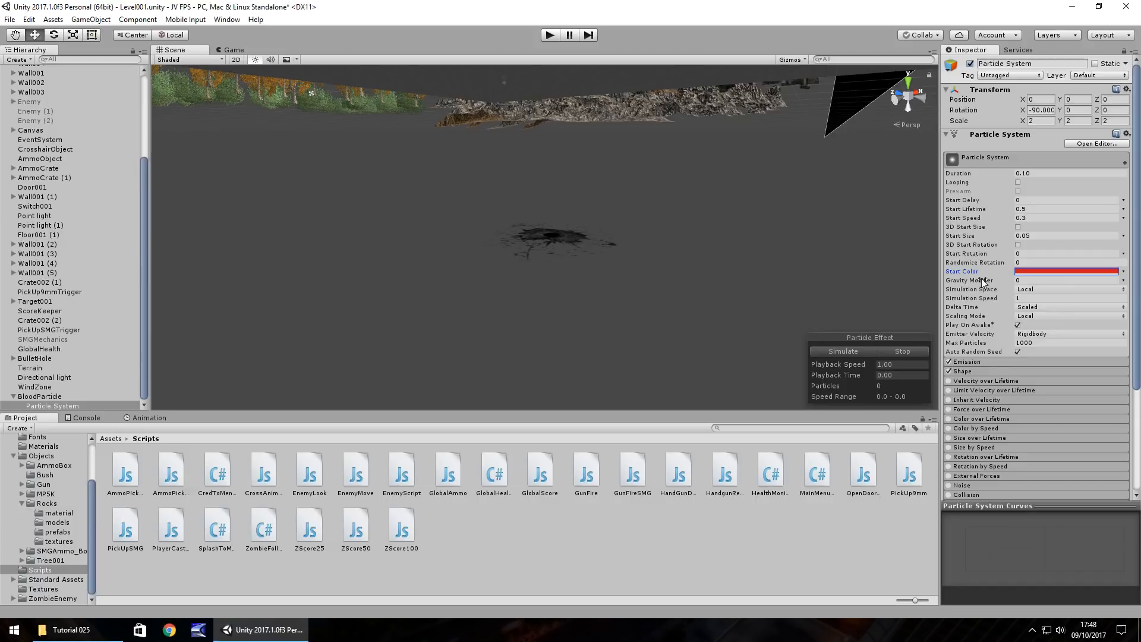
pyautogui.moveTo(983, 280)
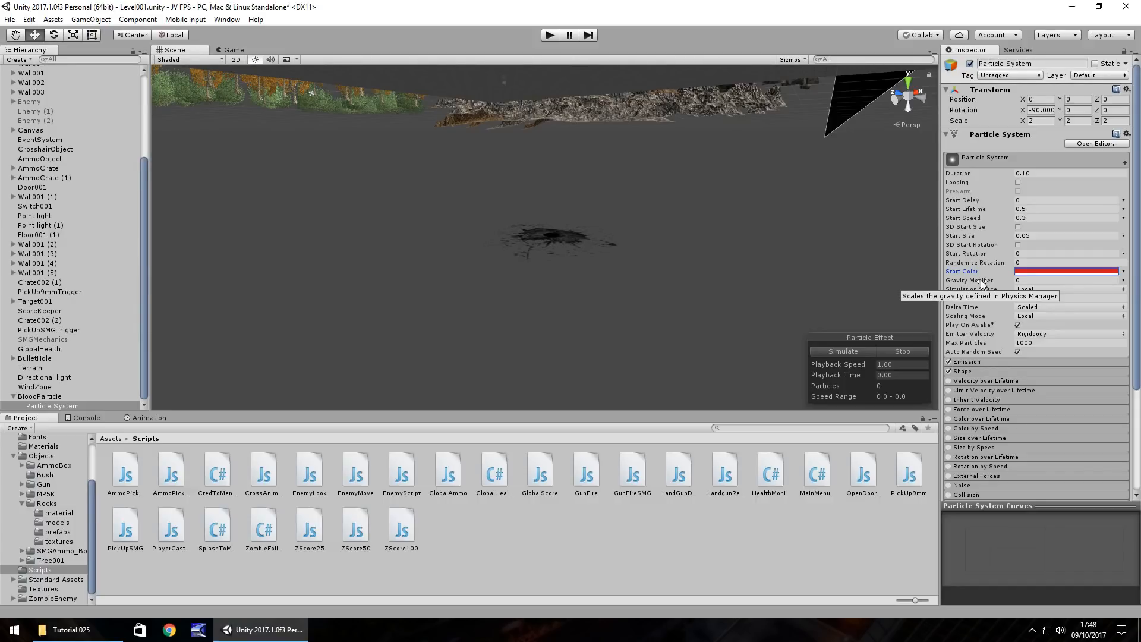
pyautogui.moveTo(969, 289)
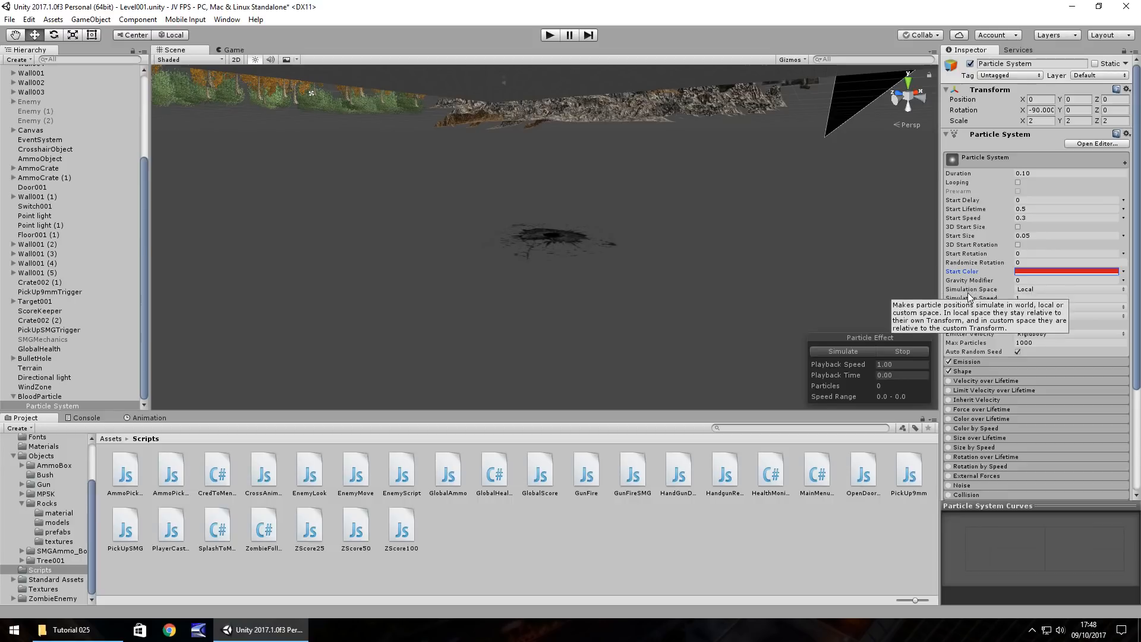
pyautogui.moveTo(1039, 297)
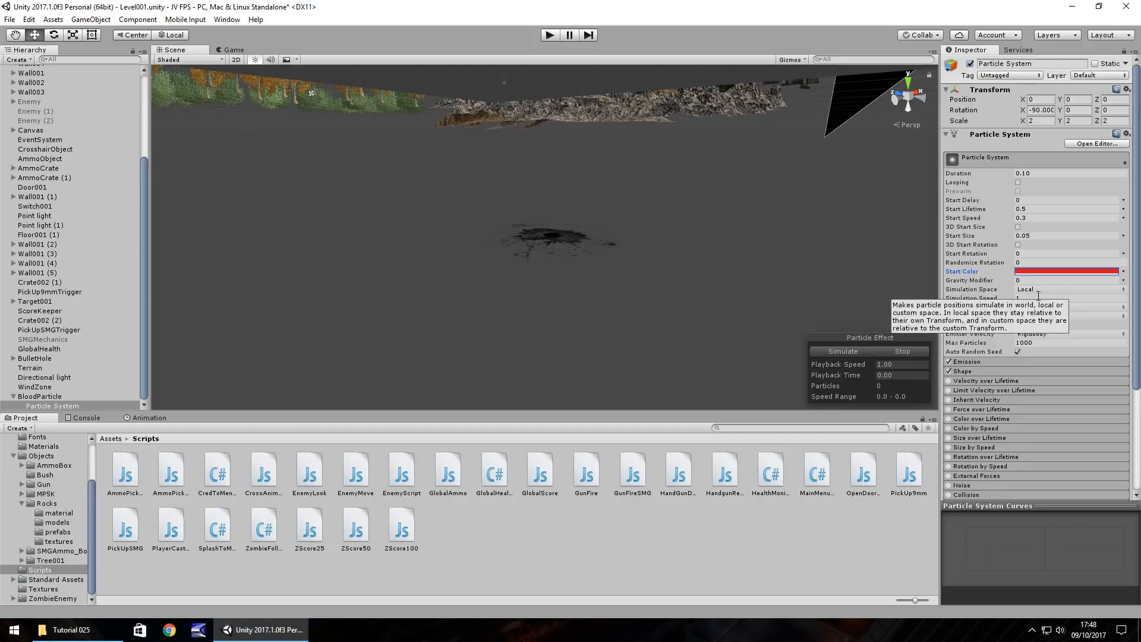
pyautogui.moveTo(1039, 333)
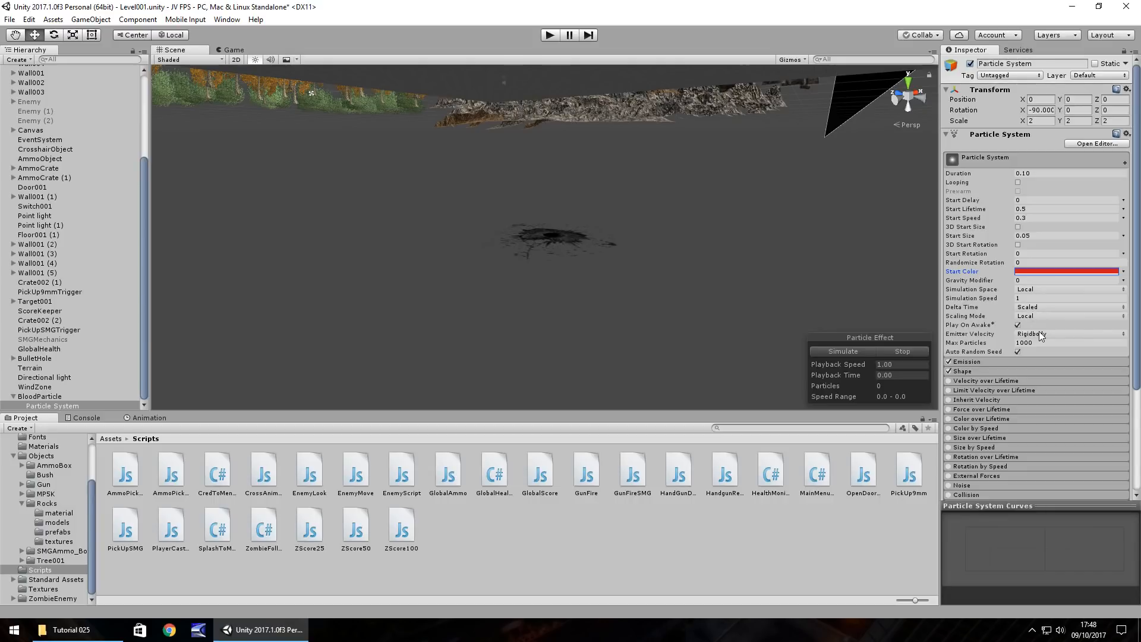
# - Set Emission Rate over Time to 100 and collapse the module
pyautogui.click(962, 362)
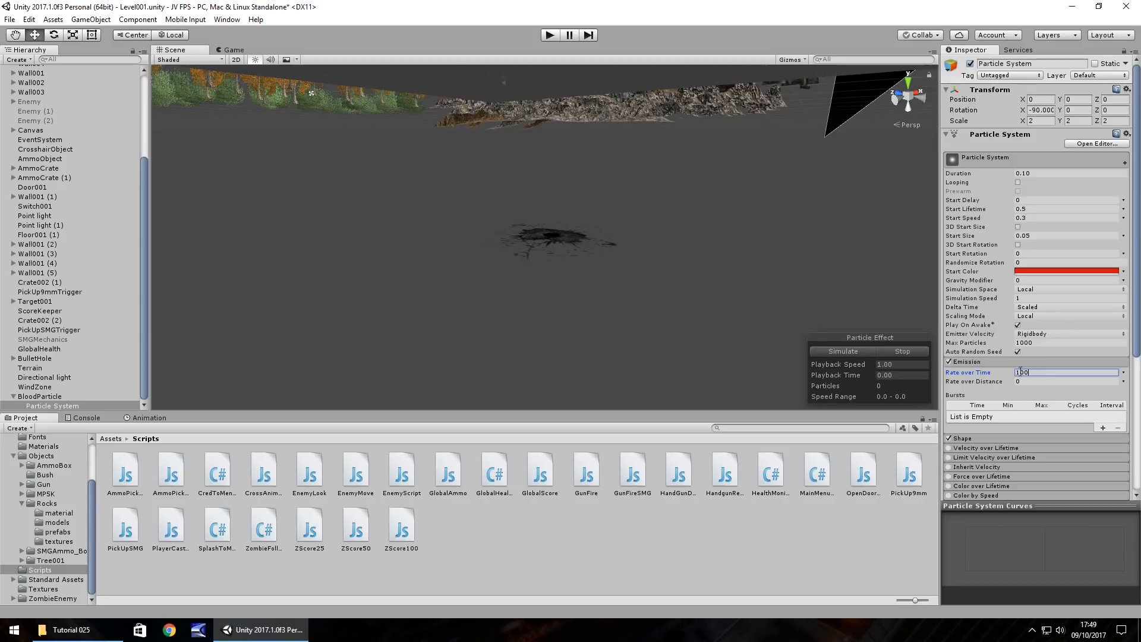
pyautogui.moveTo(1008, 372)
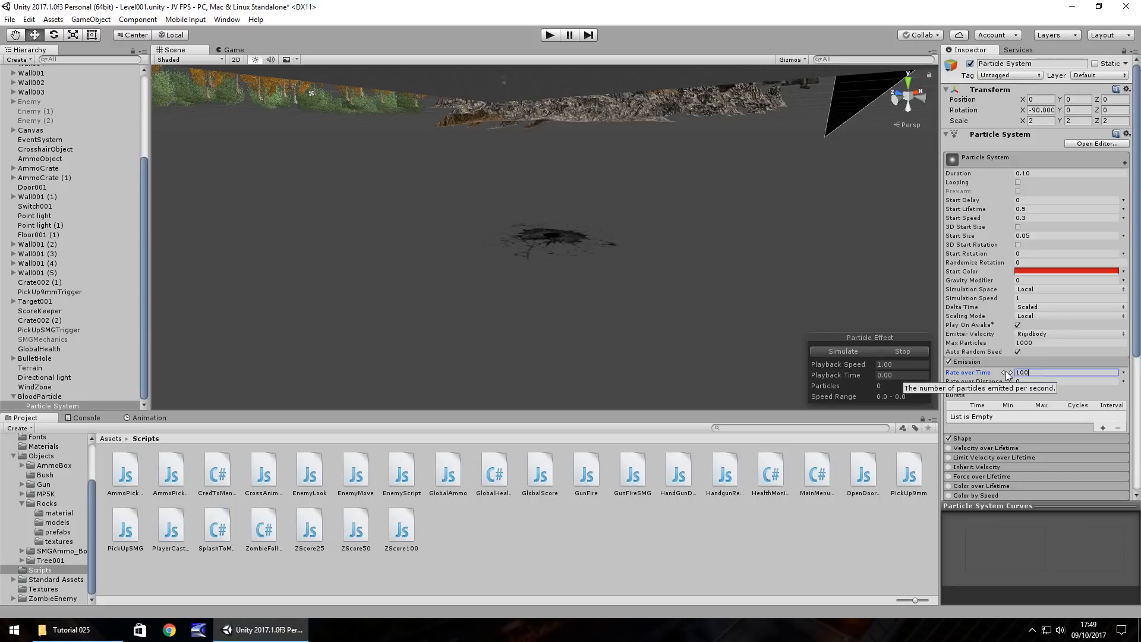
pyautogui.moveTo(1057, 440)
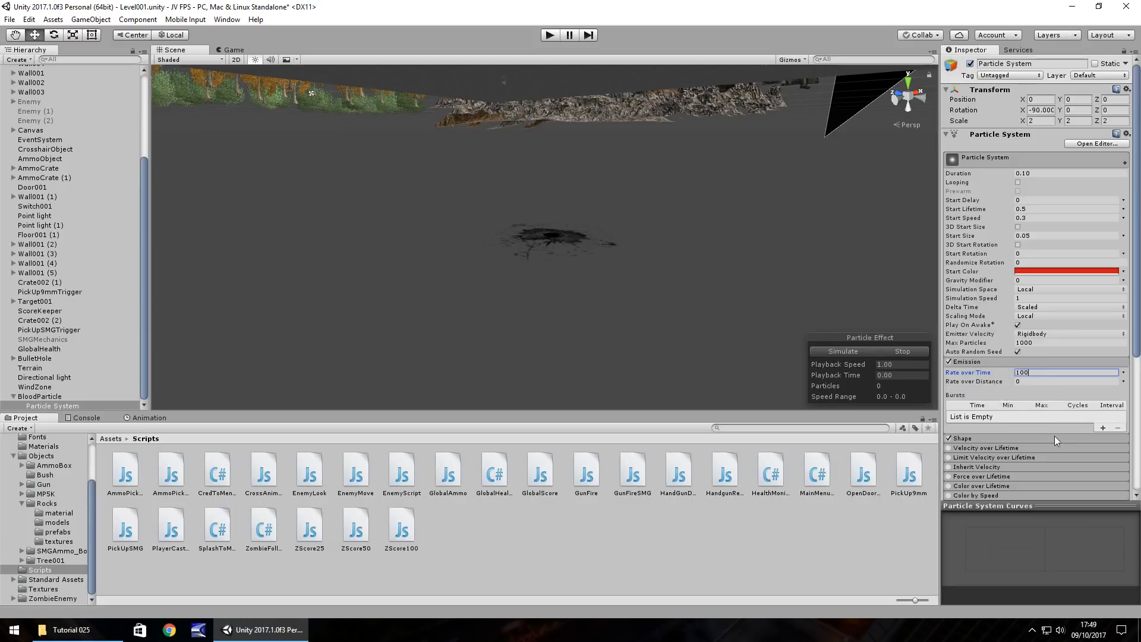
pyautogui.click(966, 362)
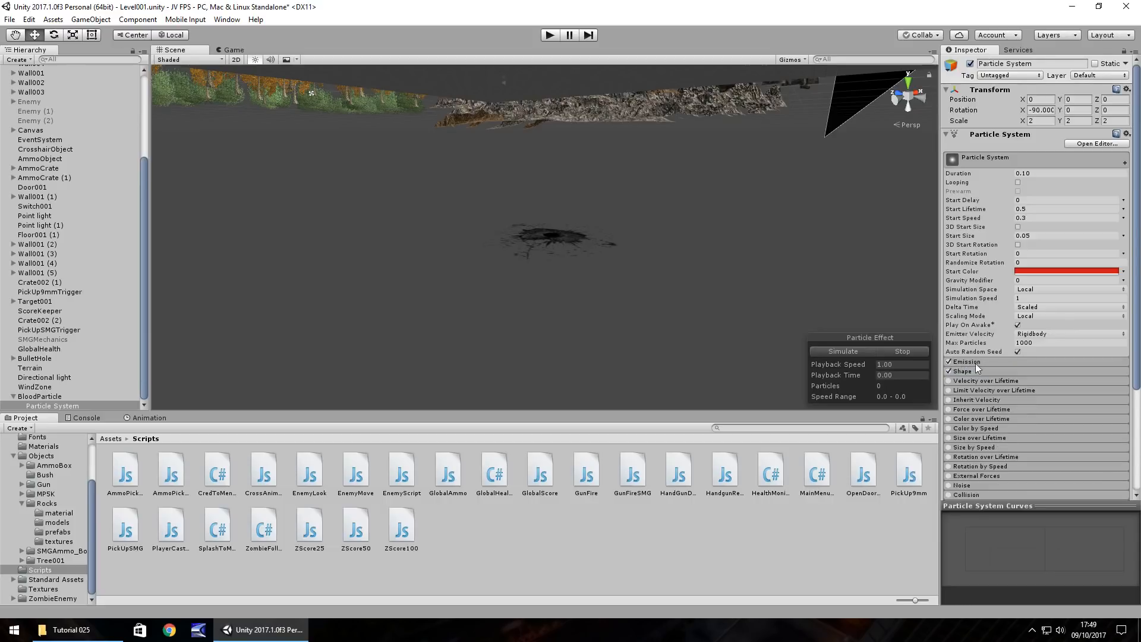
pyautogui.moveTo(960, 371)
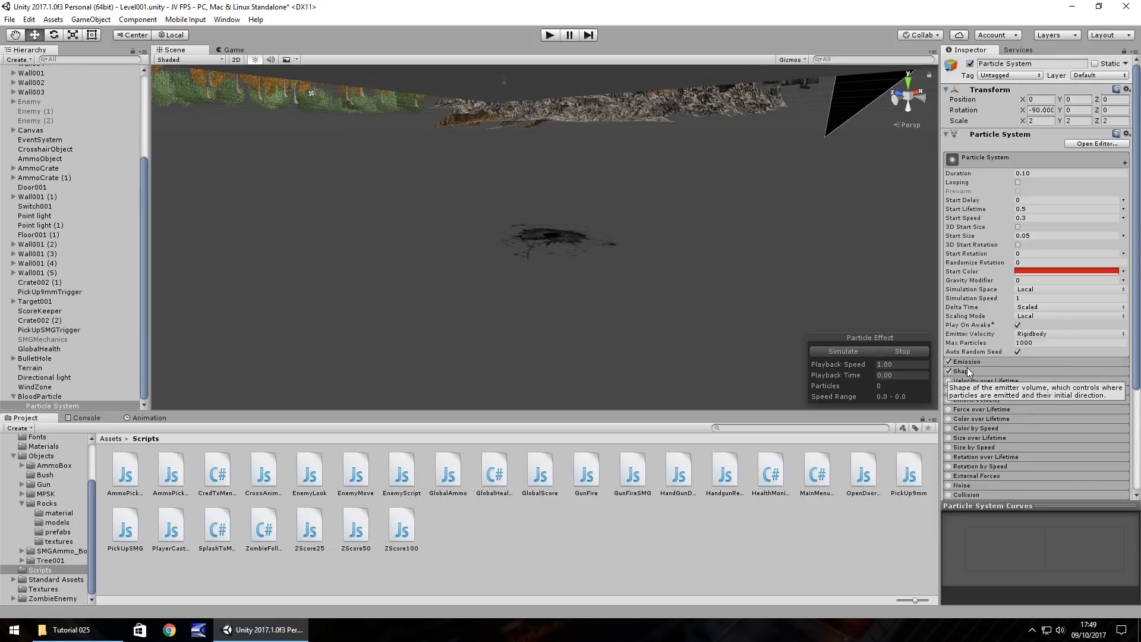
# - Set the cone Shape to Angle 60 and Radius 0.01
pyautogui.click(960, 371)
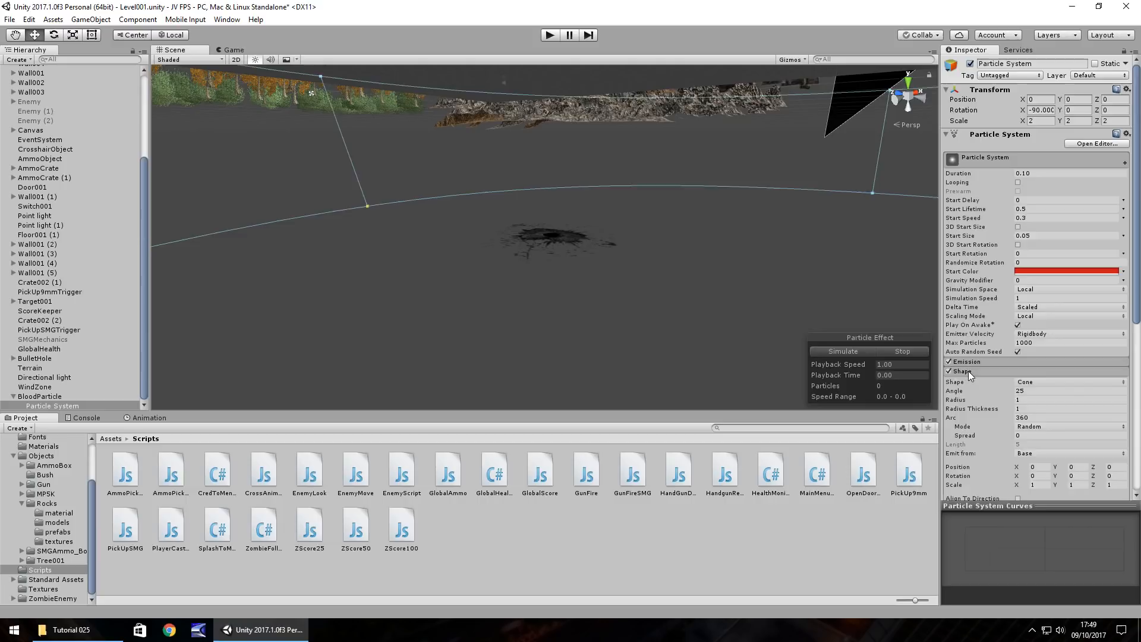
pyautogui.moveTo(757, 343)
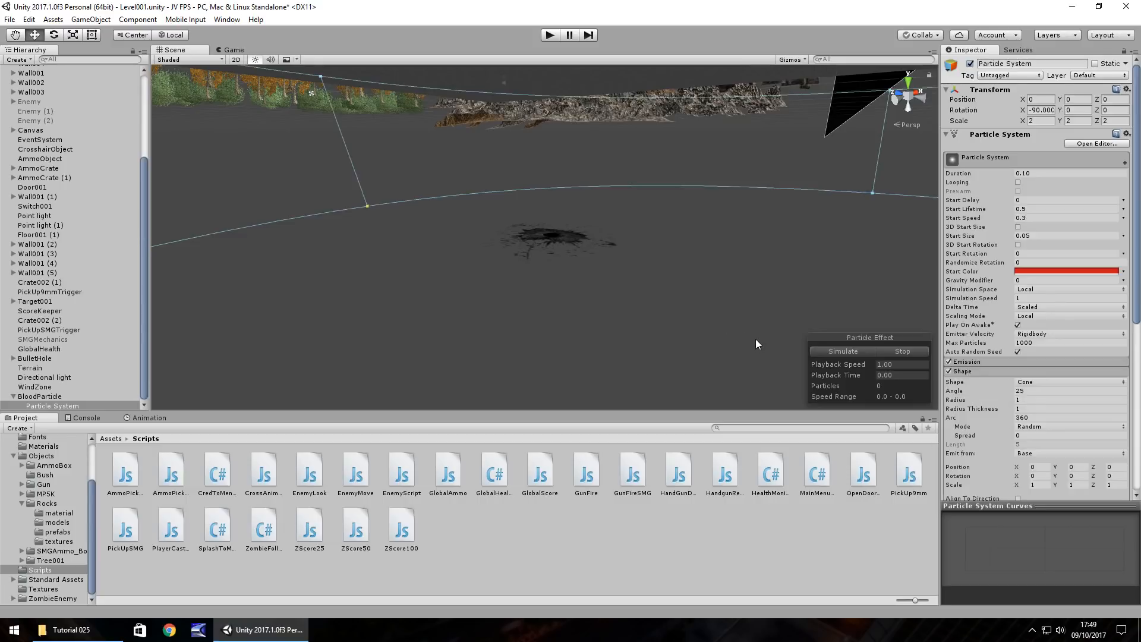
pyautogui.moveTo(725, 377)
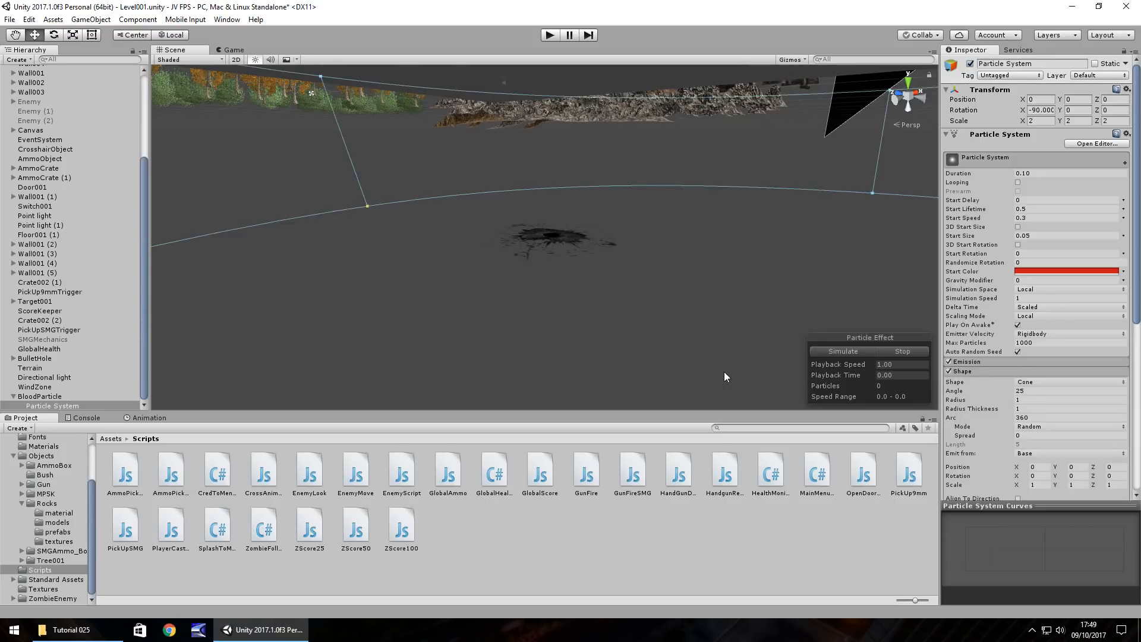
pyautogui.moveTo(1053, 387)
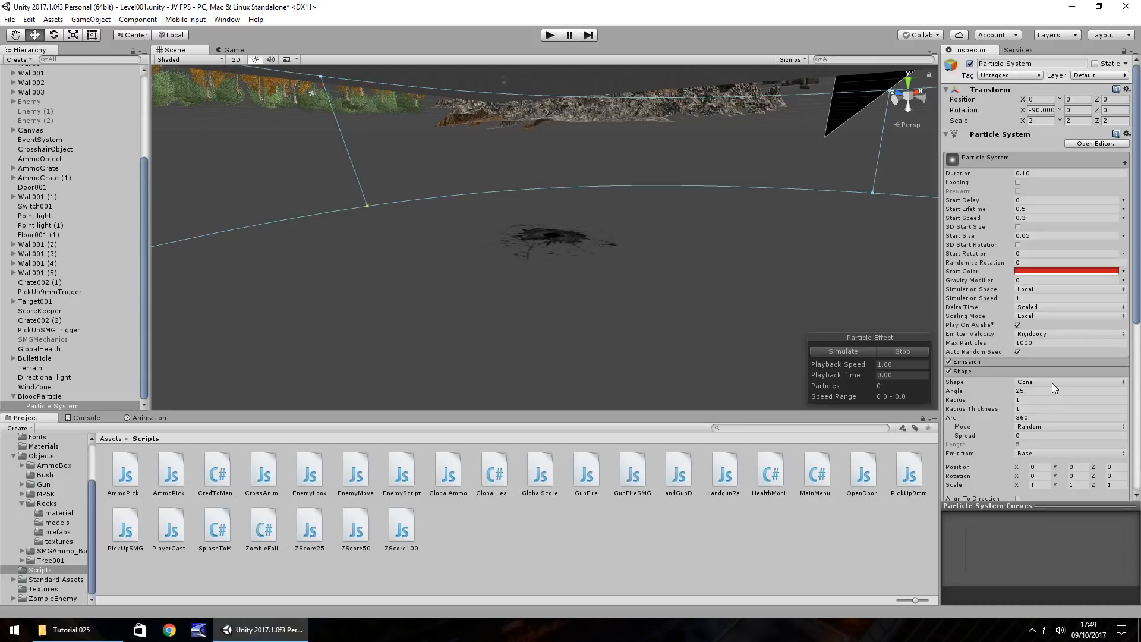
pyautogui.moveTo(1048, 388)
pyautogui.write('60')
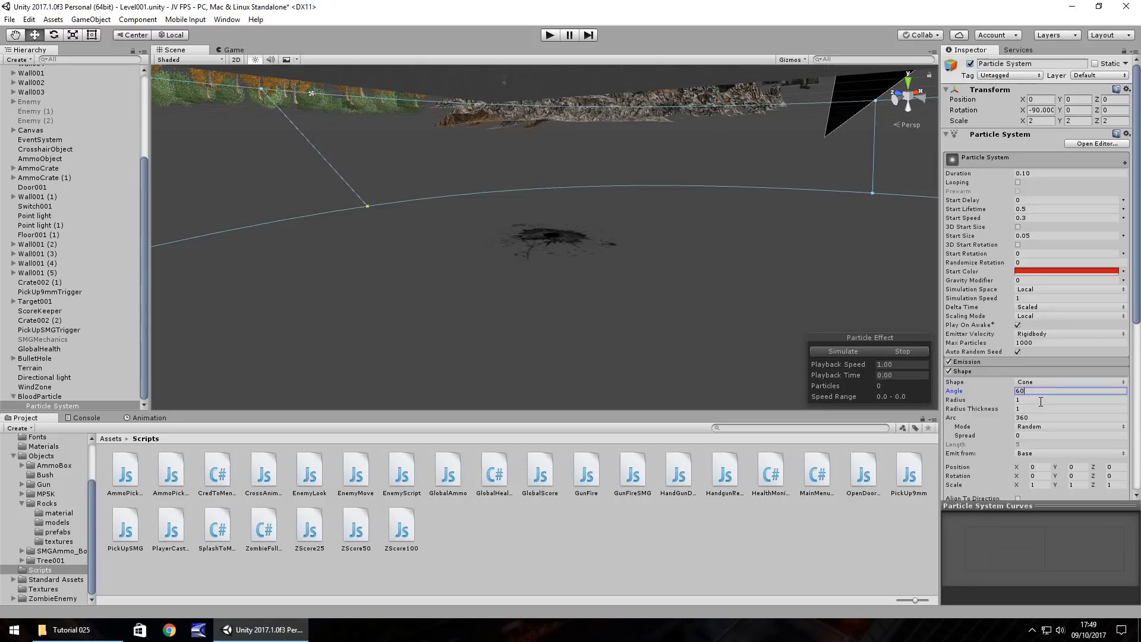
pyautogui.click(1069, 399)
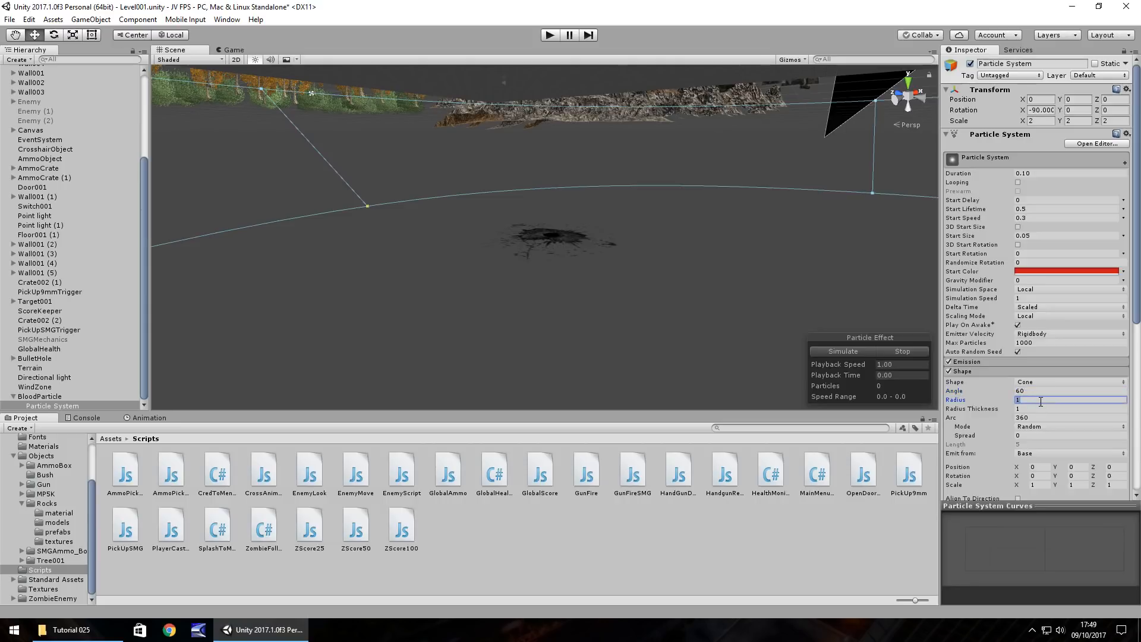
pyautogui.write('0.01')
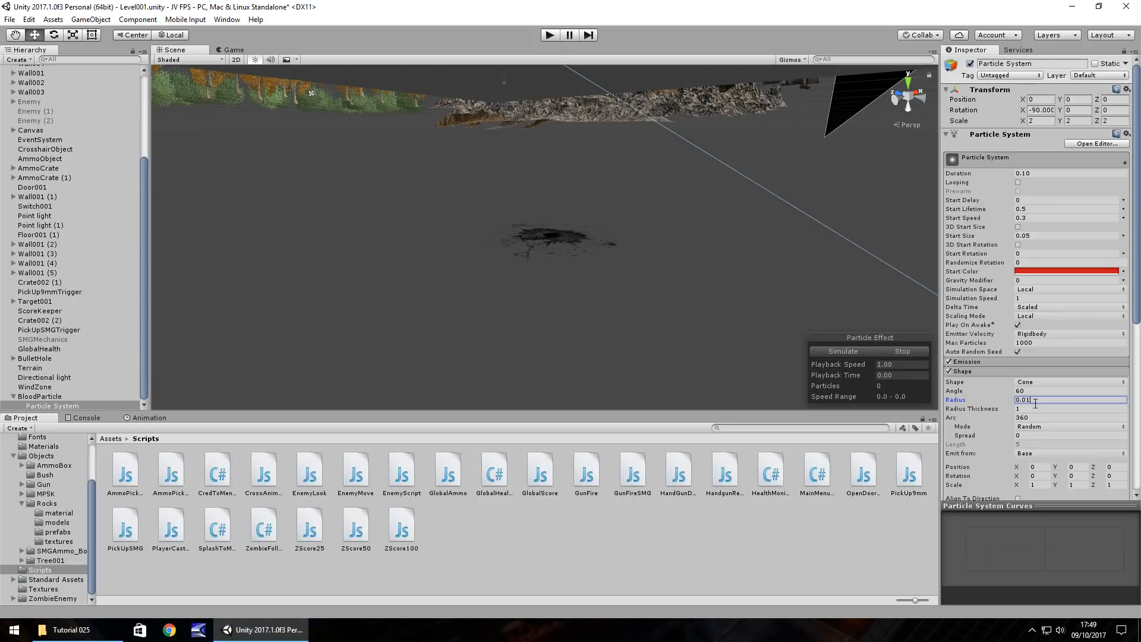
pyautogui.click(1069, 408)
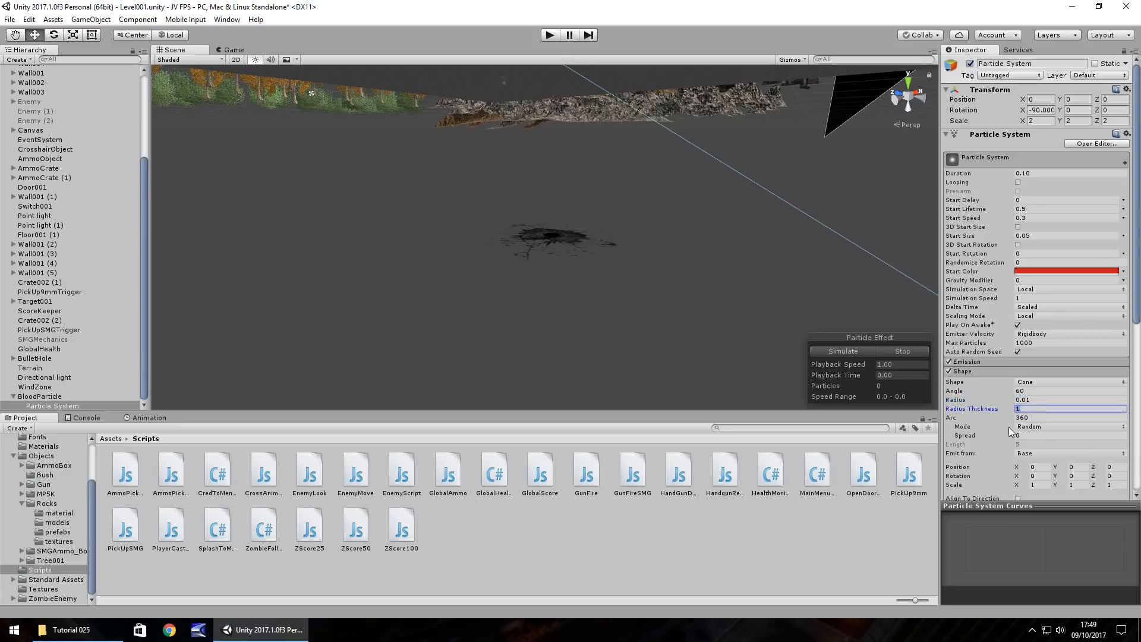
pyautogui.scroll(-3)
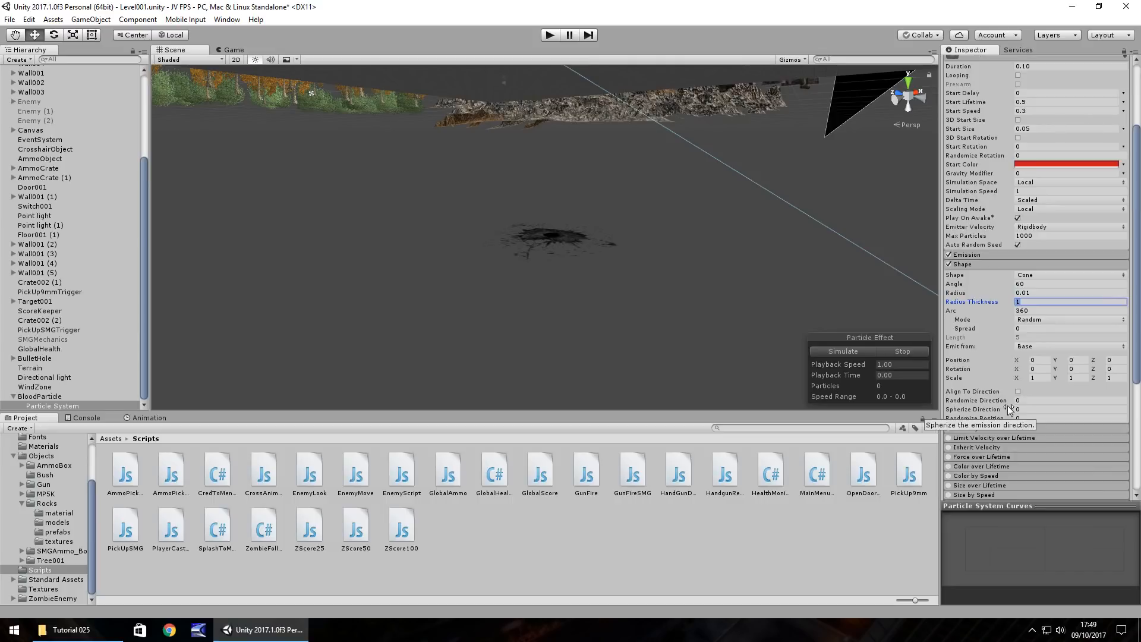
pyautogui.moveTo(1003, 374)
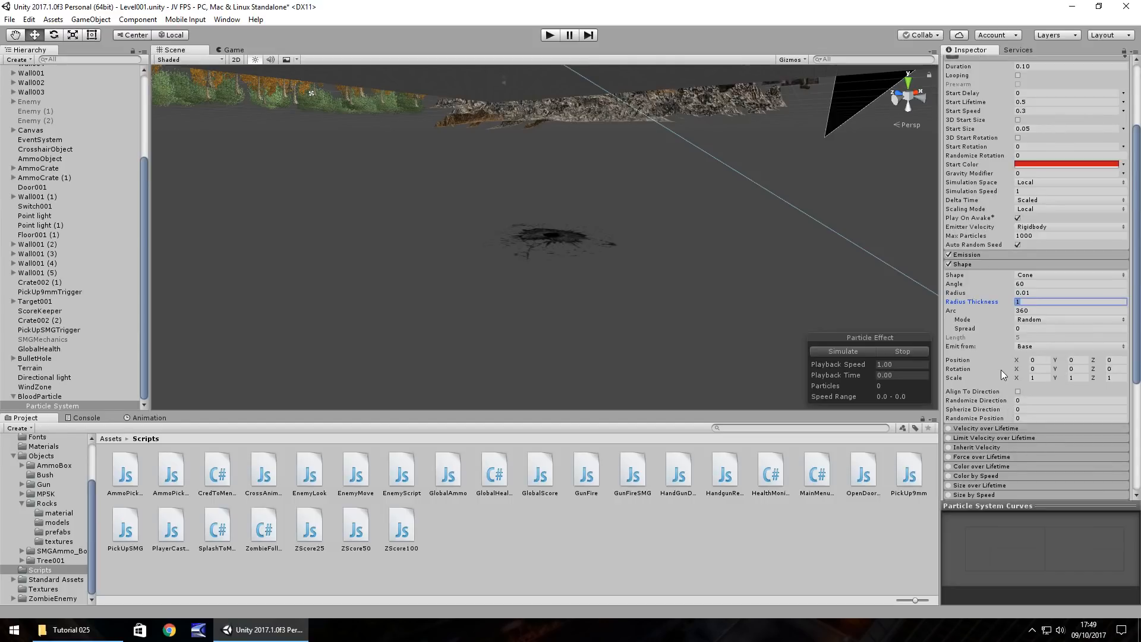
pyautogui.scroll(-3)
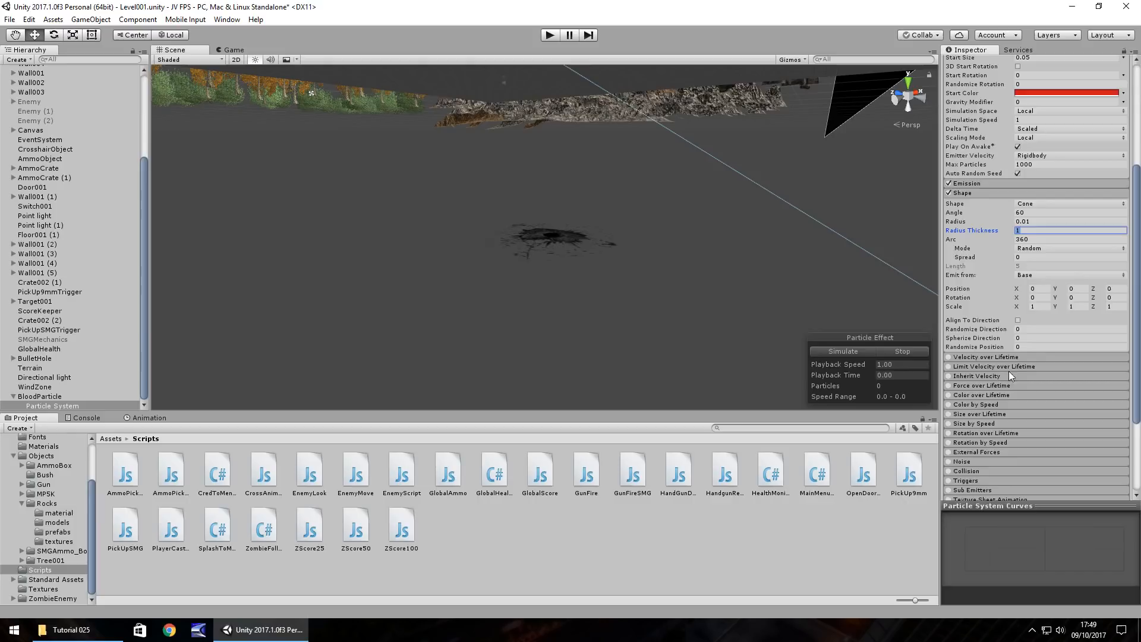
pyautogui.moveTo(978, 413)
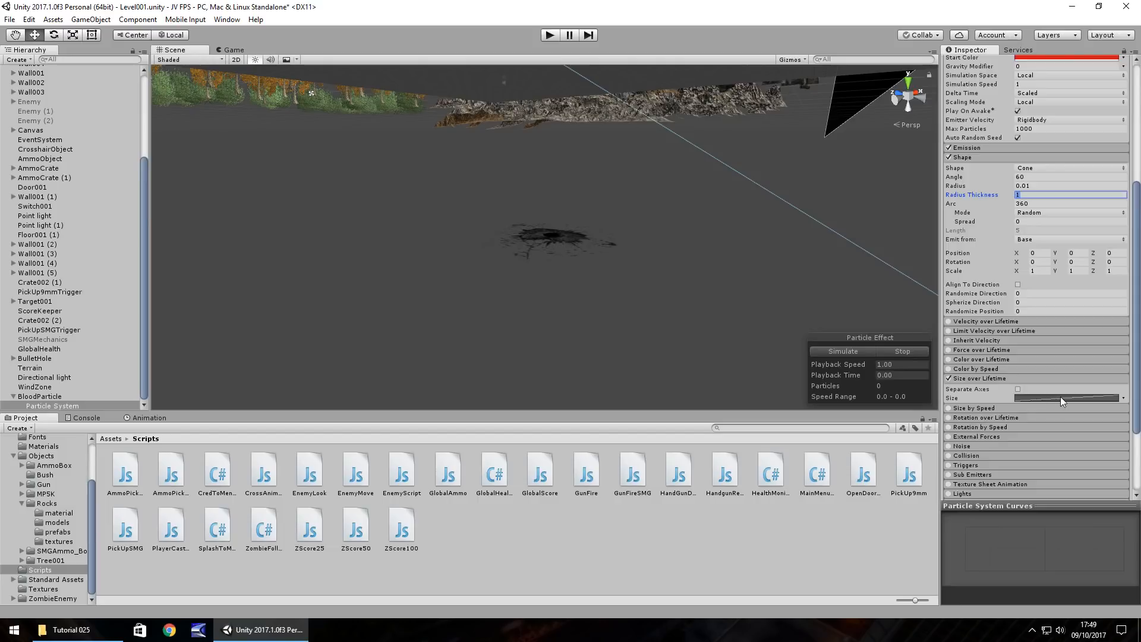
# - Enable Size over Lifetime with a descending shrink curve
pyautogui.click(1067, 398)
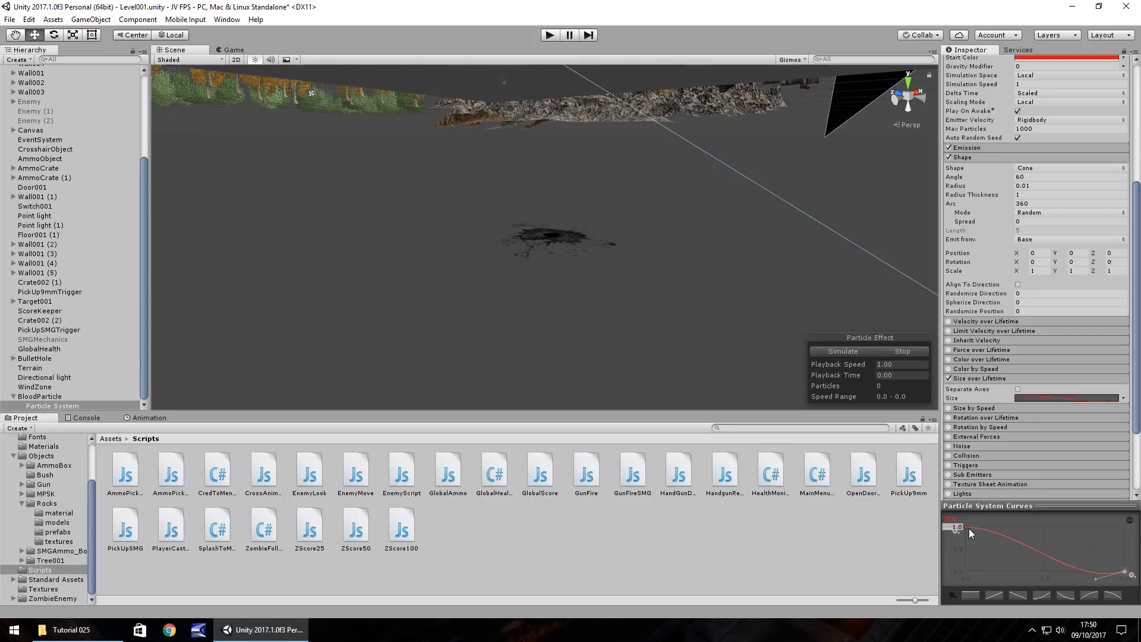
pyautogui.moveTo(1016, 551)
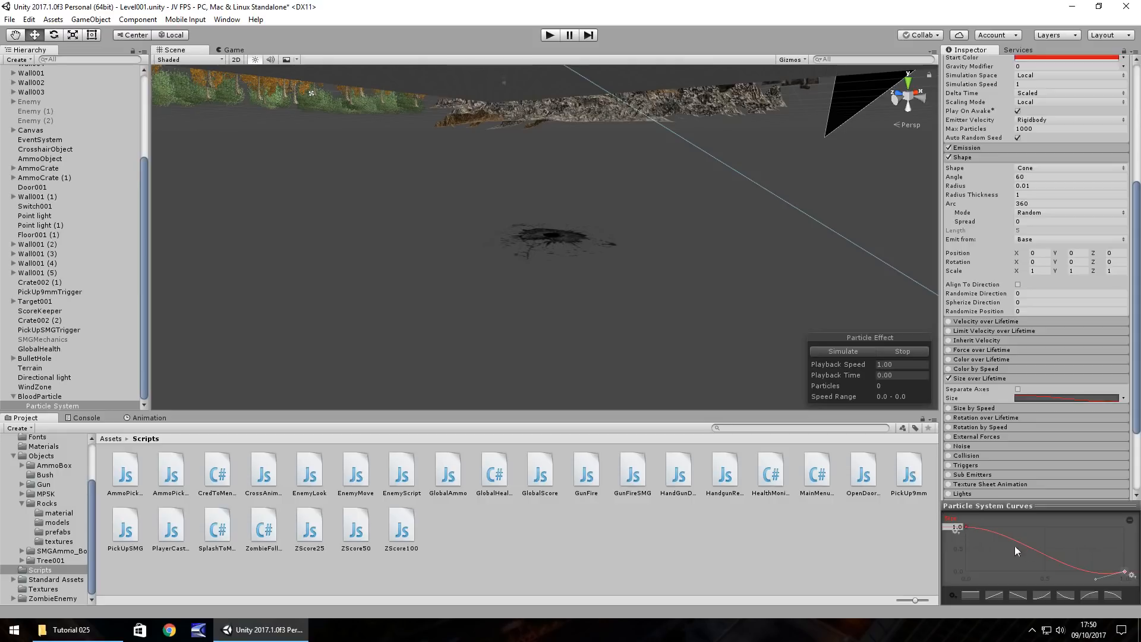
pyautogui.moveTo(999, 536)
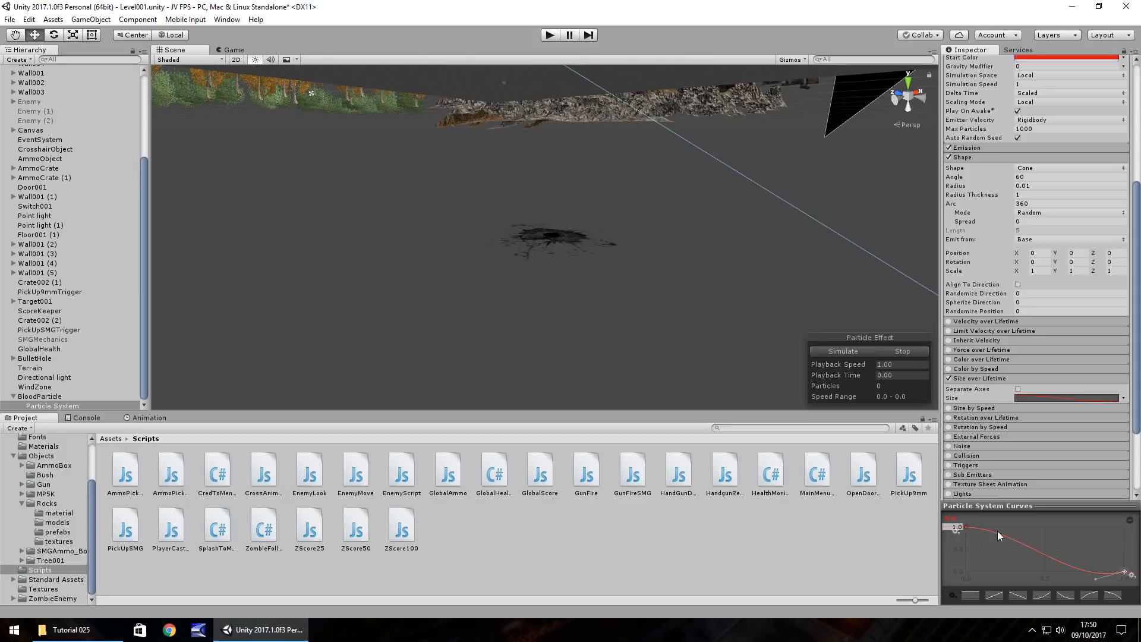
pyautogui.moveTo(611, 320)
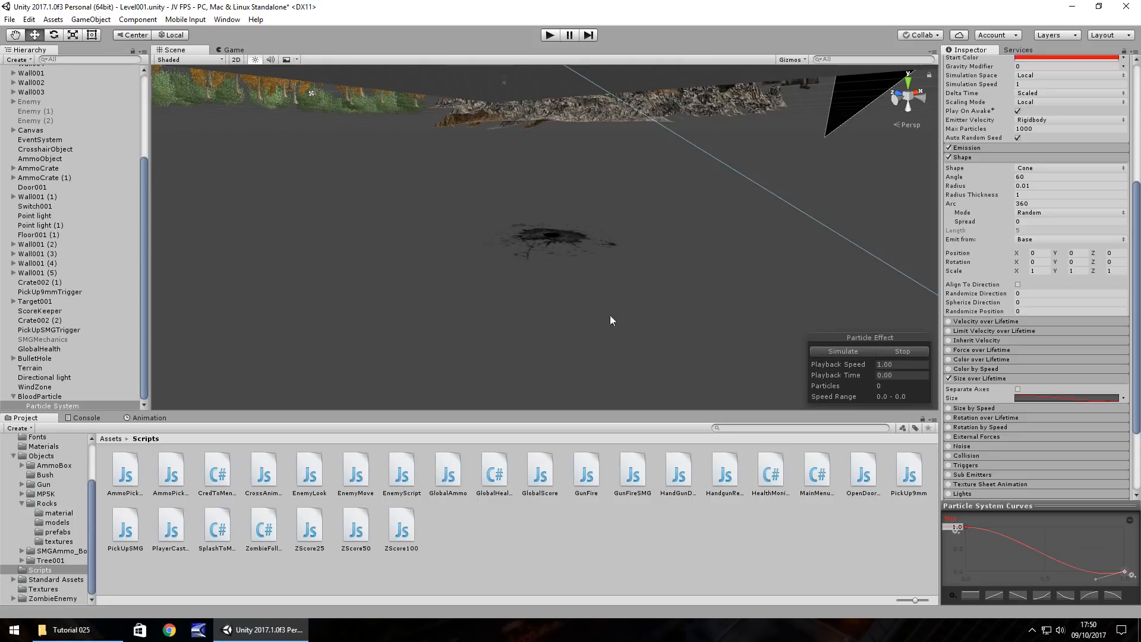
pyautogui.click(53, 405)
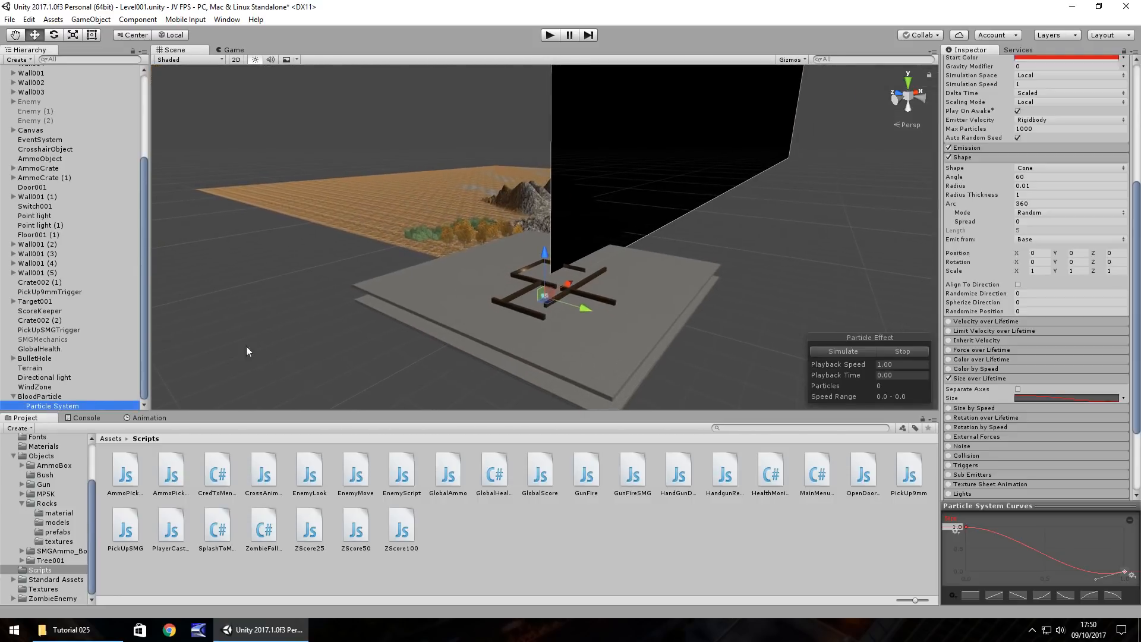
# - Compare BulletHole with BloodParticle, then set the blood Particle System's start size to 0.05
pyautogui.click(39, 396)
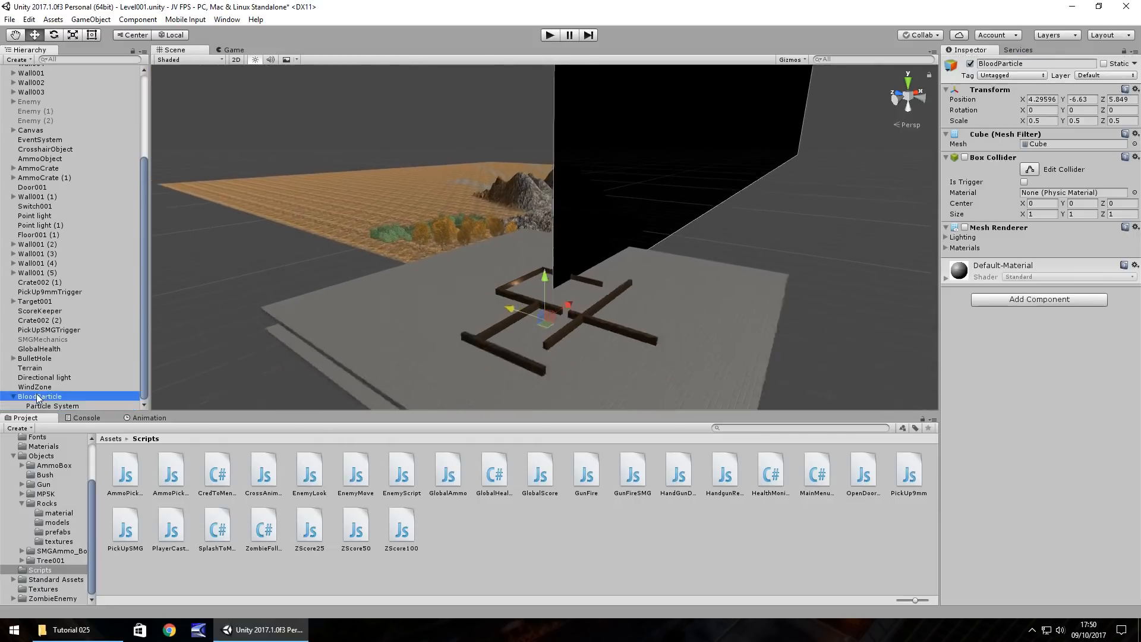
pyautogui.click(35, 358)
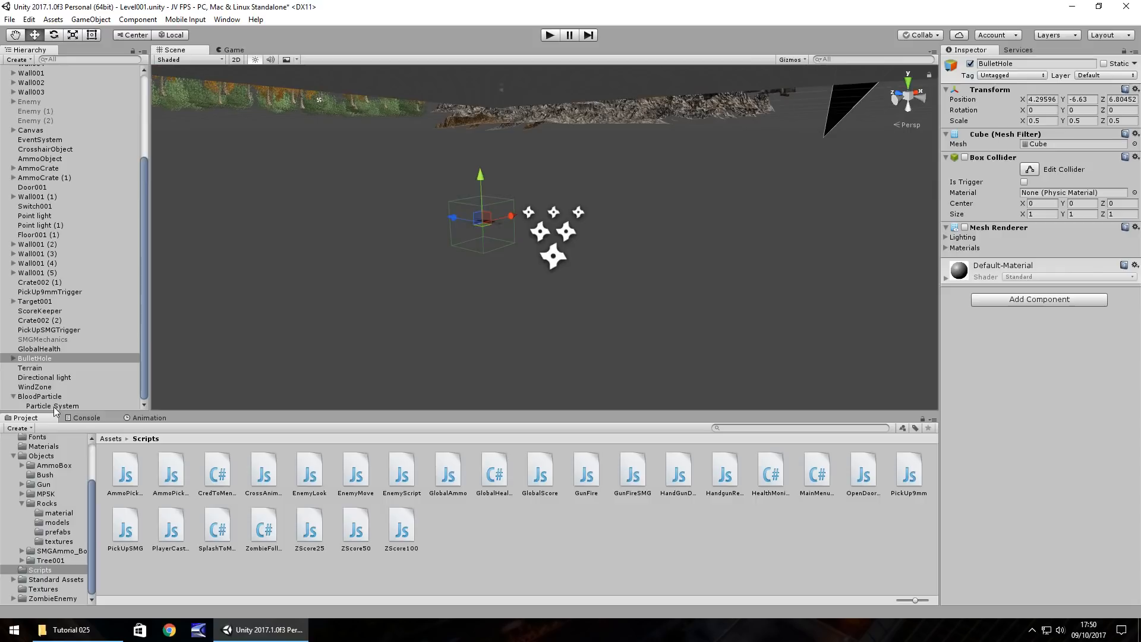
pyautogui.click(52, 405)
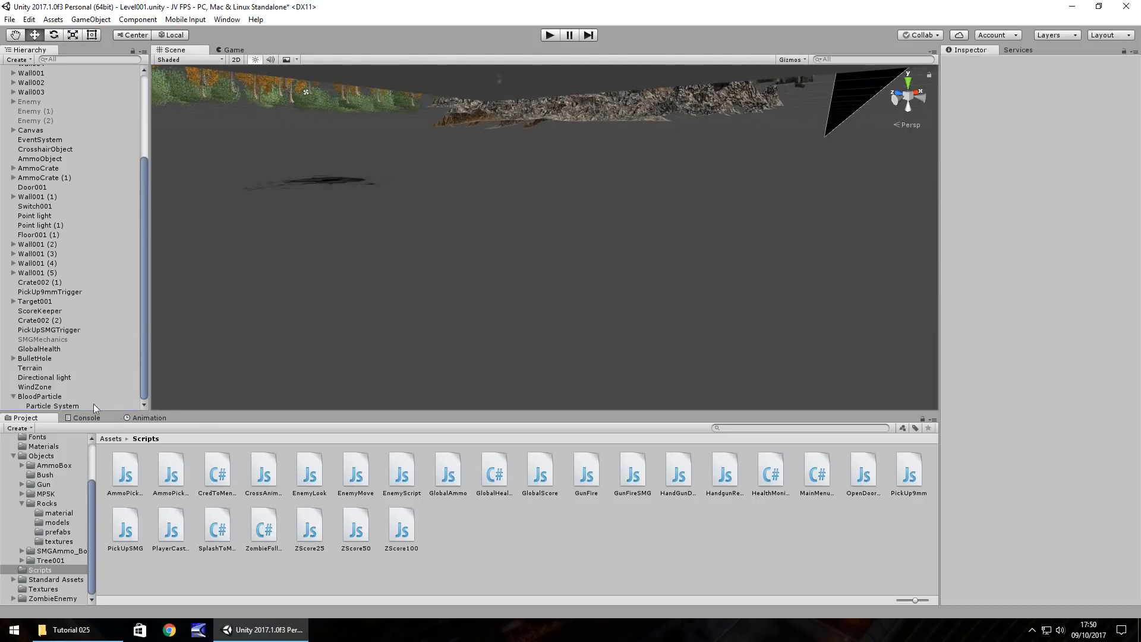
pyautogui.click(53, 405)
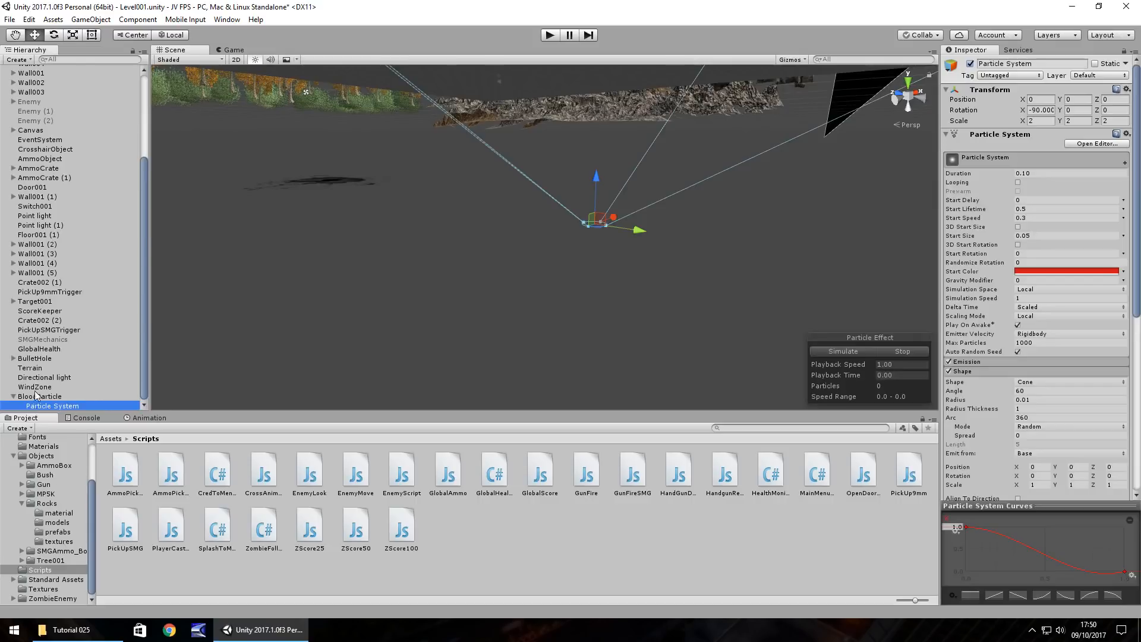
pyautogui.click(841, 351)
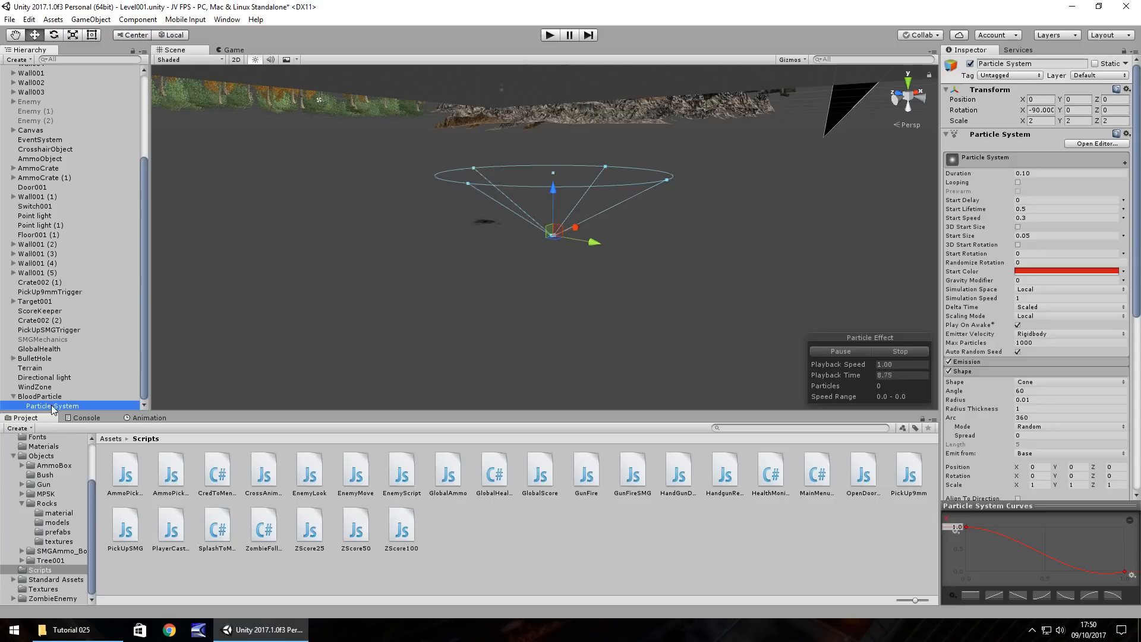
pyautogui.moveTo(563, 196)
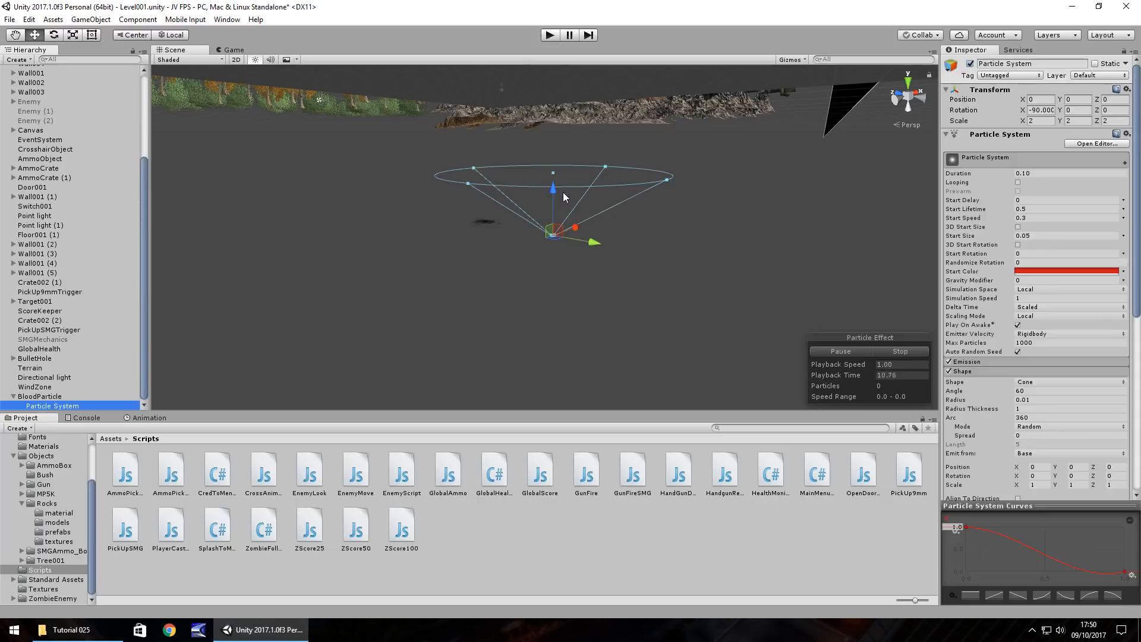
# - Review the BloodParticle parent and its particle system, then select ZombieEnemy01 to check its Zombie tag
pyautogui.click(40, 396)
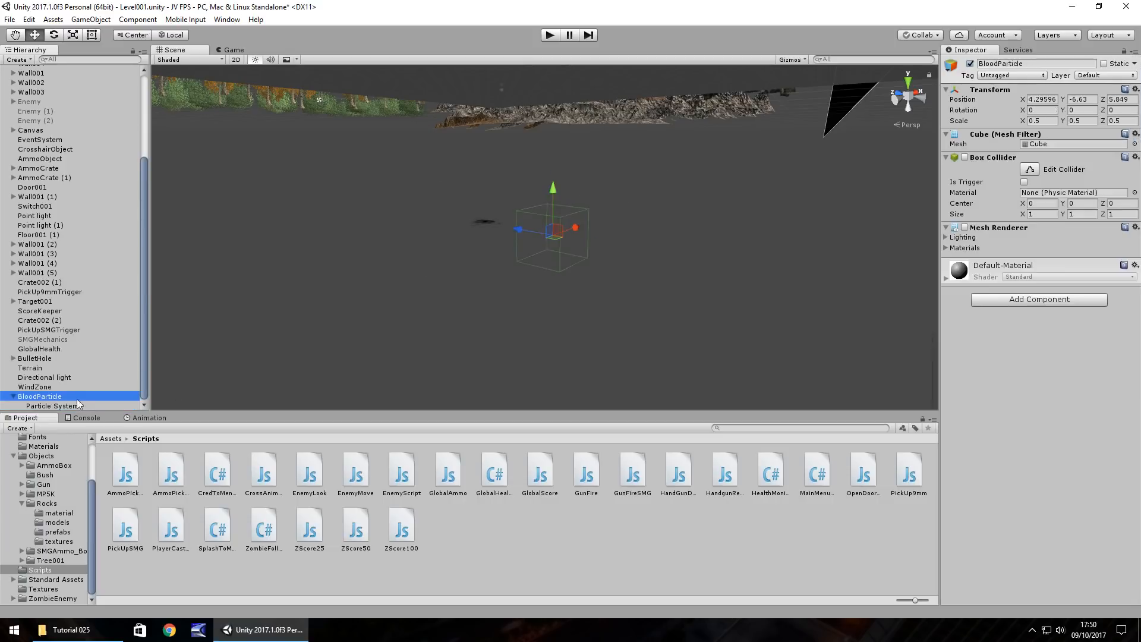
pyautogui.click(51, 405)
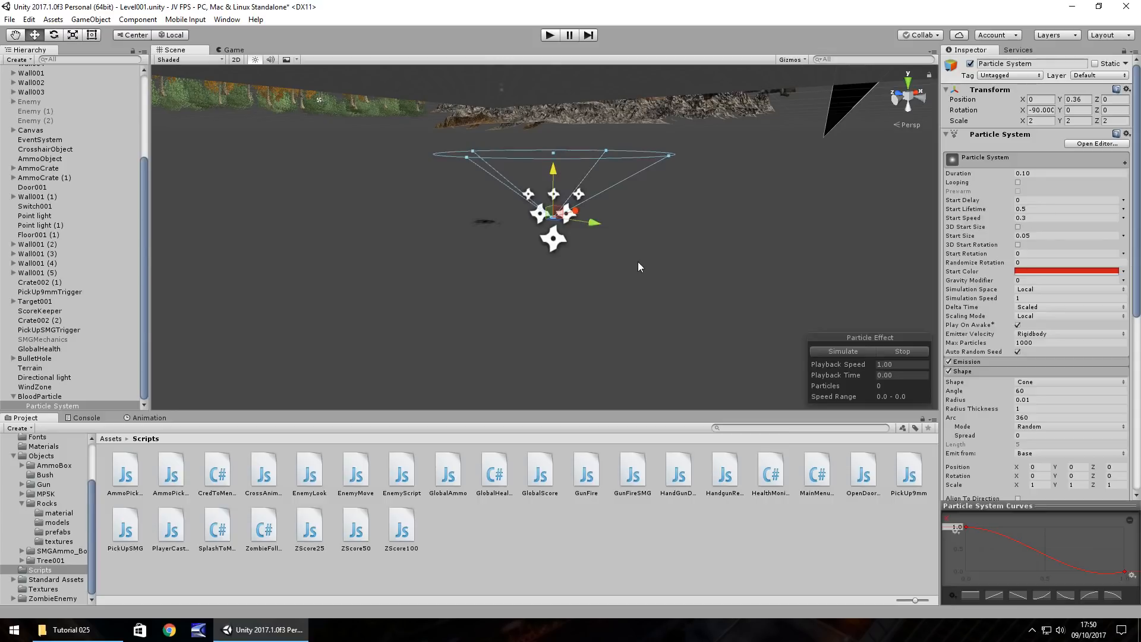
pyautogui.moveTo(671, 204)
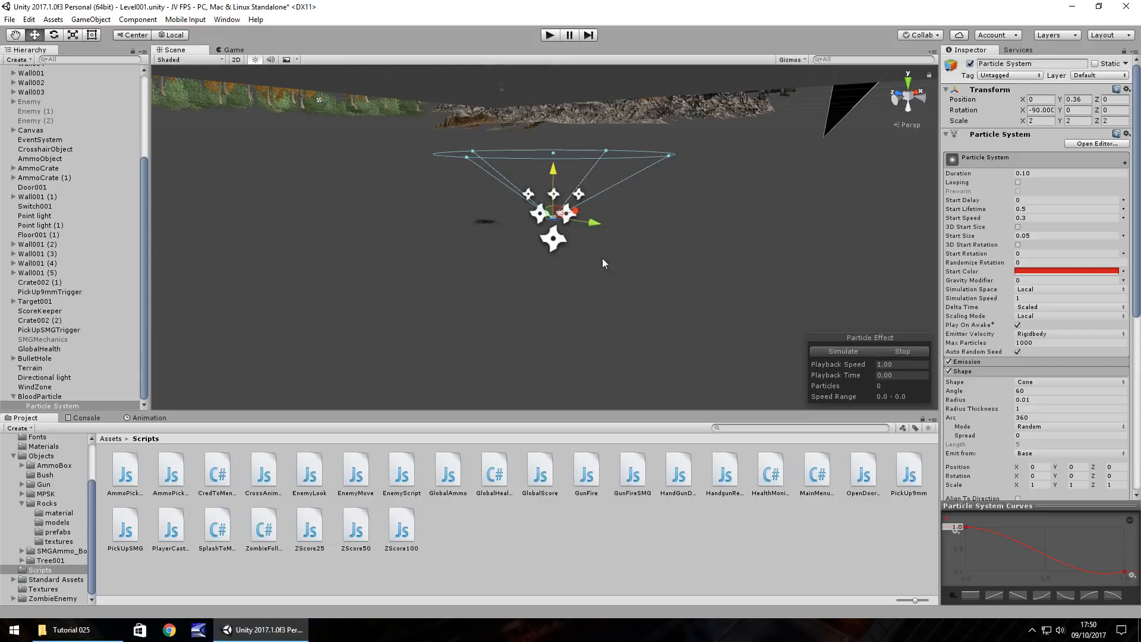
pyautogui.moveTo(390, 258)
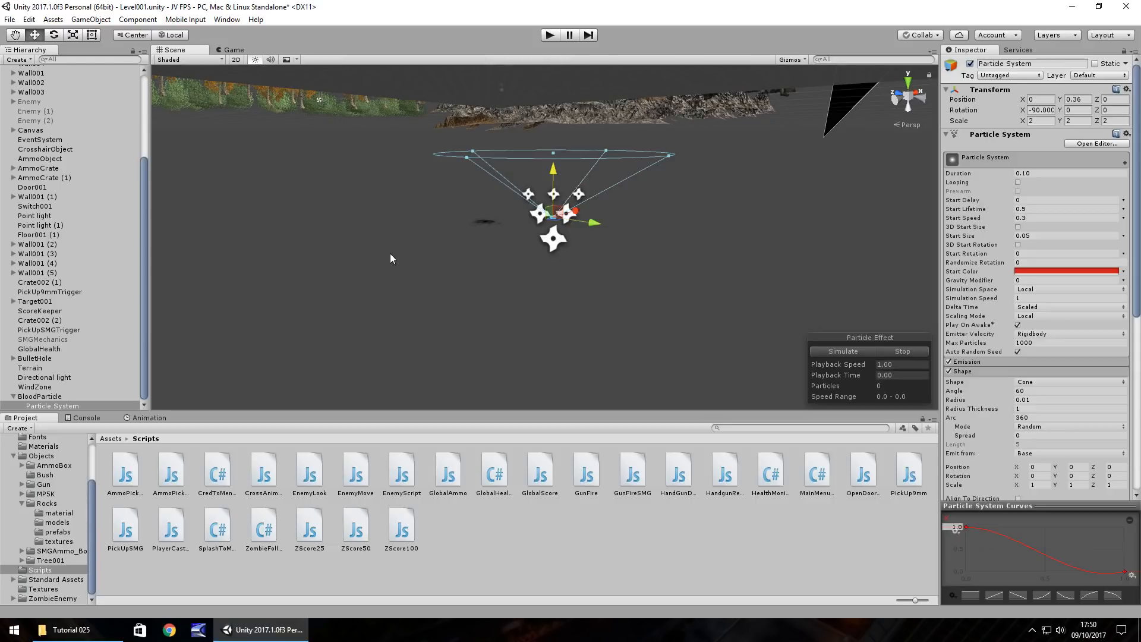
pyautogui.moveTo(685, 212)
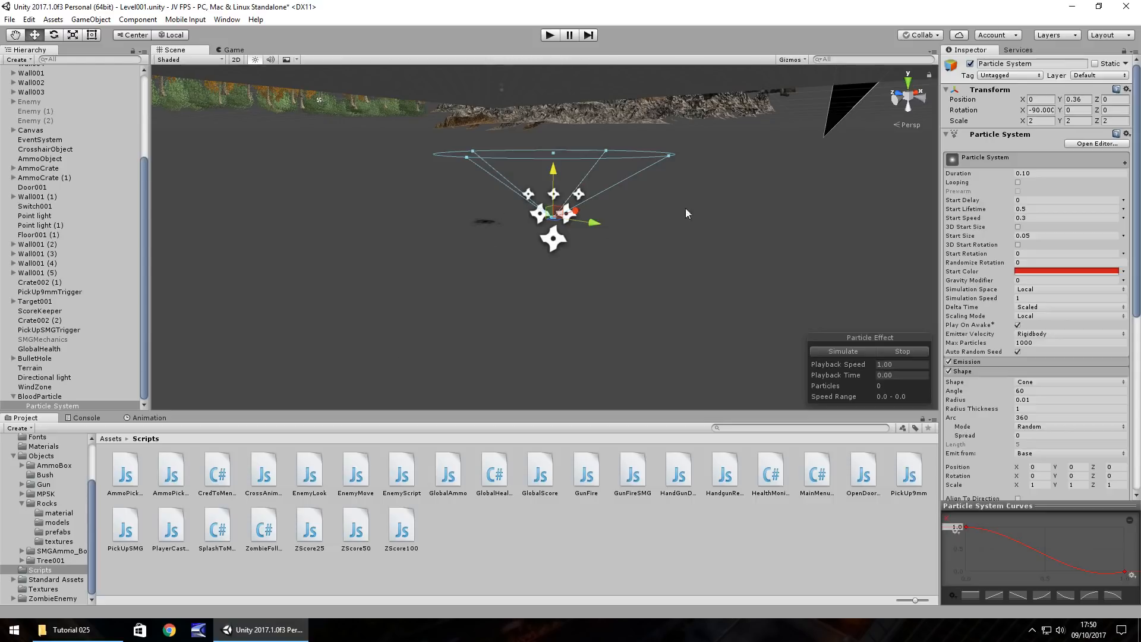
pyautogui.moveTo(399, 289)
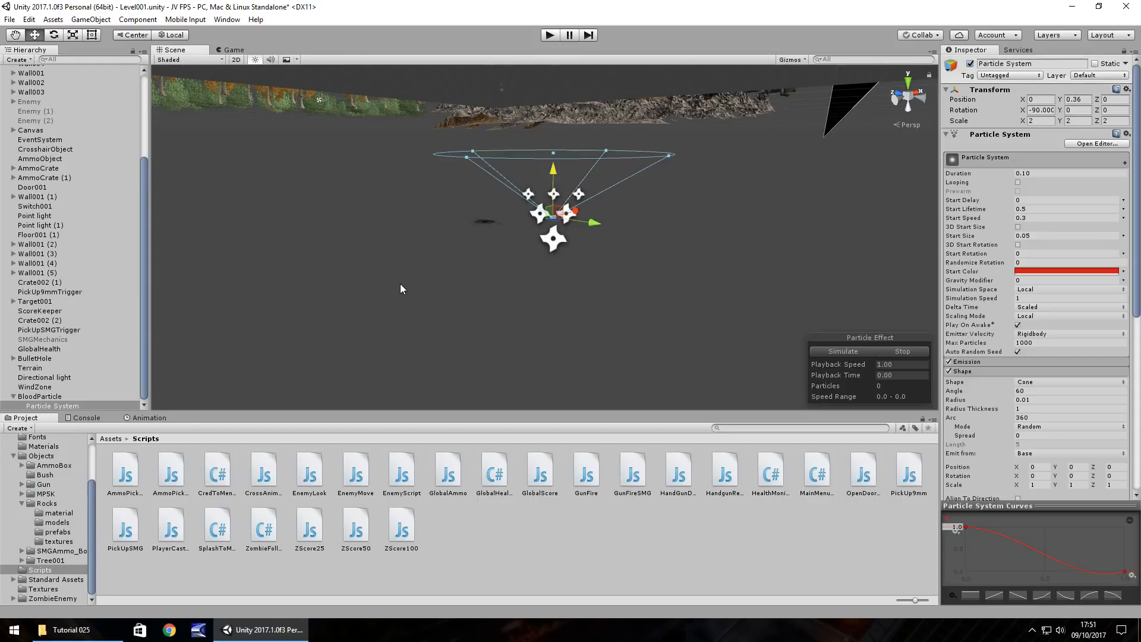
pyautogui.moveTo(622, 238)
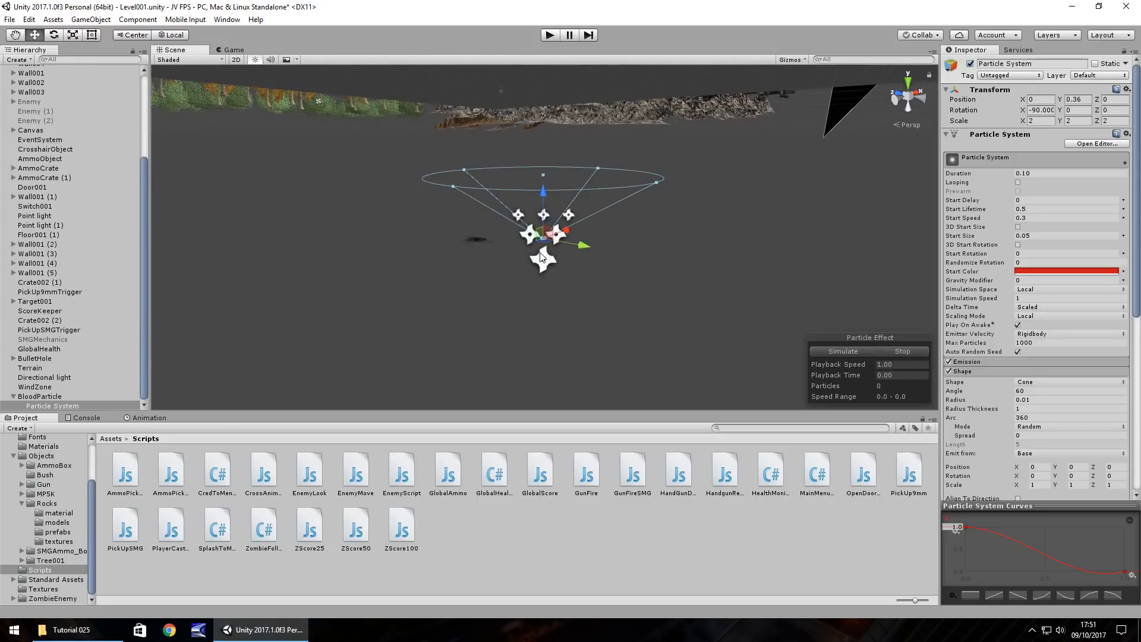
pyautogui.moveTo(267, 267)
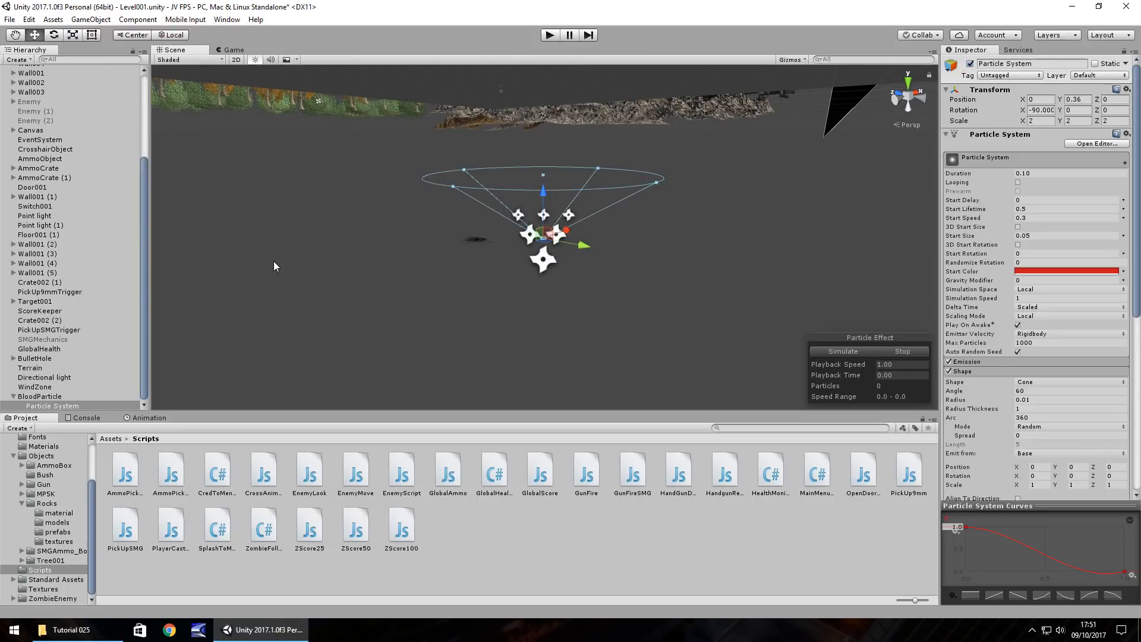
pyautogui.moveTo(82, 157)
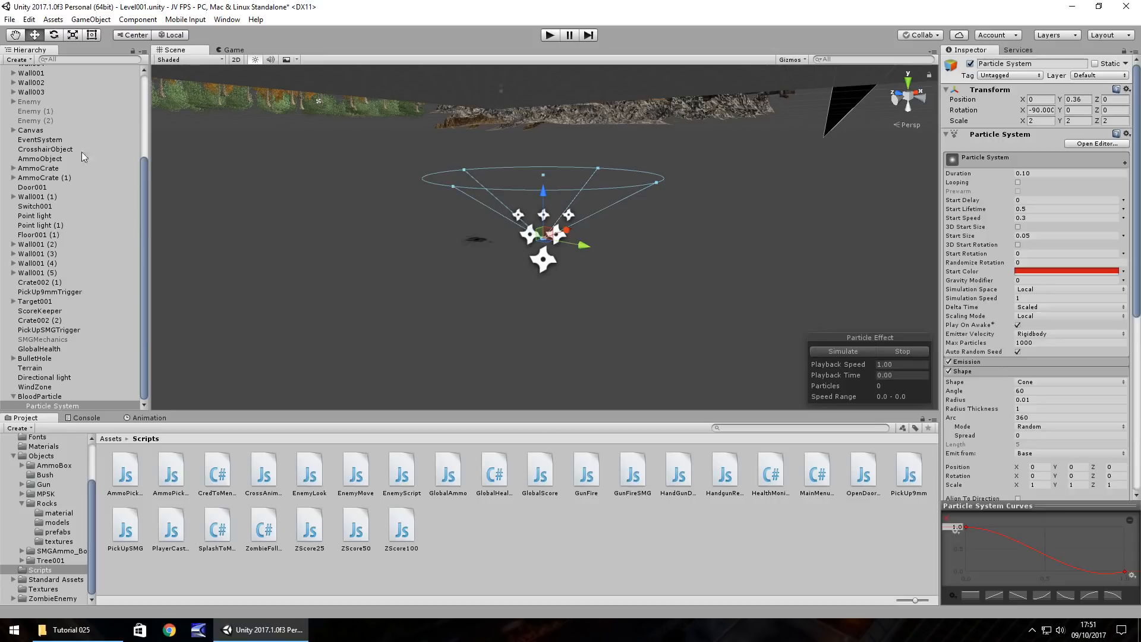
pyautogui.click(47, 136)
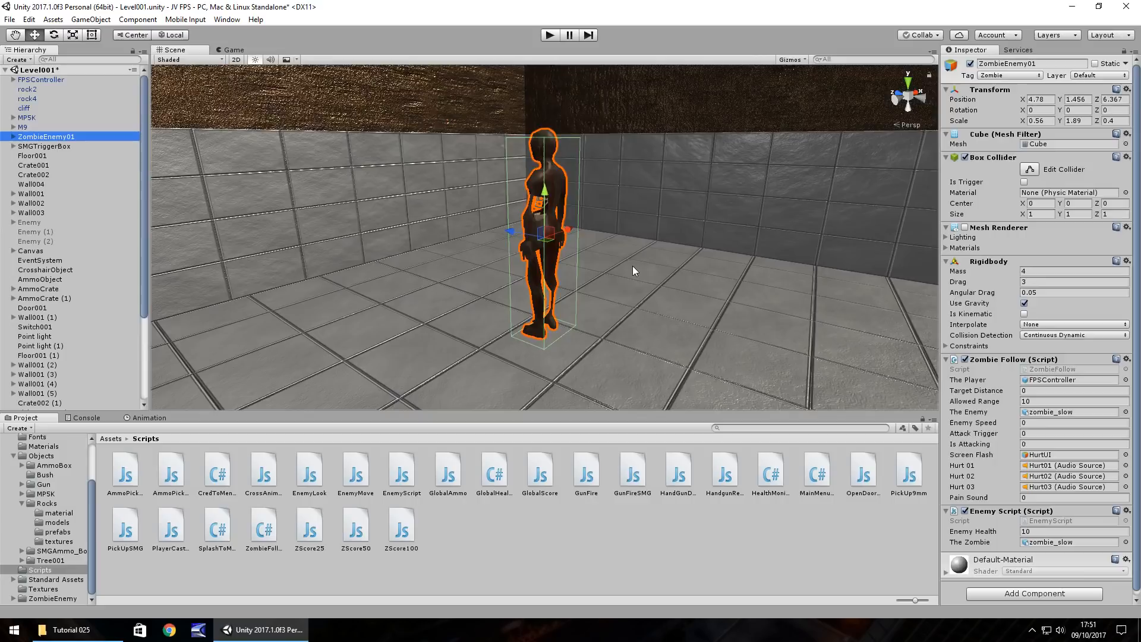
pyautogui.moveTo(650, 296)
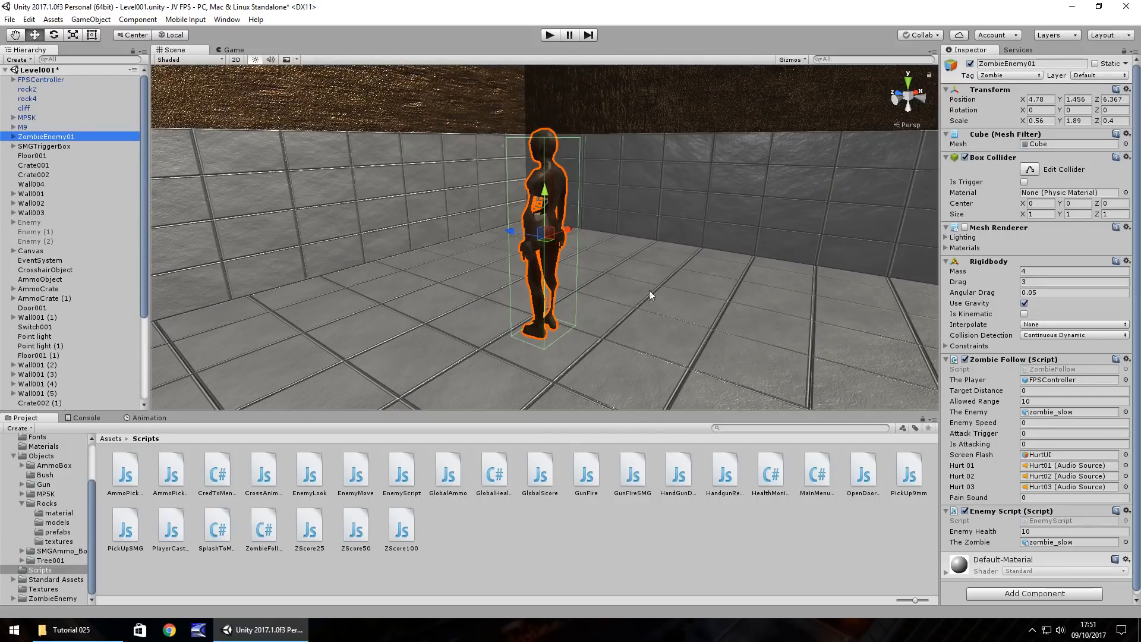
pyautogui.moveTo(181, 529)
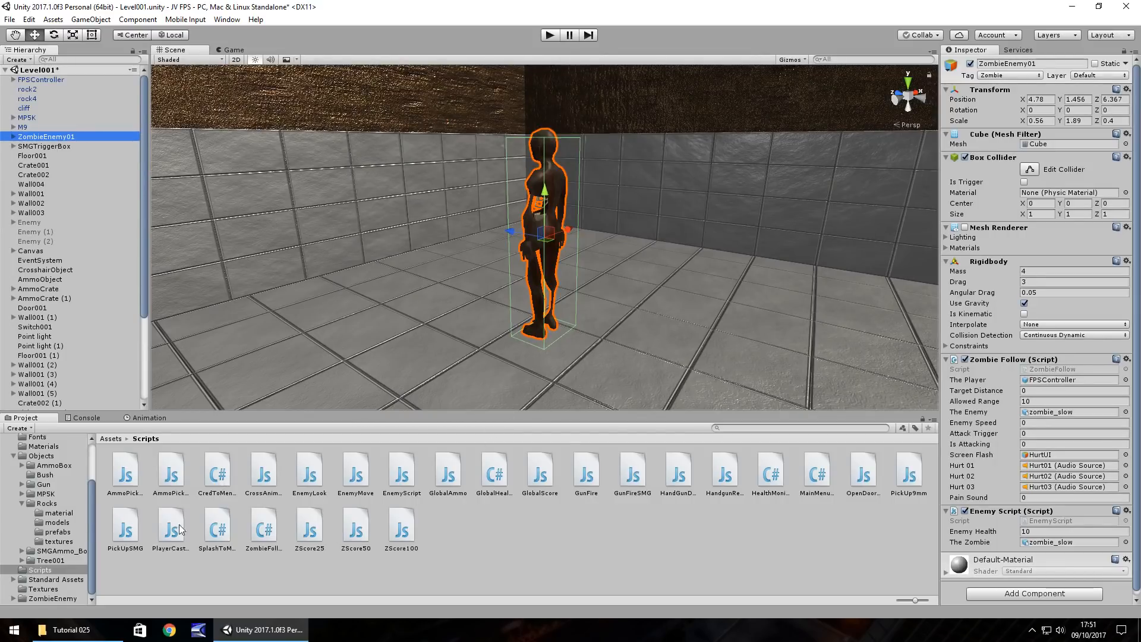
pyautogui.moveTo(365, 504)
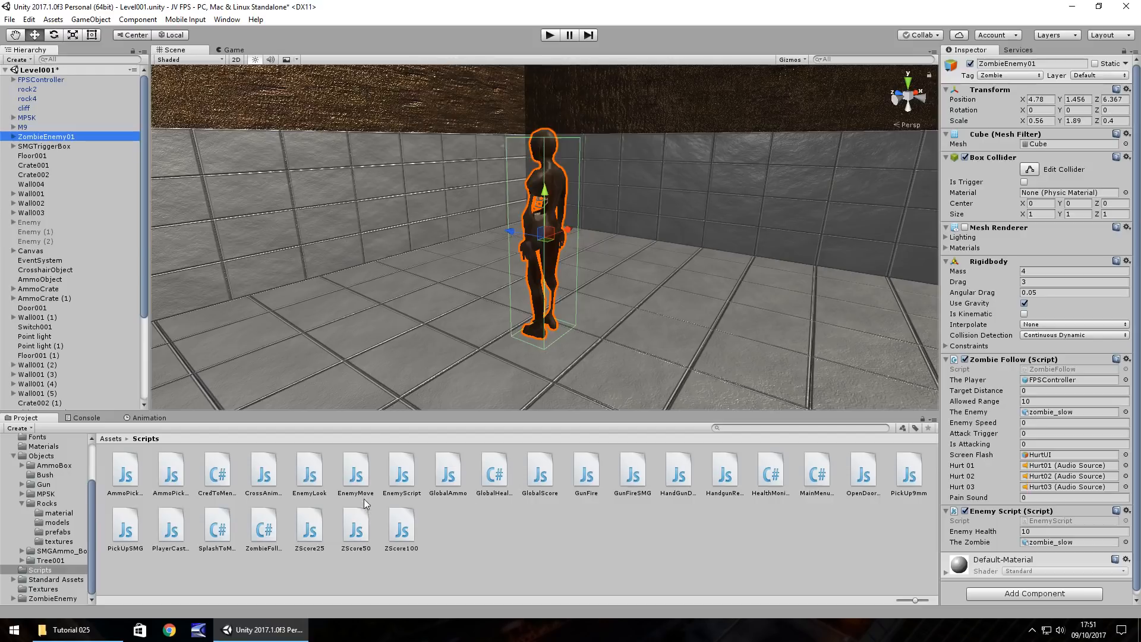
pyautogui.moveTo(622, 485)
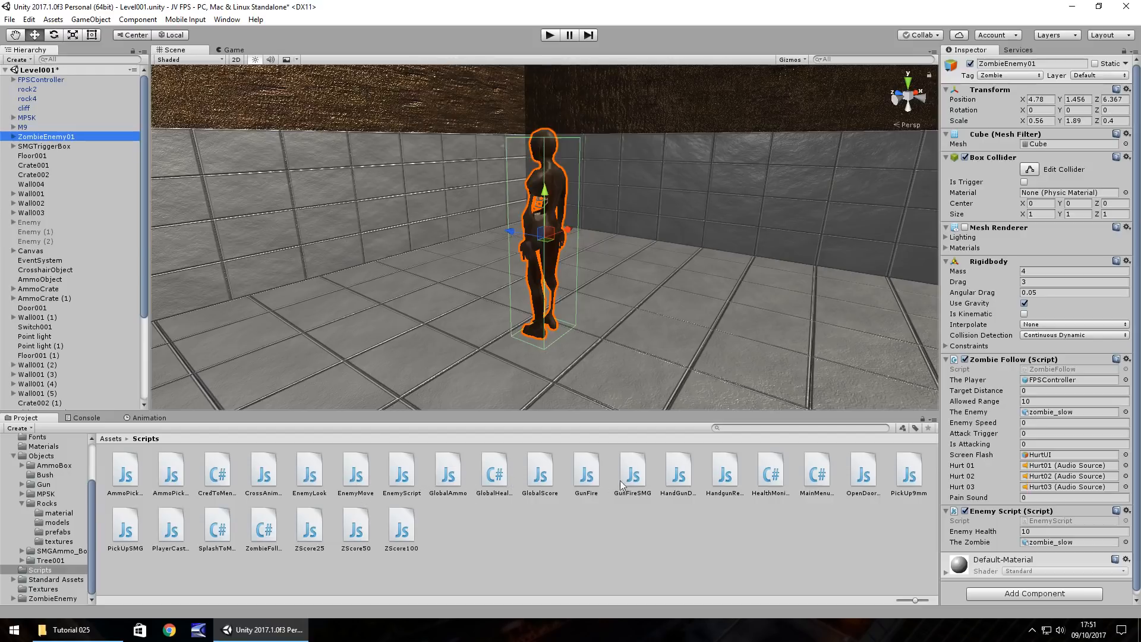
# - Open the HandGunDamage script from Assets > Scripts in MonoDevelop
pyautogui.click(676, 469)
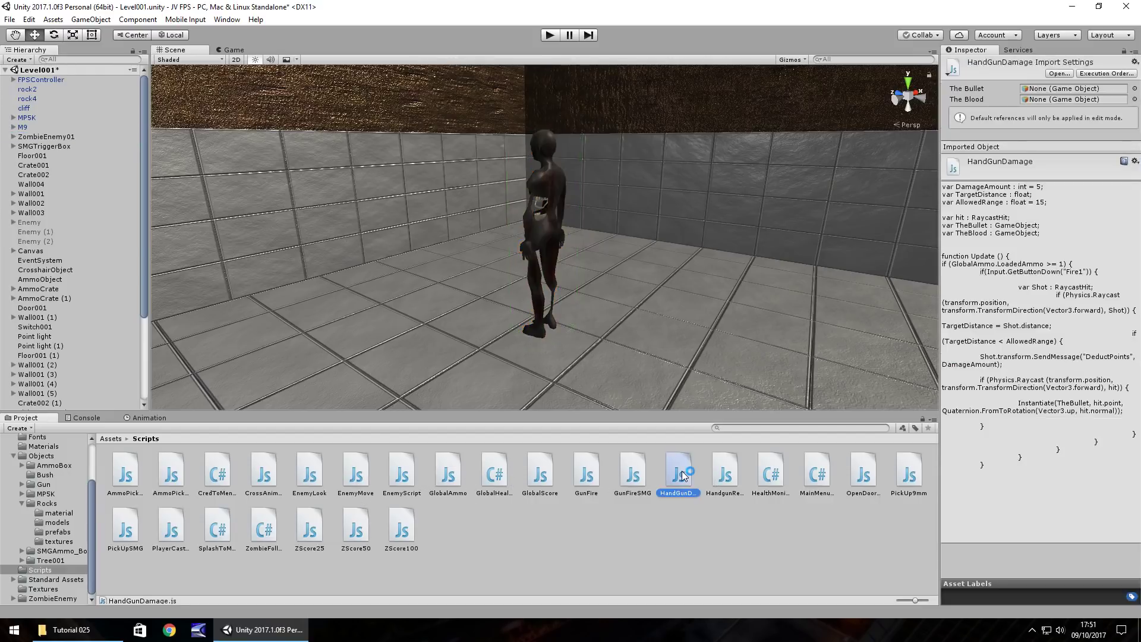
pyautogui.moveTo(631, 487)
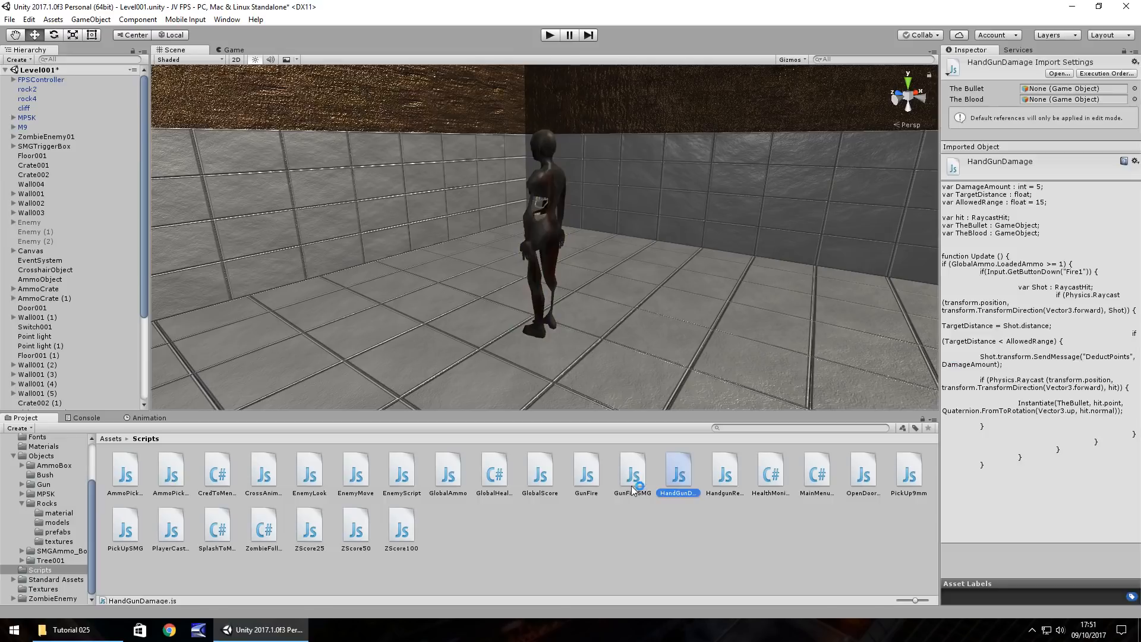
pyautogui.doubleClick(676, 472)
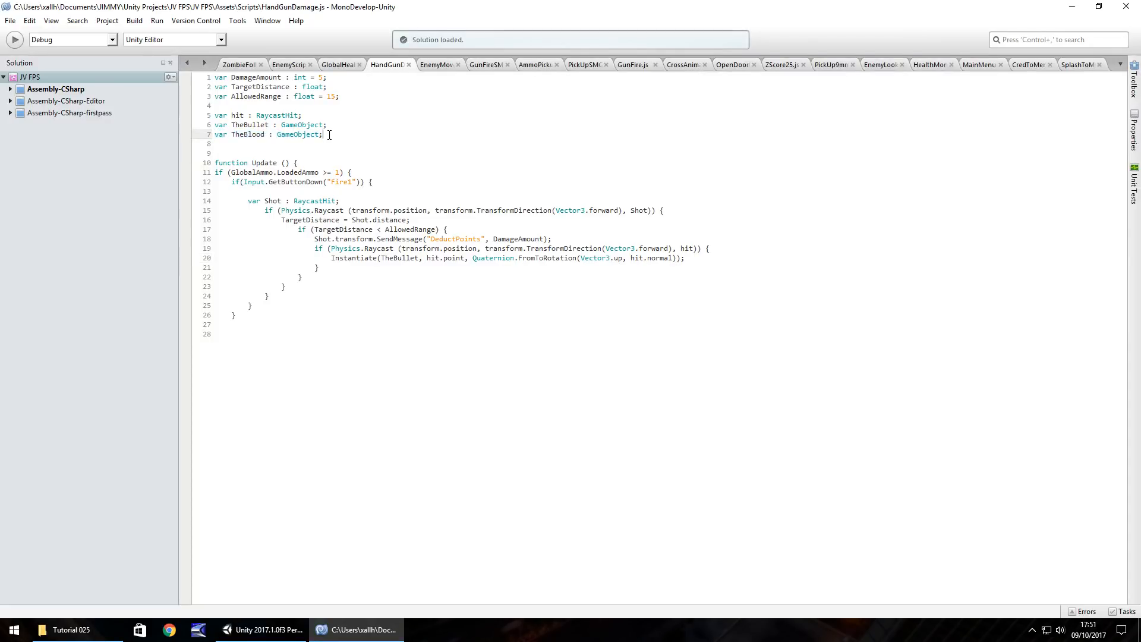
# - Focus the HandGunDamage code and place the caret near the TheBlood variable line
pyautogui.click(215, 135)
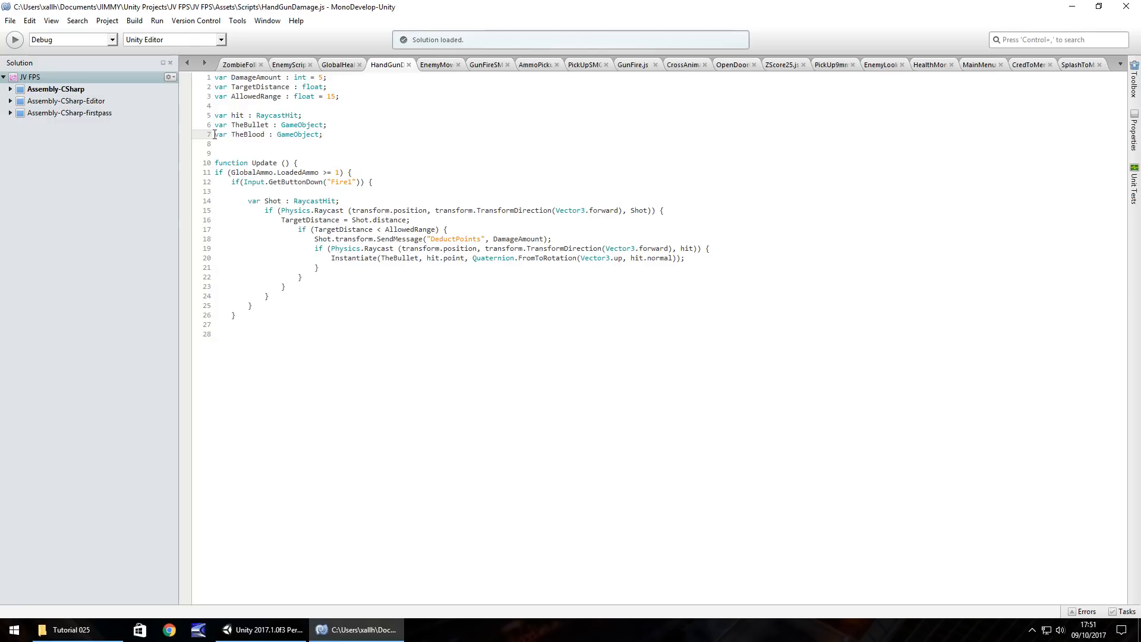
pyautogui.click(326, 135)
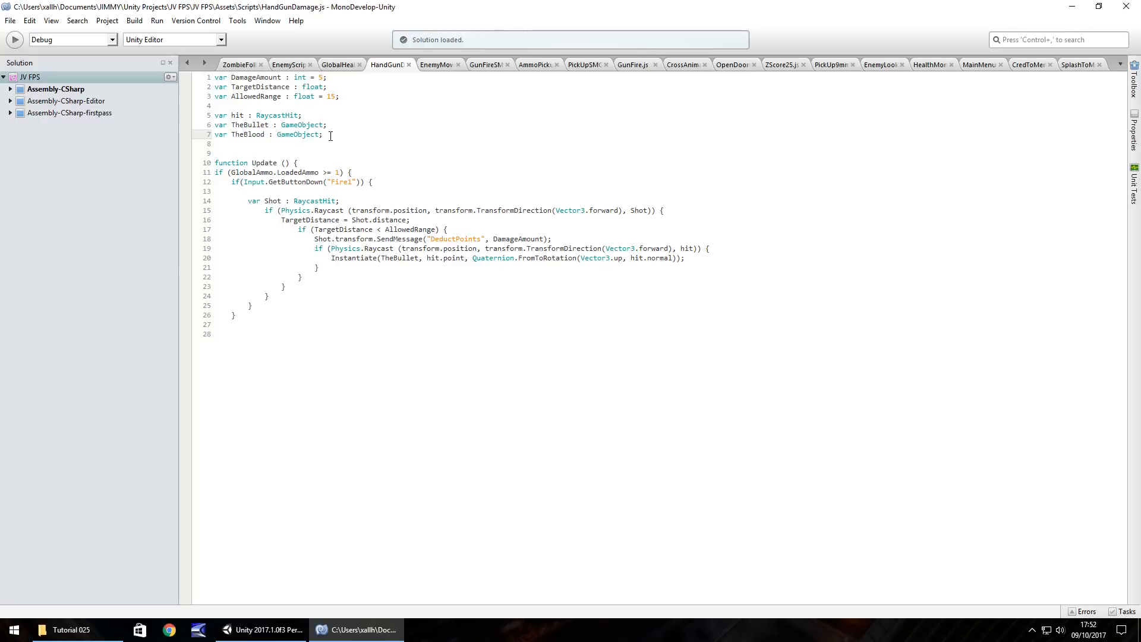
pyautogui.moveTo(267, 237)
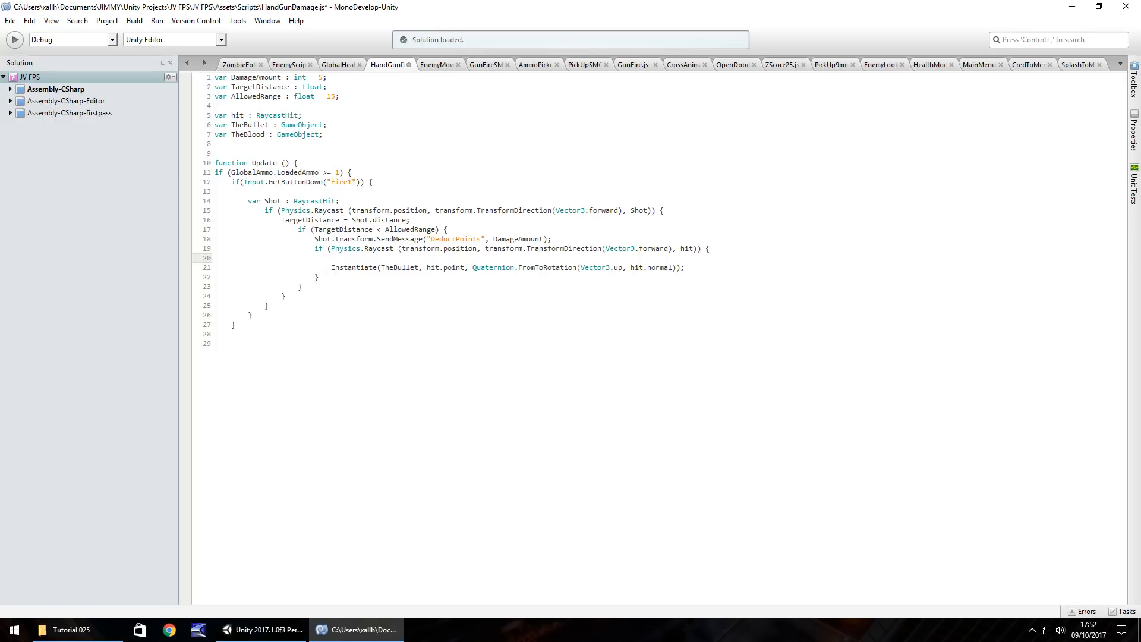
# - Write the start of the tag check: if (hit.transform.tag ==
pyautogui.write('if')
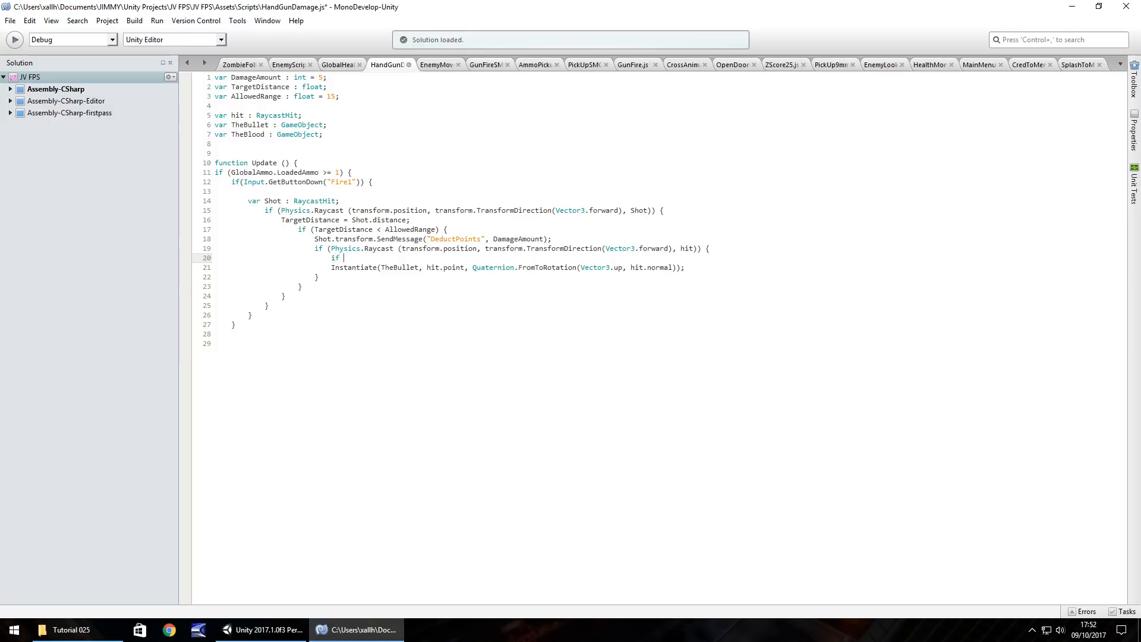
pyautogui.write('(')
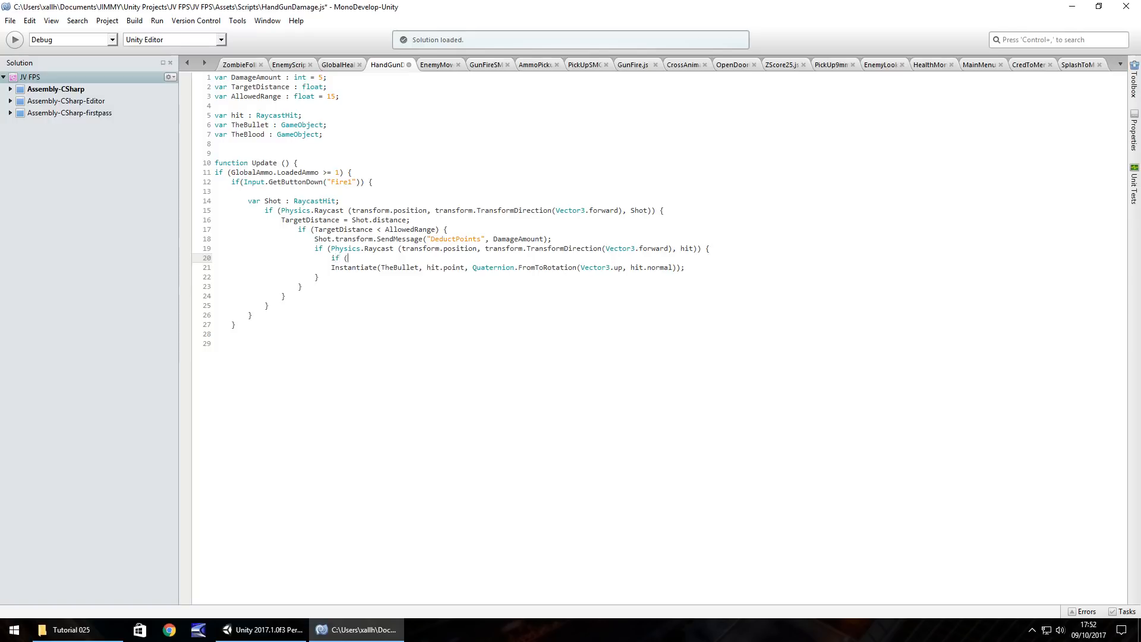
pyautogui.write('hit.tra')
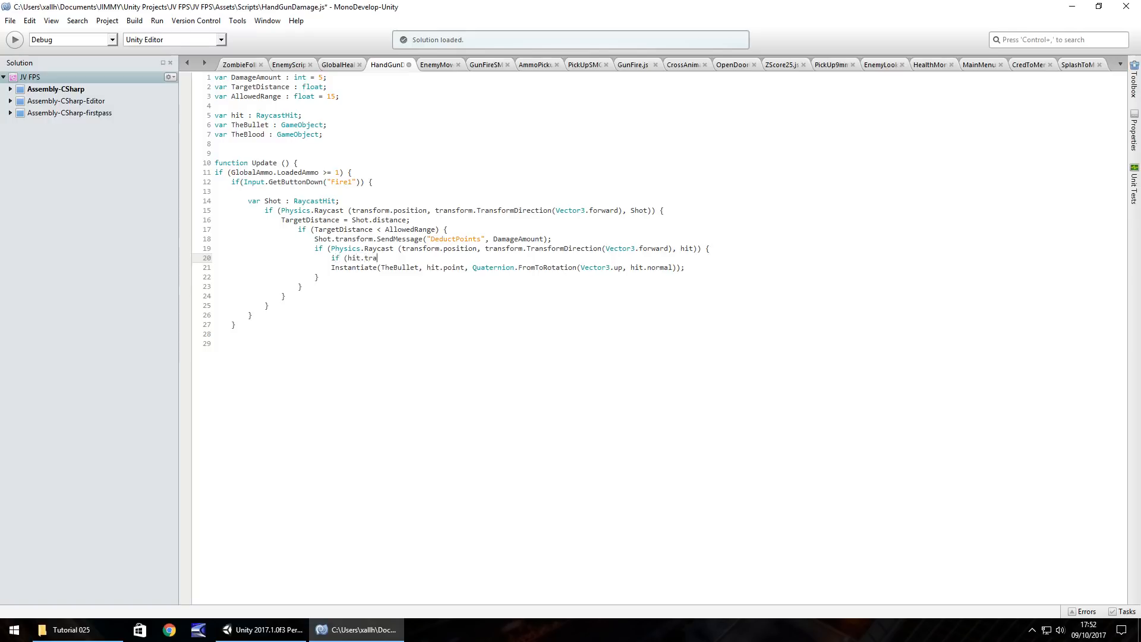
pyautogui.write('nsform')
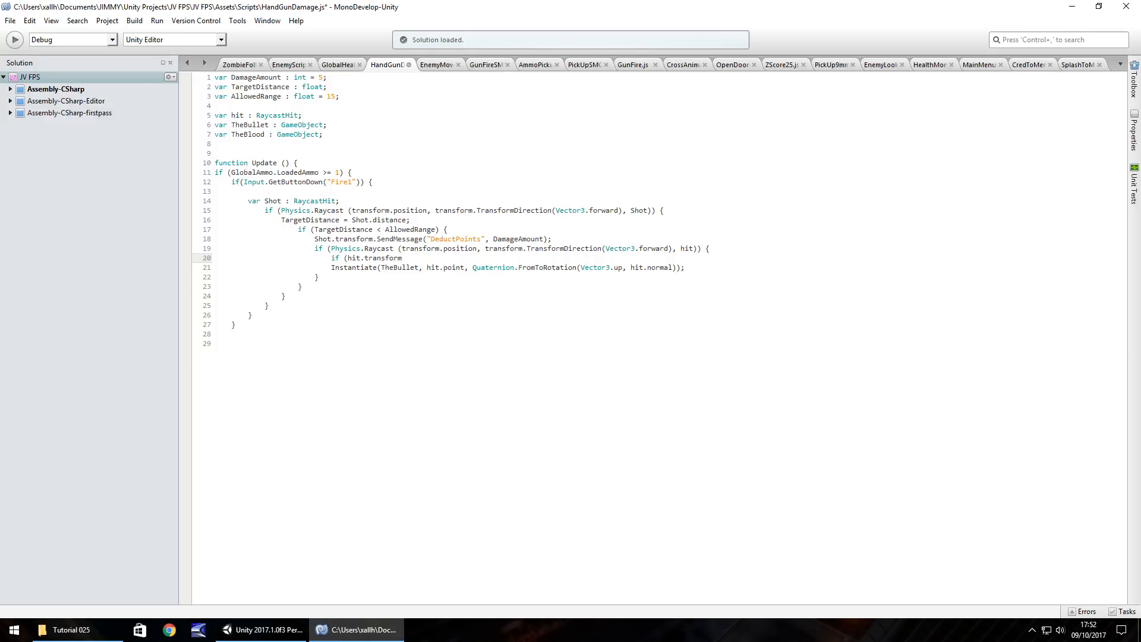
pyautogui.write('.t')
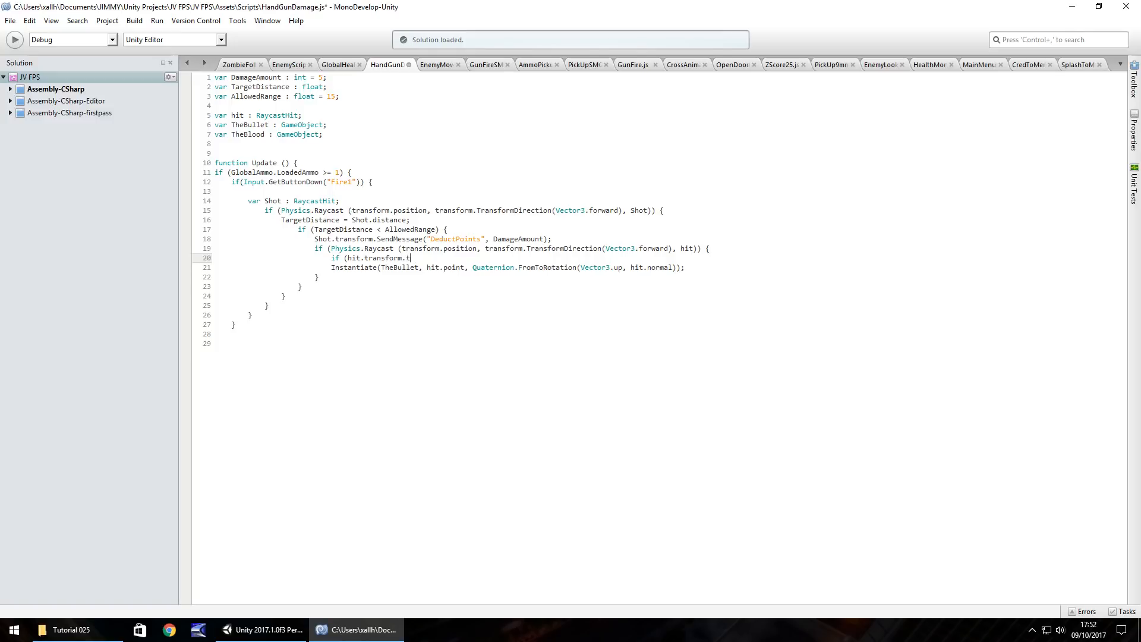
pyautogui.write('ag == "')
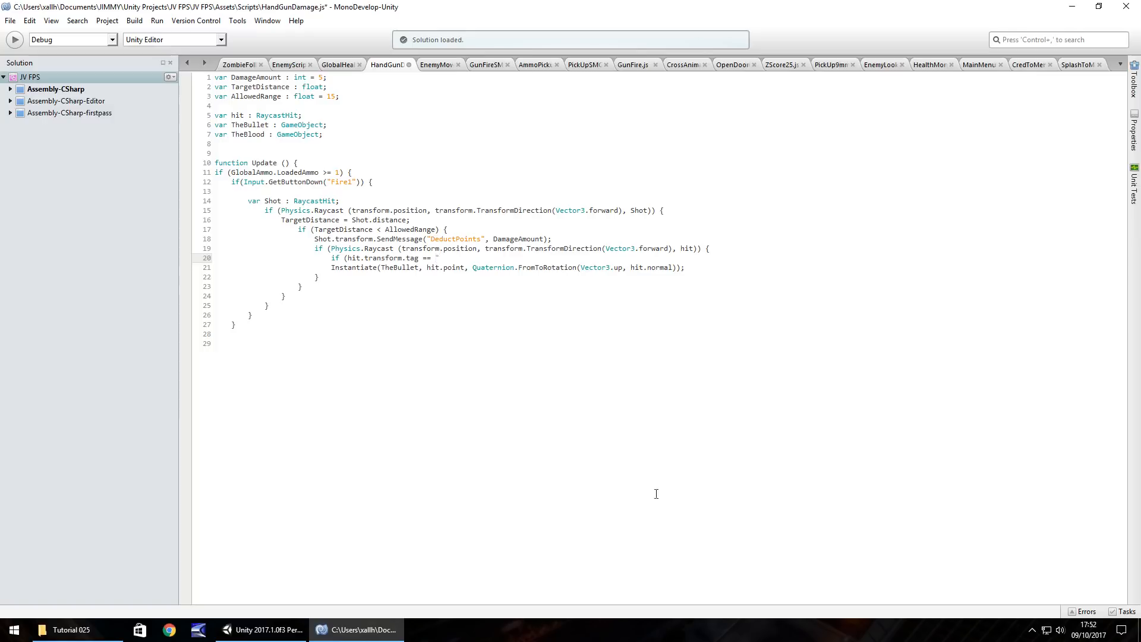
# - Verify the Zombie tag name in Unity, then finish the condition with "Zombie") and start the block body
pyautogui.click(261, 630)
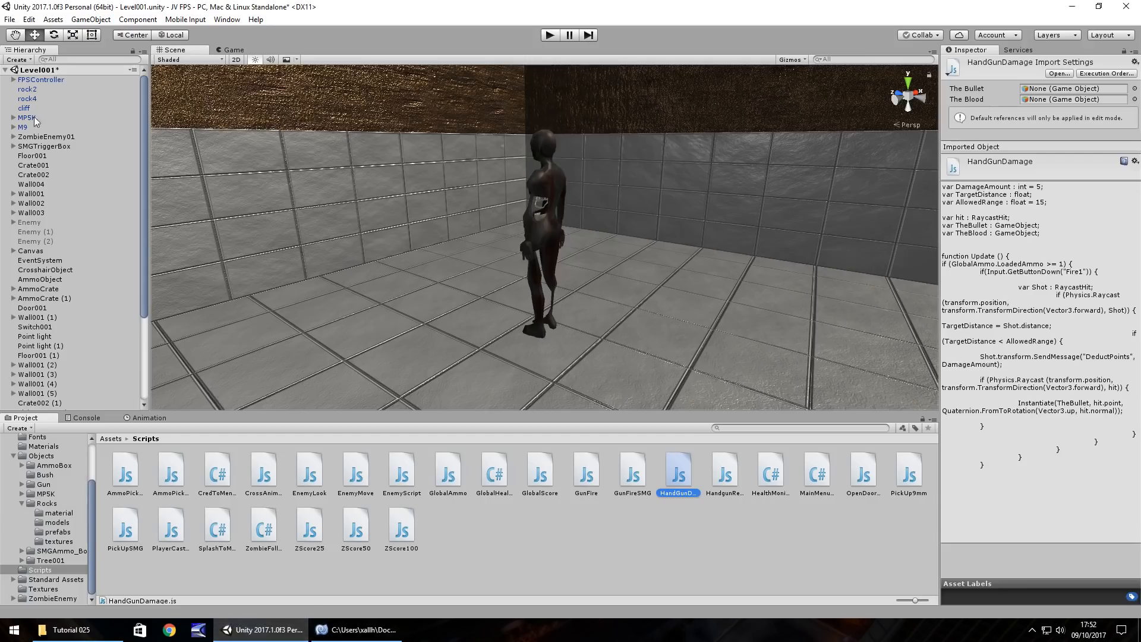
pyautogui.click(47, 136)
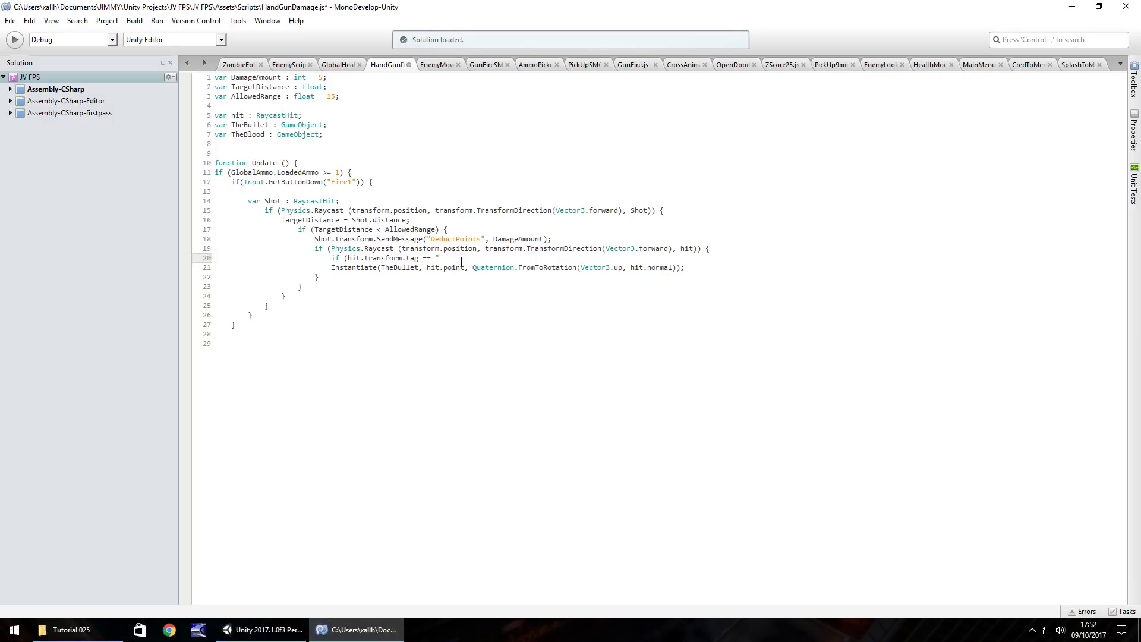
pyautogui.click(438, 258)
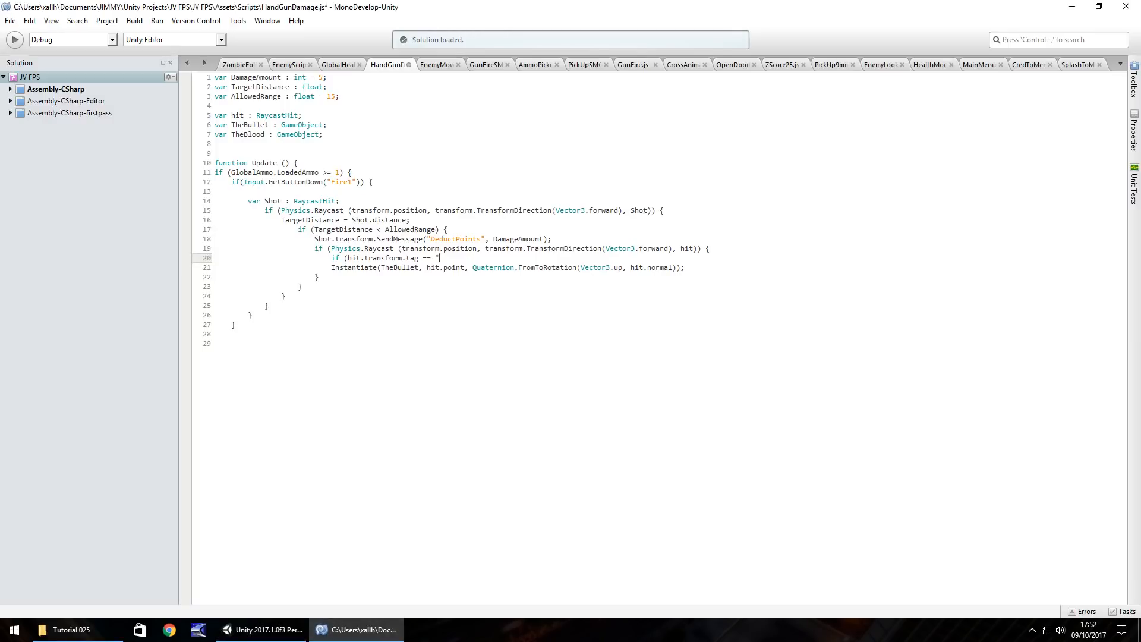
pyautogui.write('Zombie"')
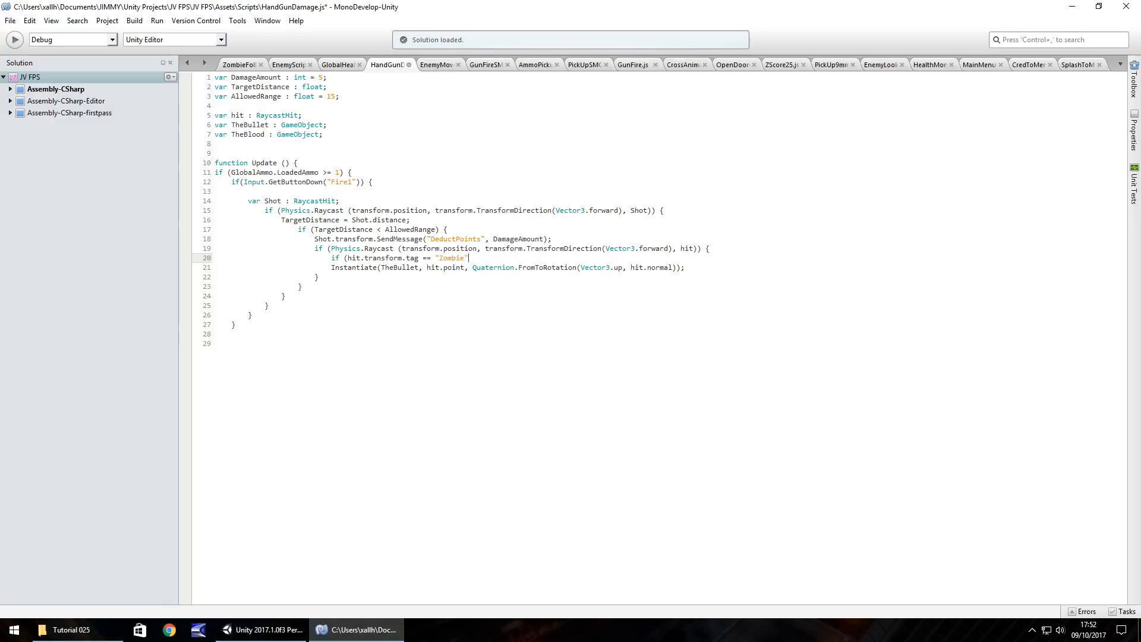
pyautogui.write(')')
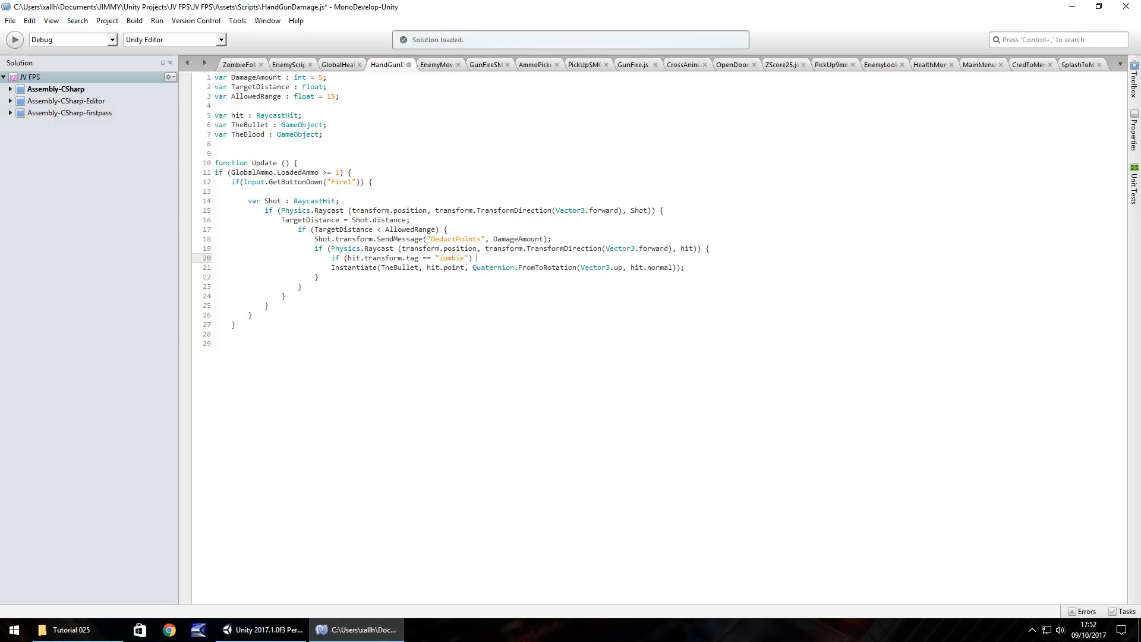
pyautogui.press('Return')
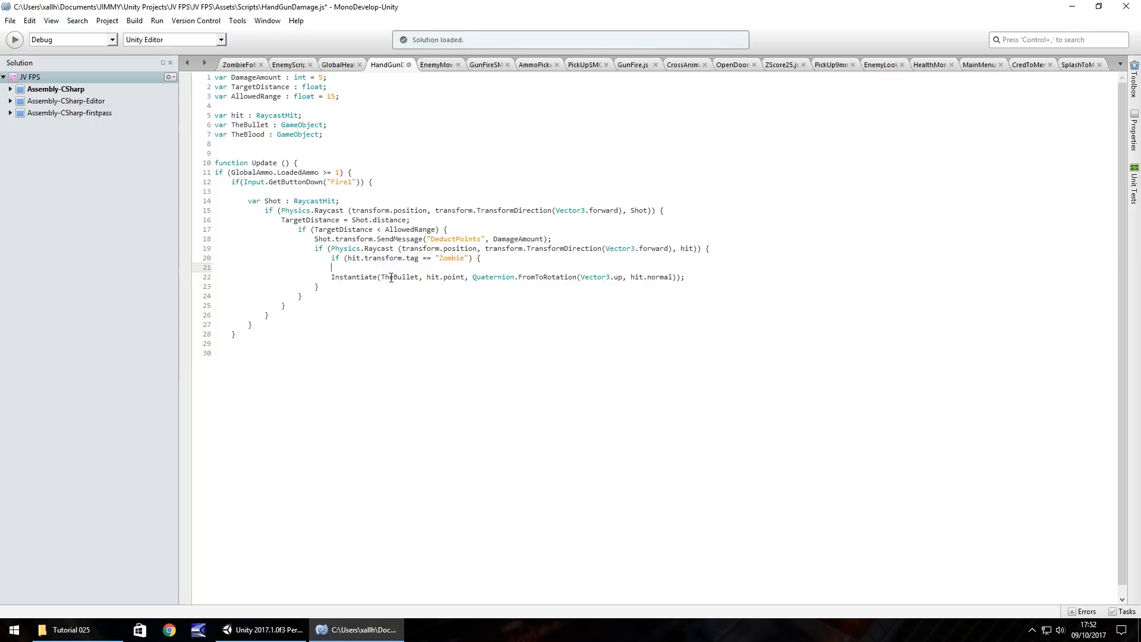
# - Write Instantiate(TheBlood, hit.point, inside the Zombie if block
pyautogui.write('Instantiate(')
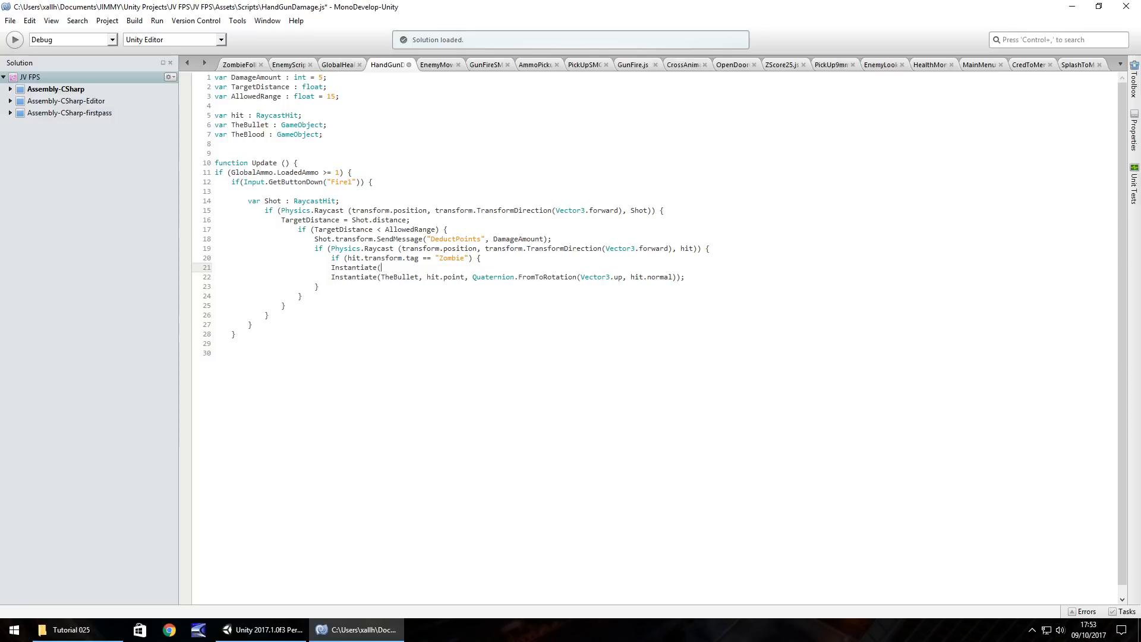
pyautogui.write('TheBloo')
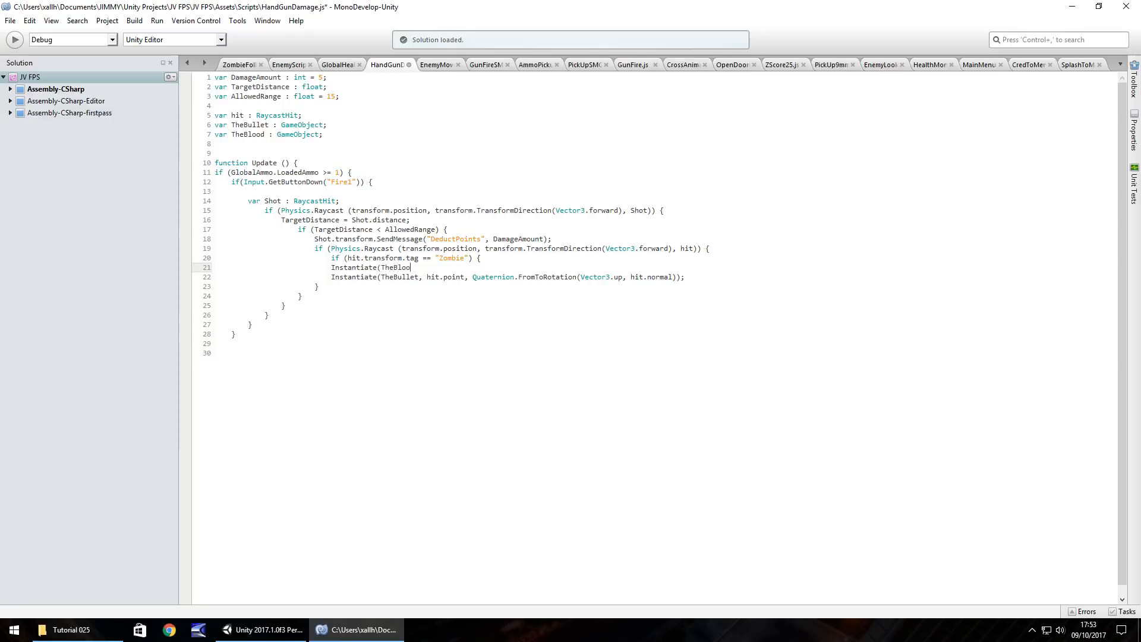
pyautogui.write('d')
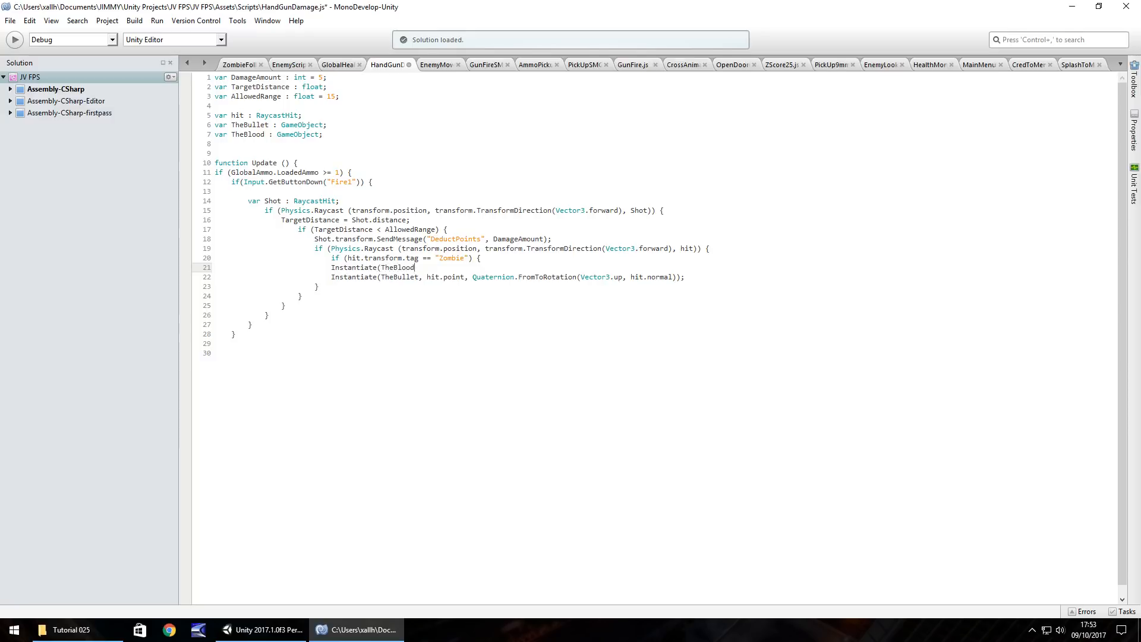
pyautogui.write(', hit.')
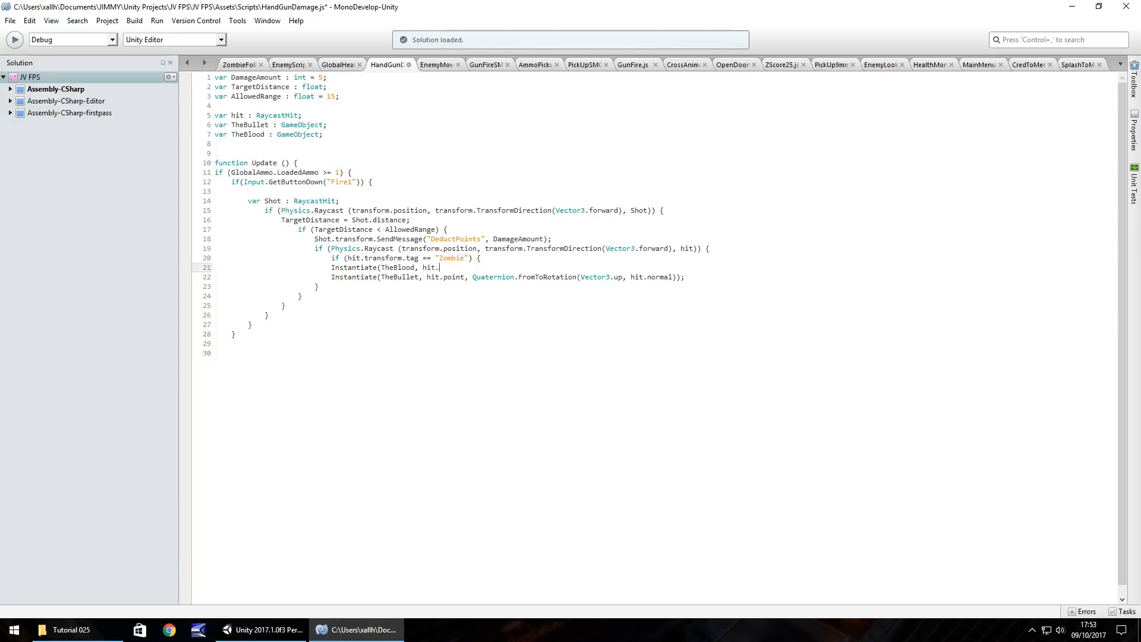
pyautogui.write('point,')
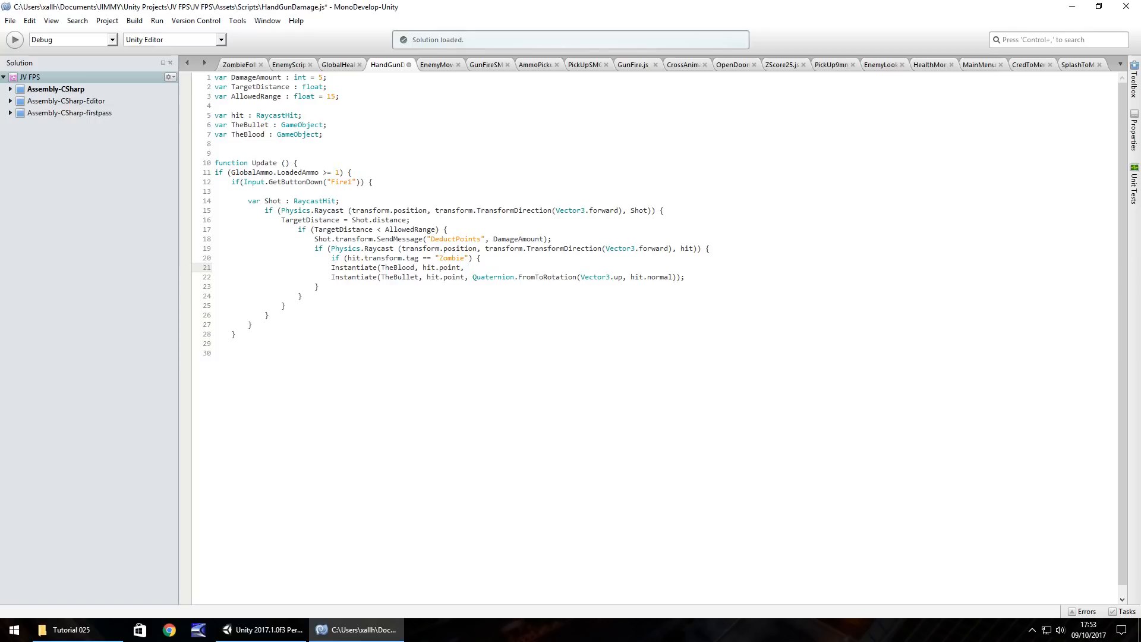
pyautogui.click(469, 267)
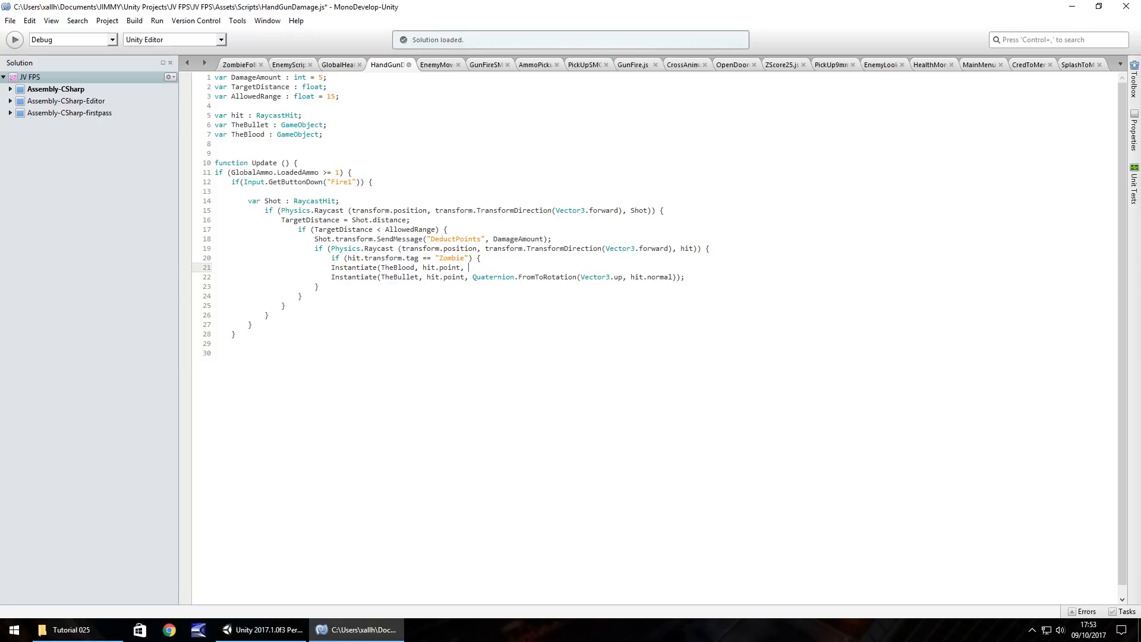
# - Complete the call with Quaternion.FromToRotation(Vector3.up, hit.normal));
pyautogui.write('Quat')
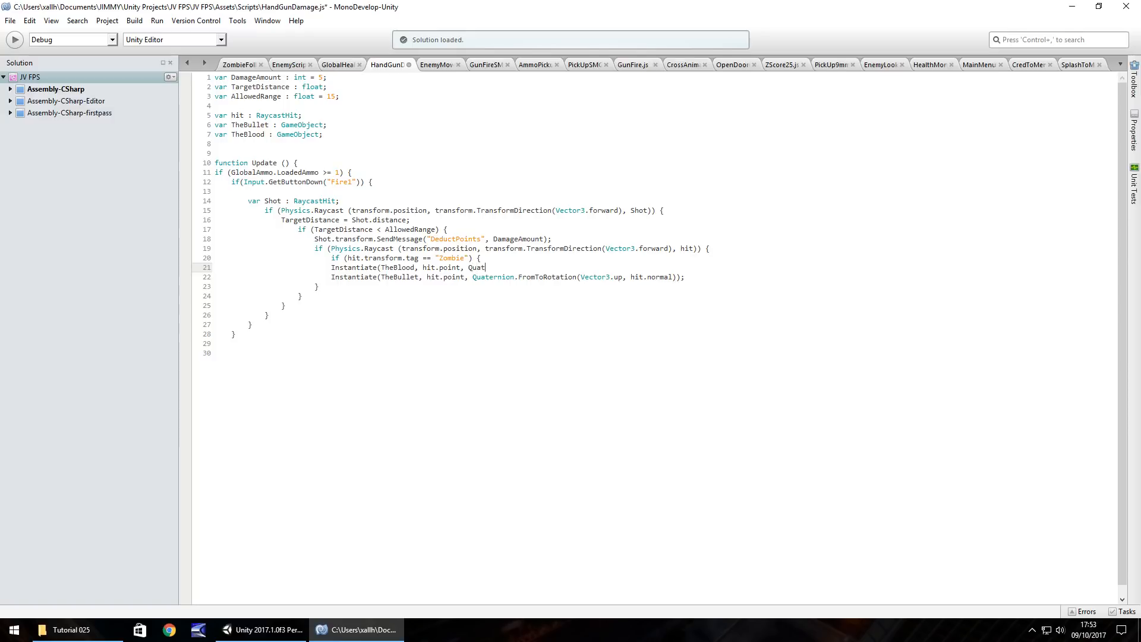
pyautogui.write('ernion.F')
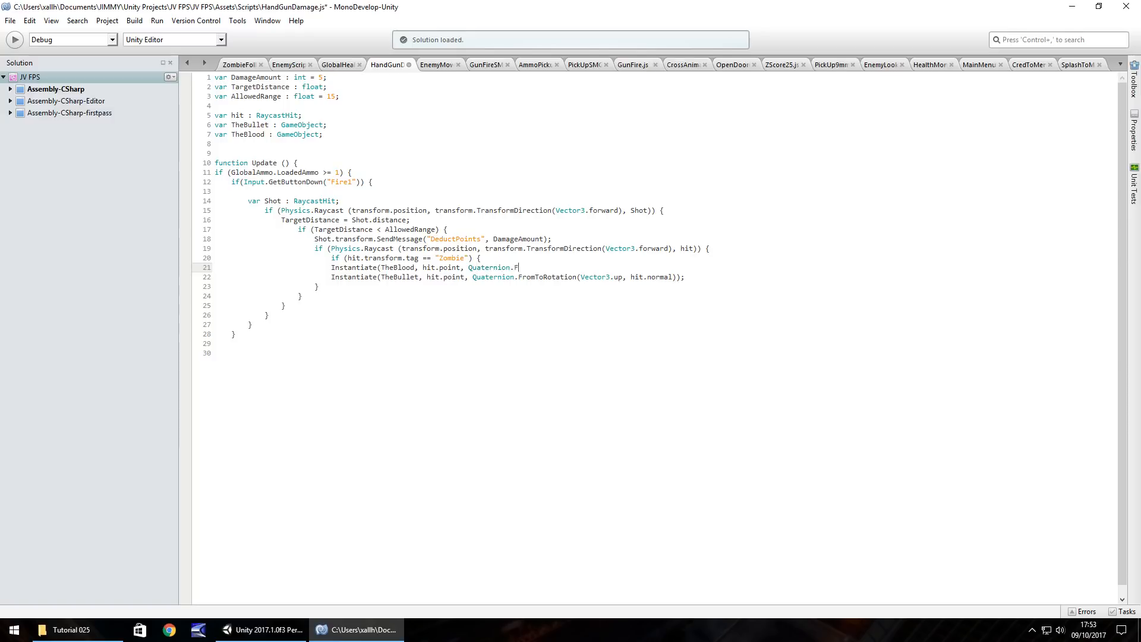
pyautogui.write('romToRotat')
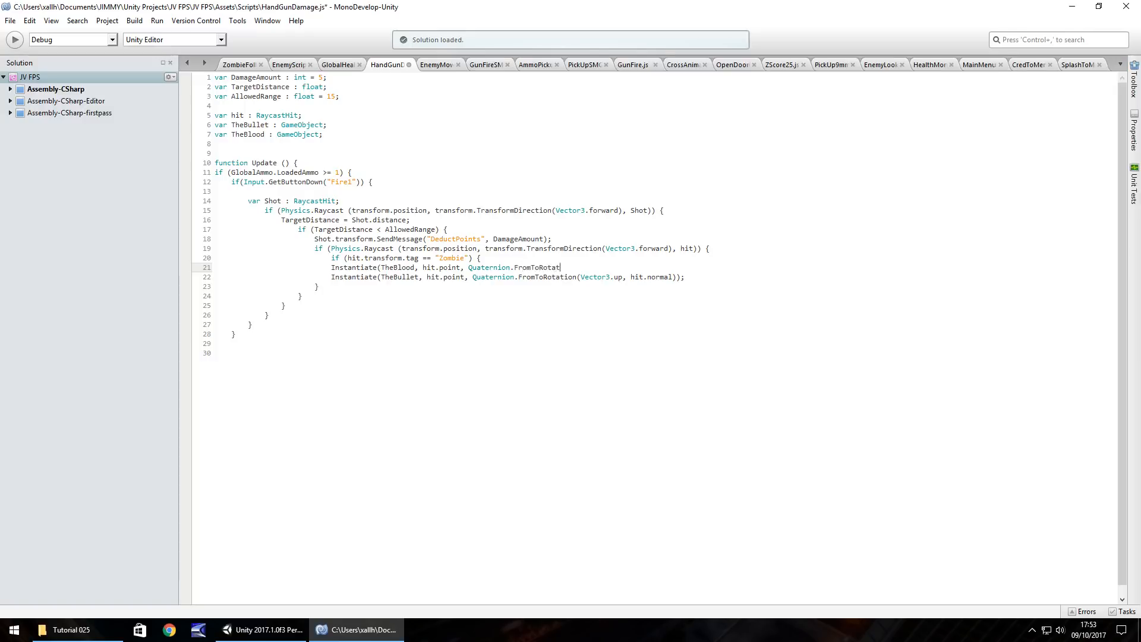
pyautogui.write('ion(')
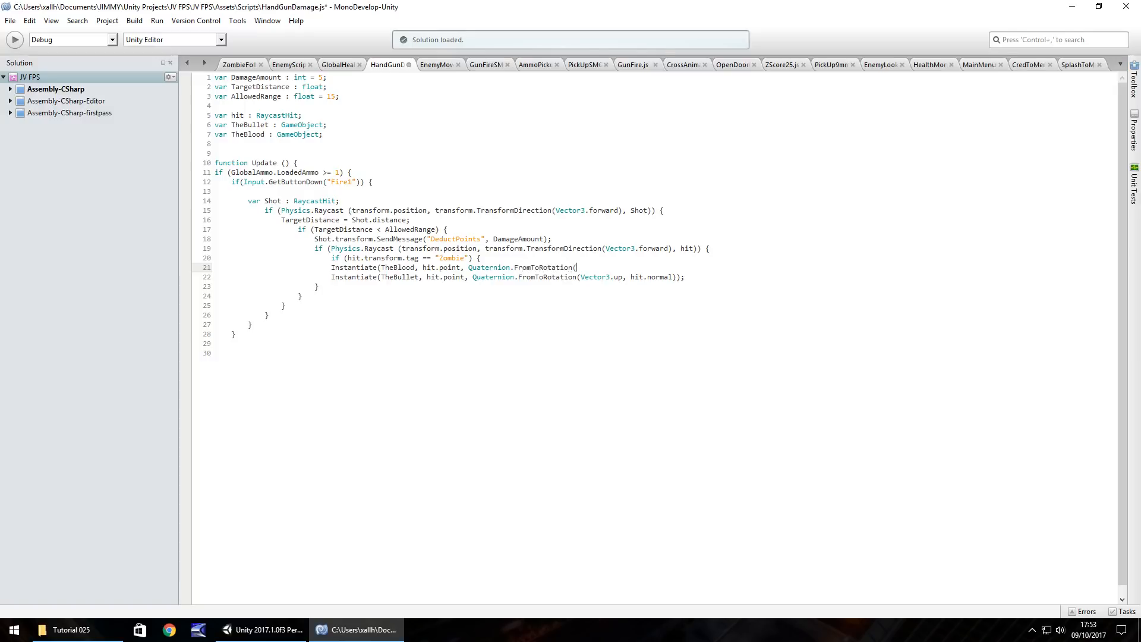
pyautogui.write('Ve3')
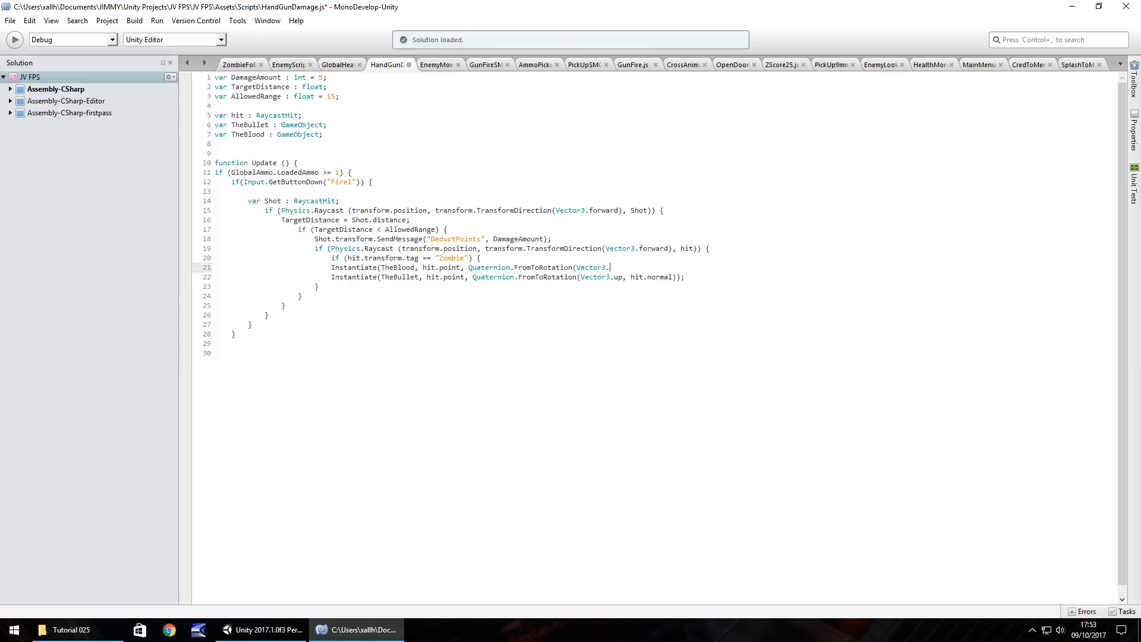
pyautogui.write('up,')
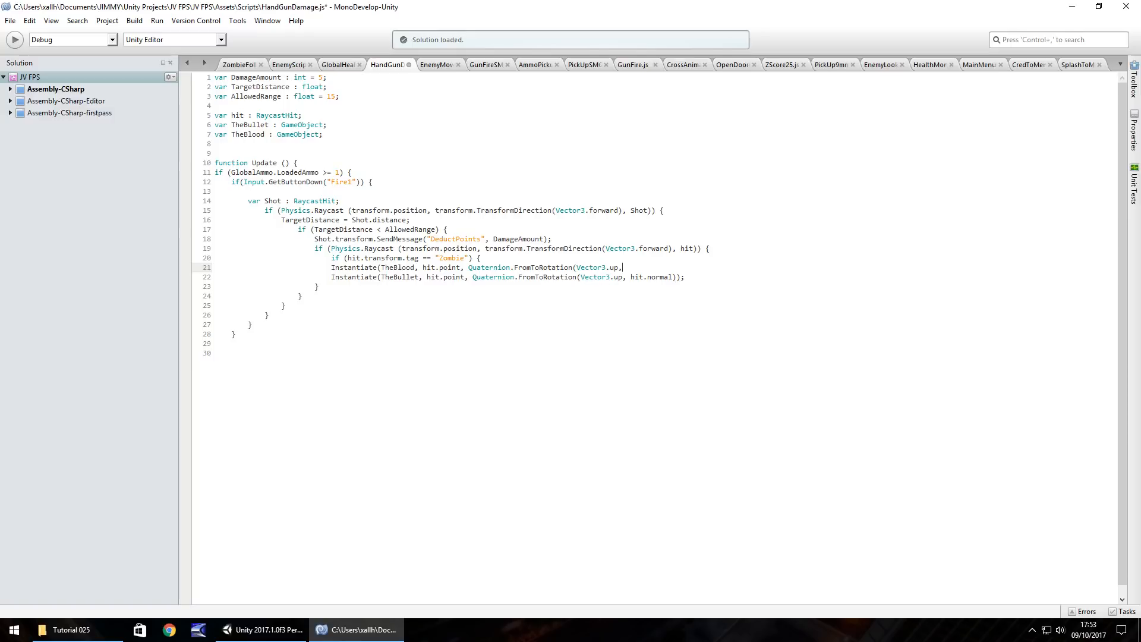
pyautogui.write('hit.no')
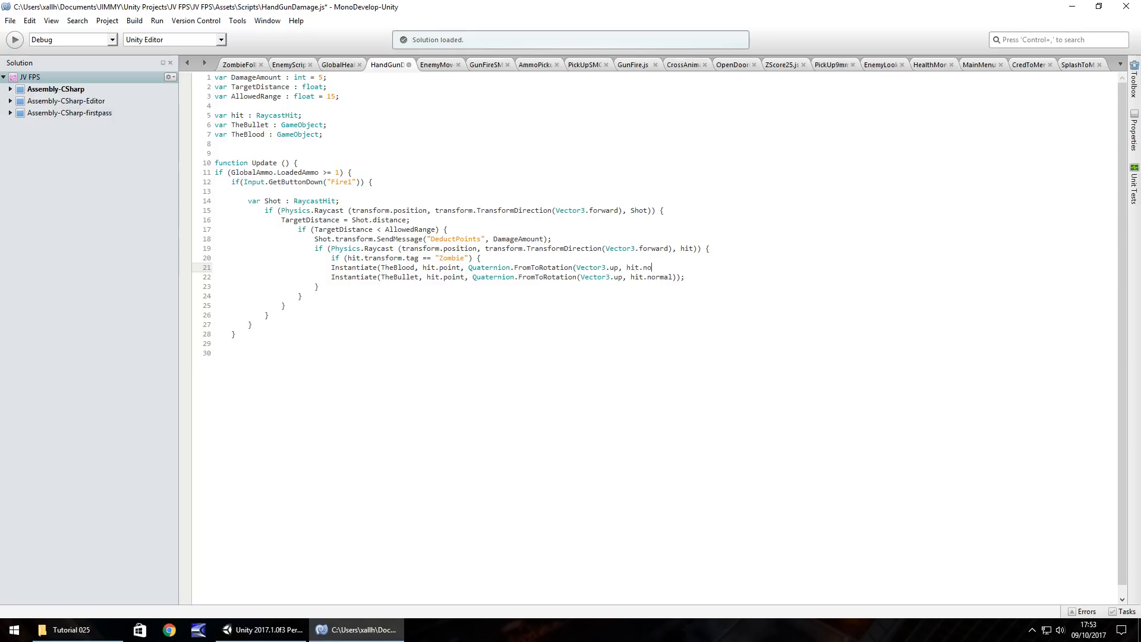
pyautogui.write('rmal))')
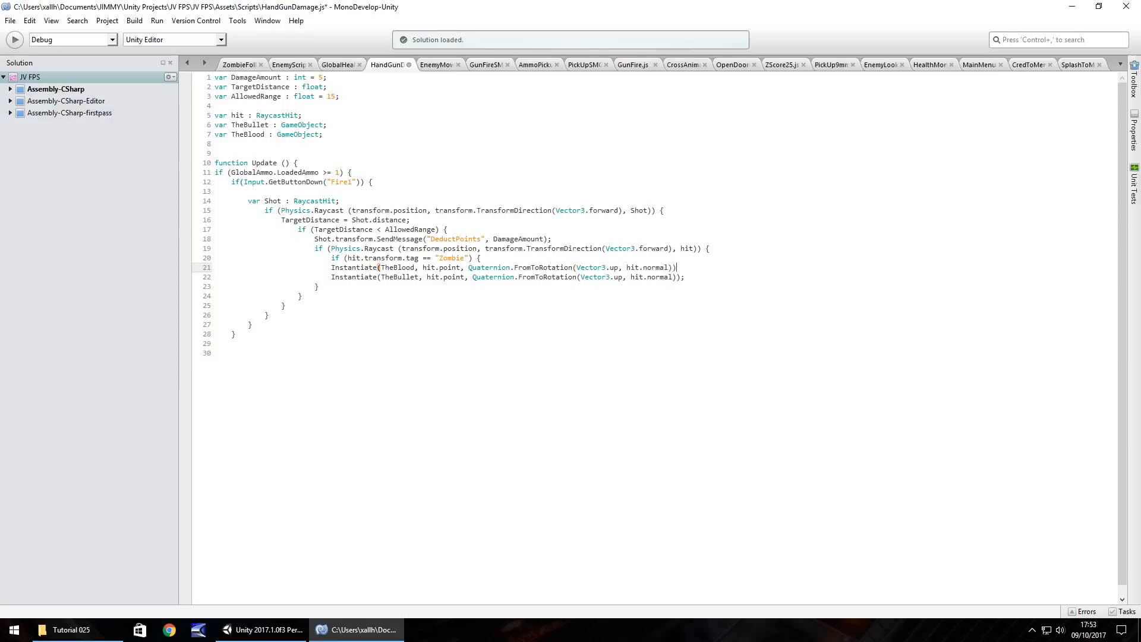
pyautogui.write(';')
pyautogui.write('}')
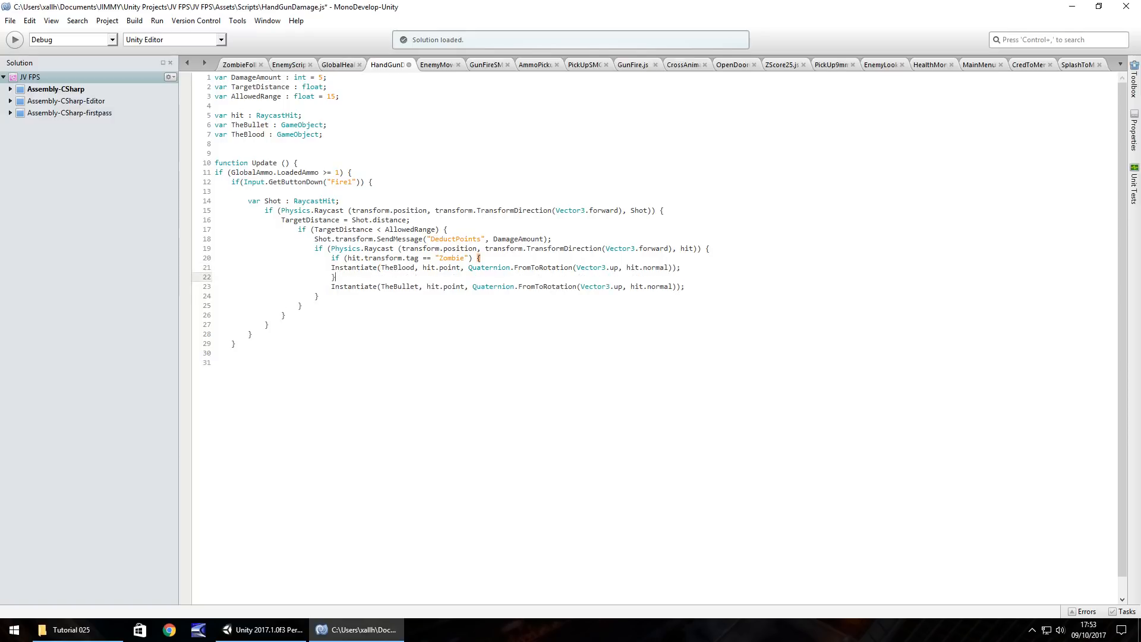
# - Wrap the bullet hole Instantiate in an else branch, close the braces through Update, and return to Unity
pyautogui.click(331, 268)
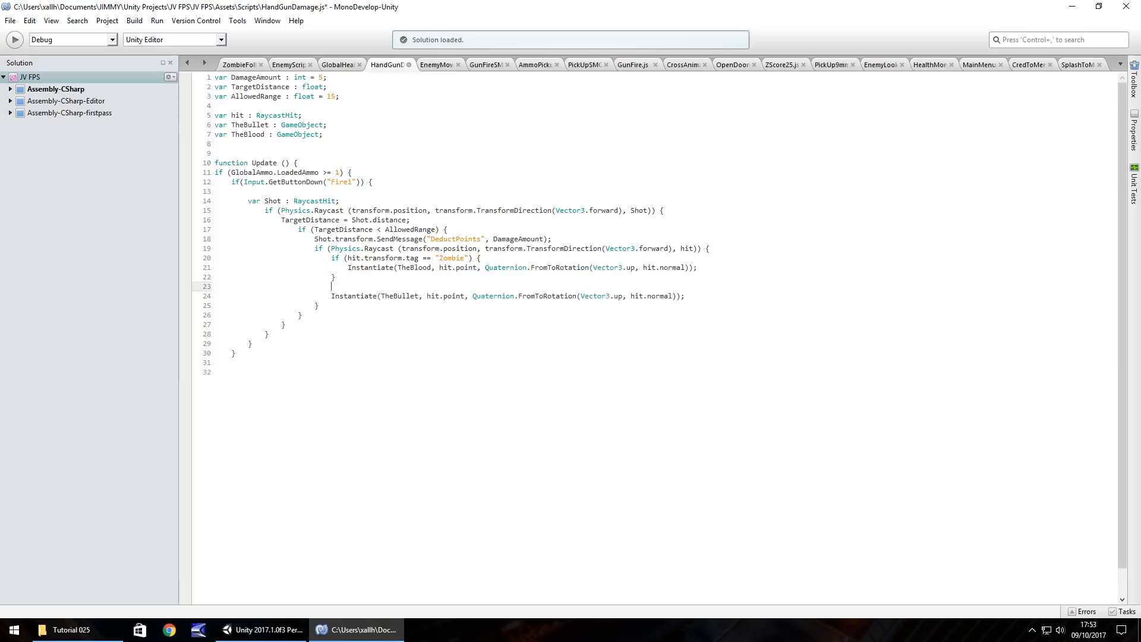
pyautogui.write('else {')
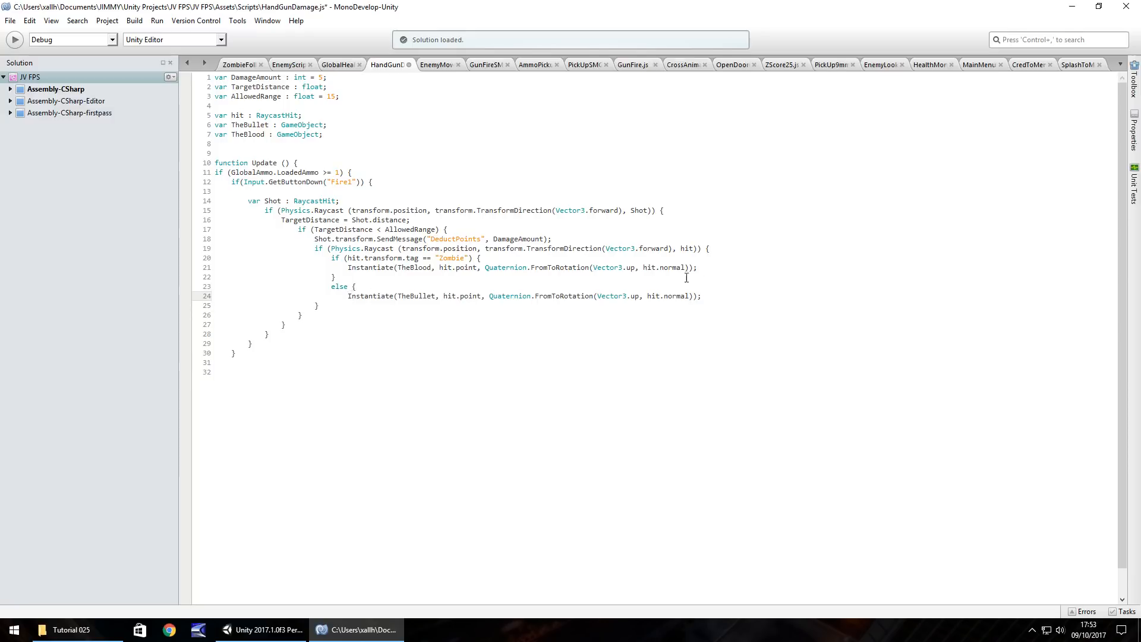
pyautogui.press('Return')
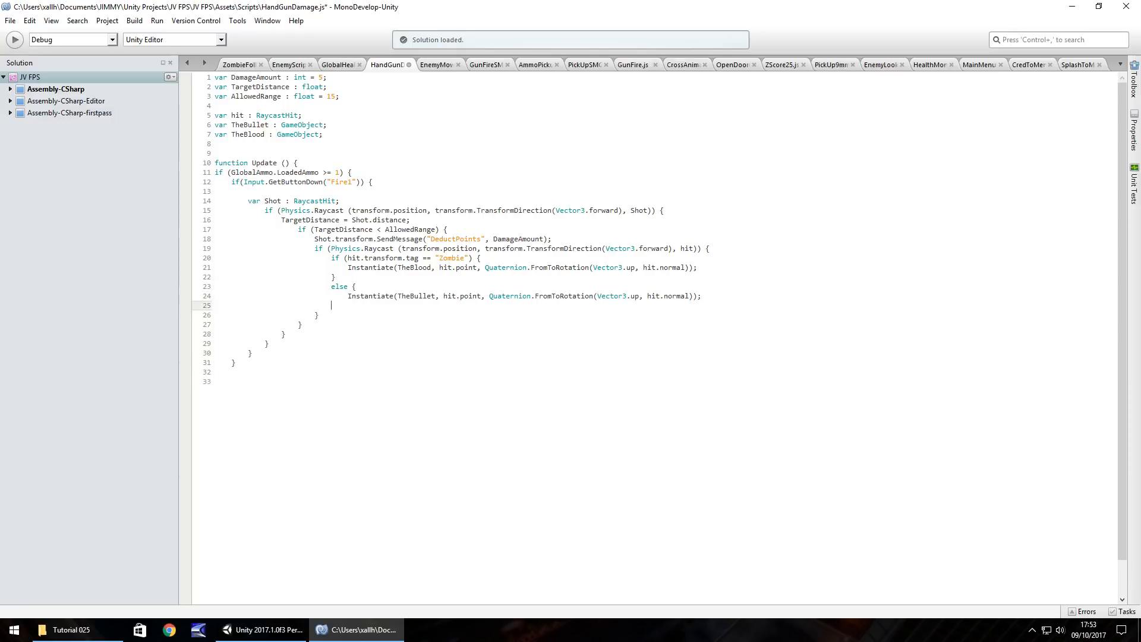
pyautogui.click(474, 296)
pyautogui.write('}')
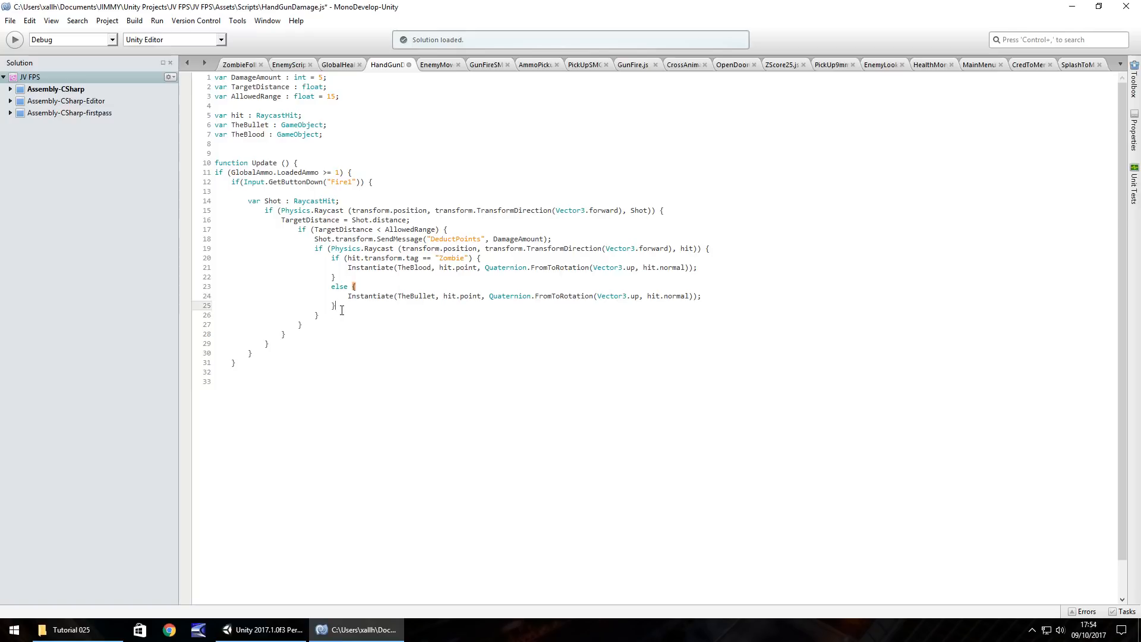
pyautogui.click(311, 324)
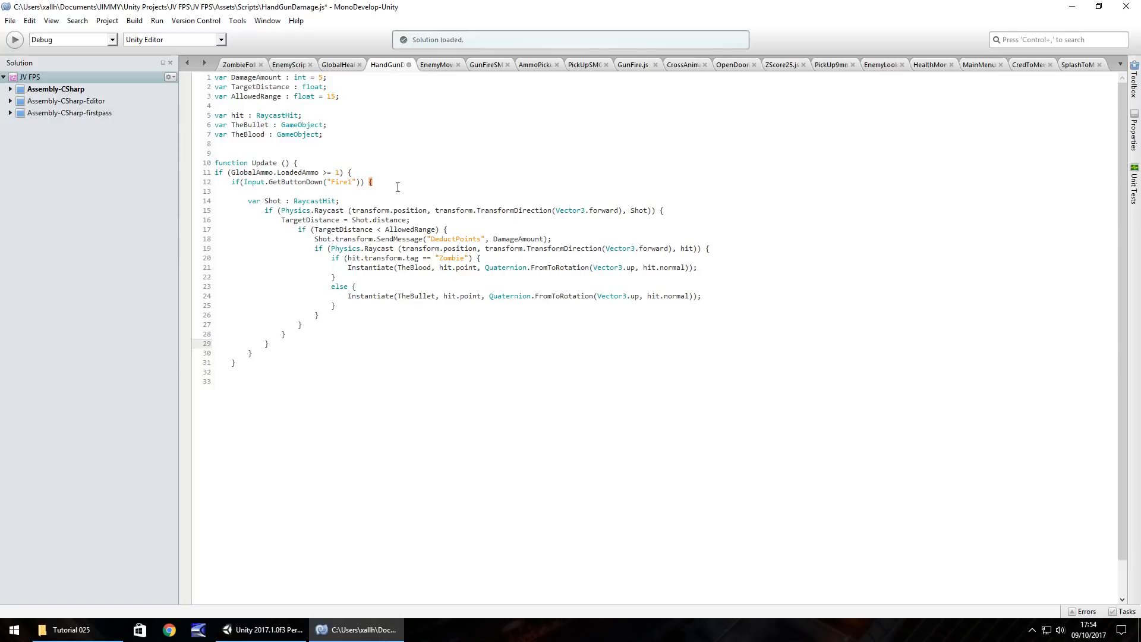
pyautogui.click(240, 371)
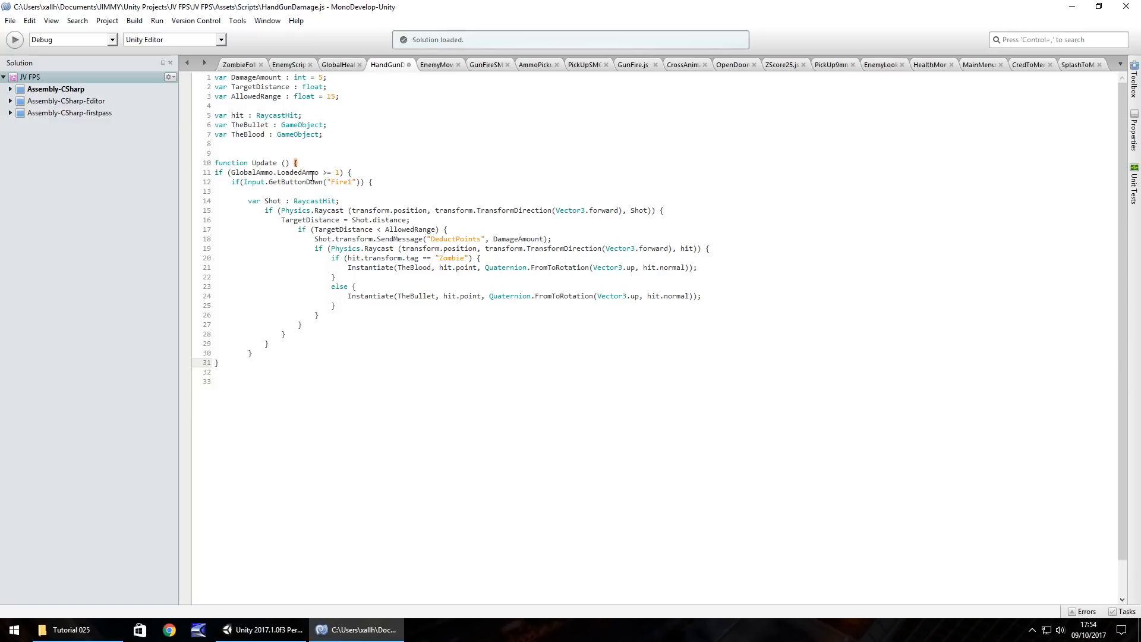
pyautogui.click(261, 629)
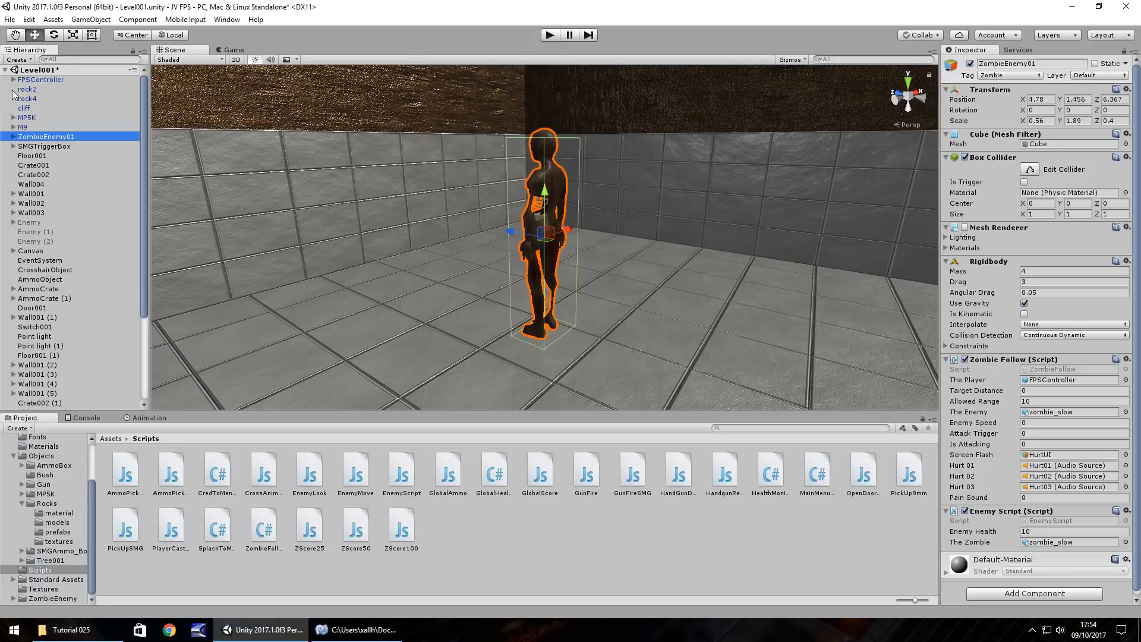
# - Expand FPSController and FirstPersonCharacter and select GunMechanics to show its Hand Gun Damage script
pyautogui.click(5, 78)
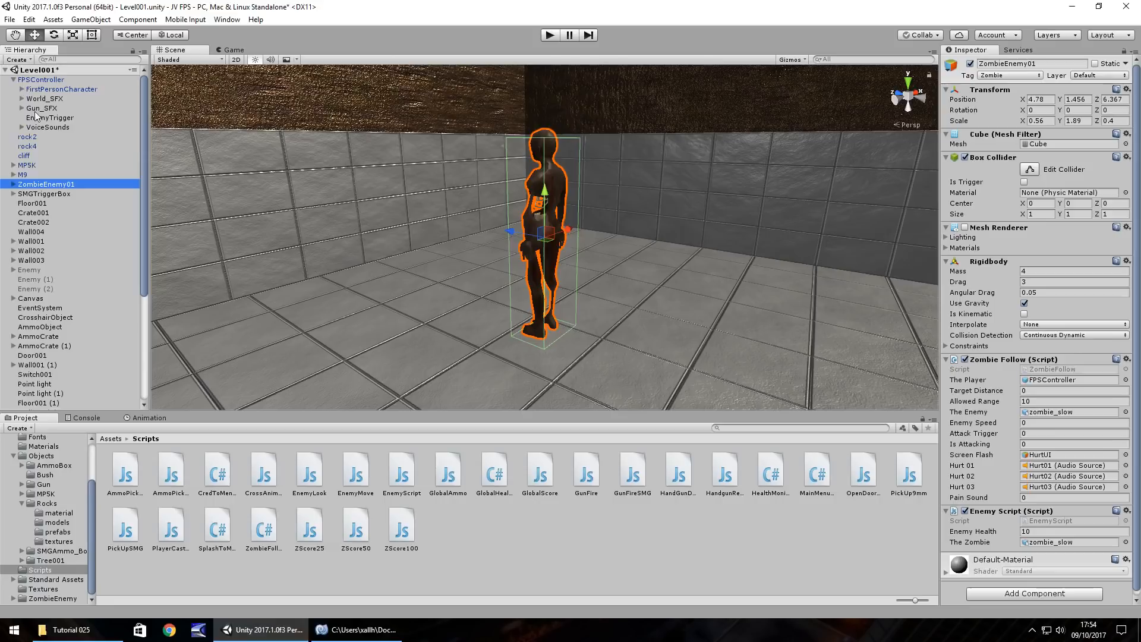
pyautogui.moveTo(41, 128)
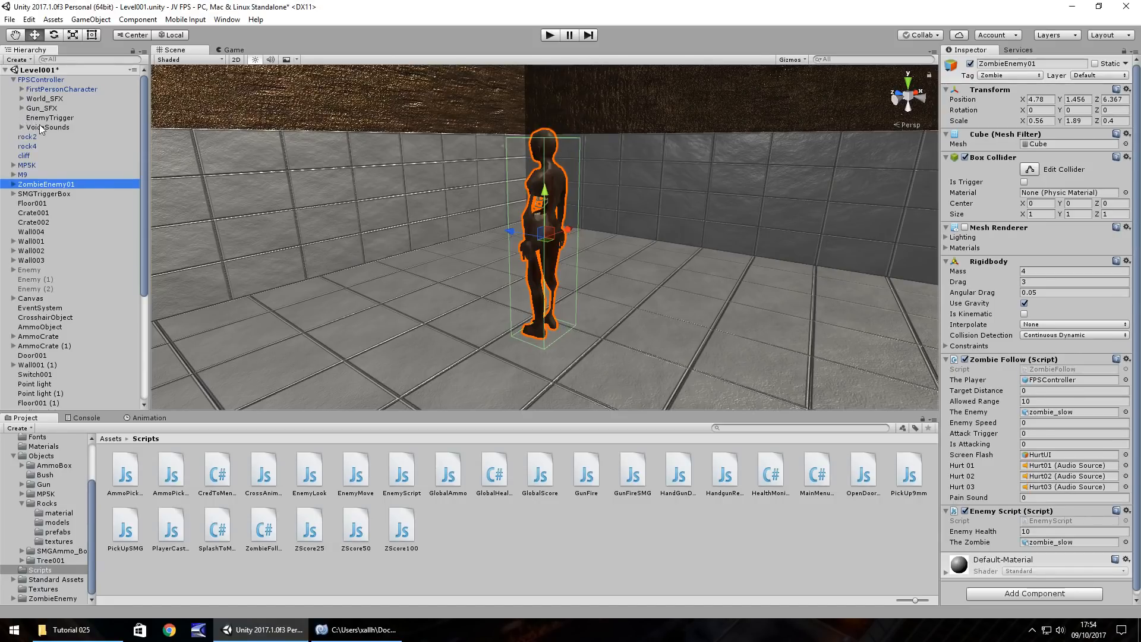
pyautogui.click(50, 118)
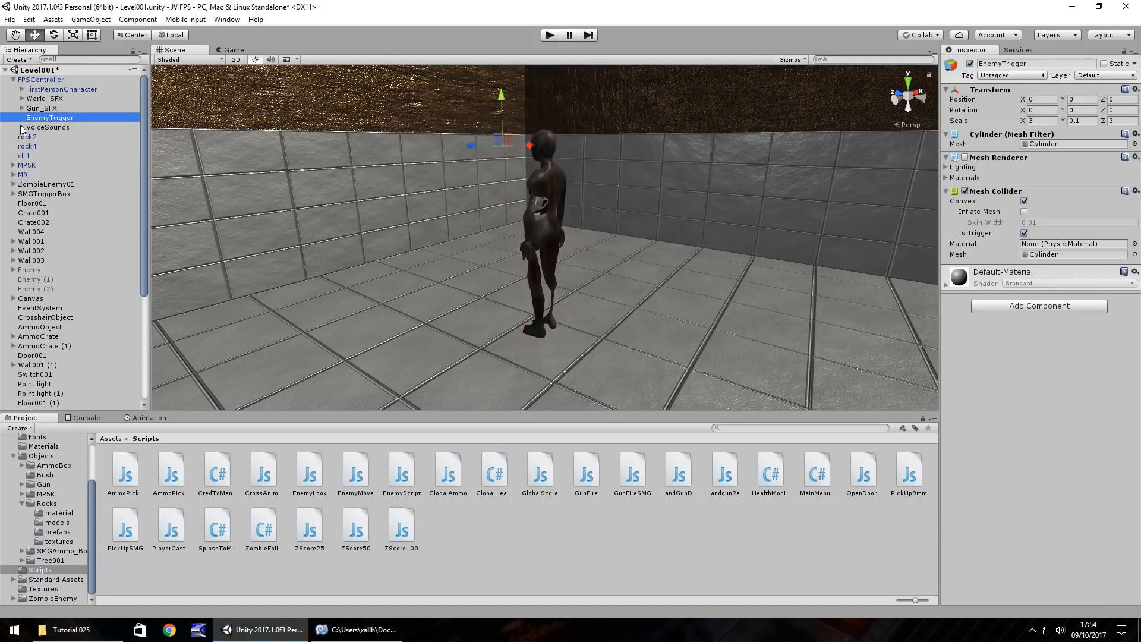
pyautogui.click(13, 89)
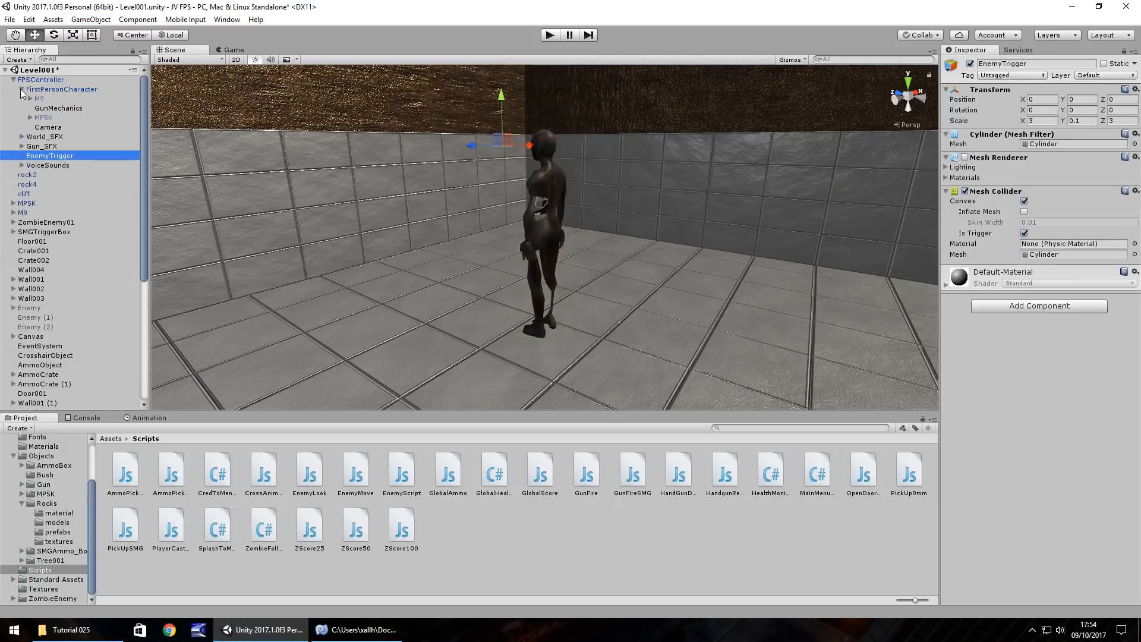
pyautogui.click(58, 108)
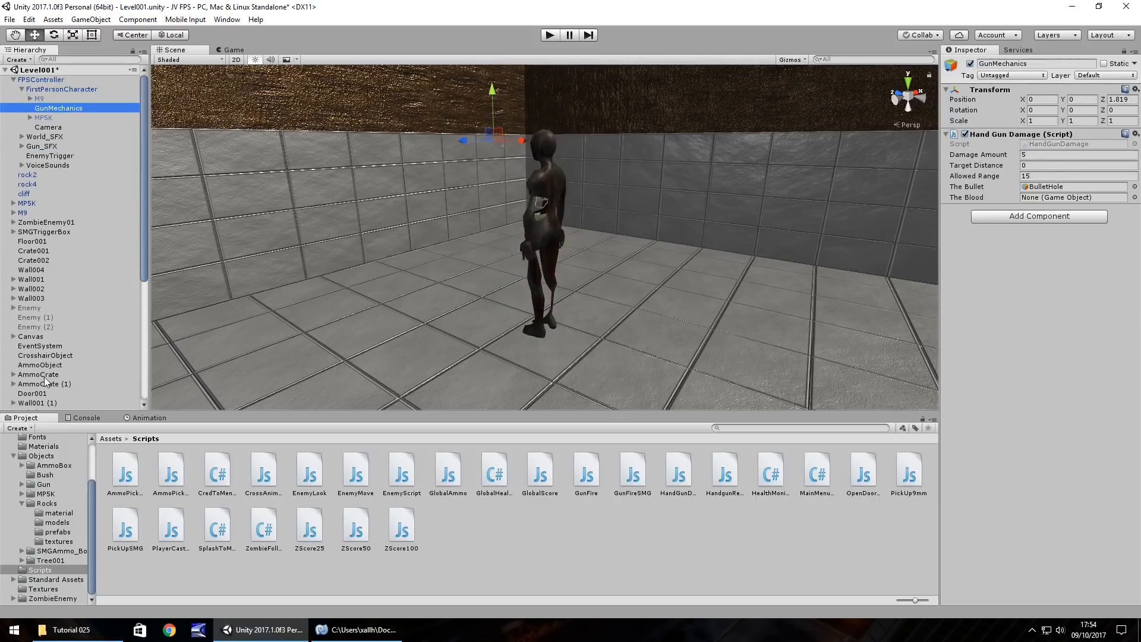
# - Assign BloodParticle to The Blood field and start Play mode on Level001
pyautogui.scroll(-3)
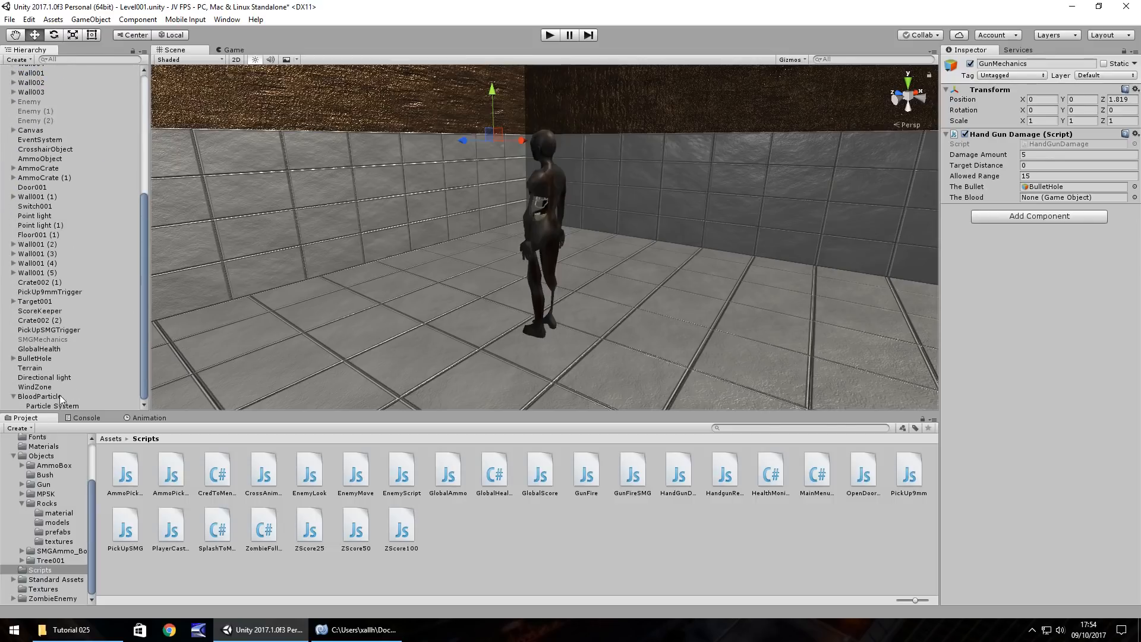
pyautogui.click(1070, 197)
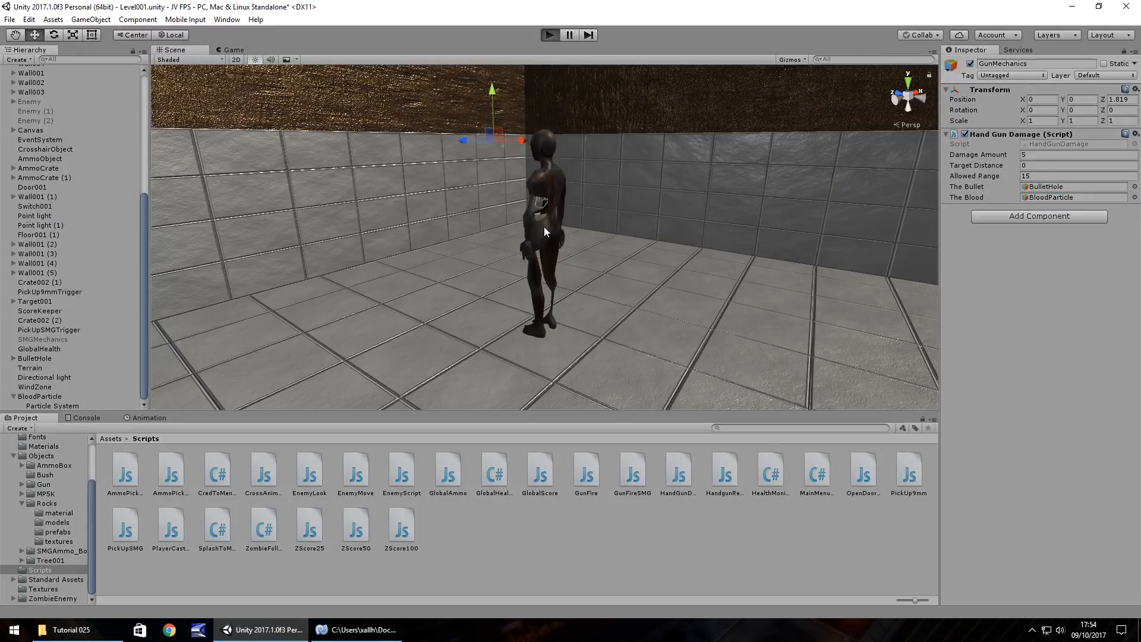
pyautogui.click(549, 34)
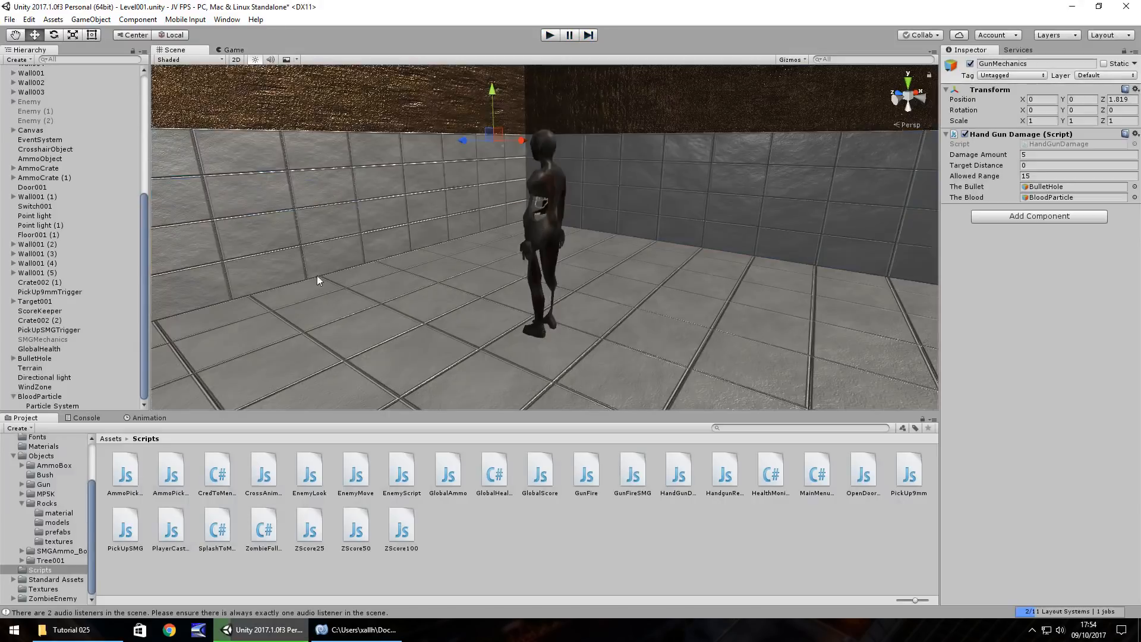
pyautogui.click(40, 78)
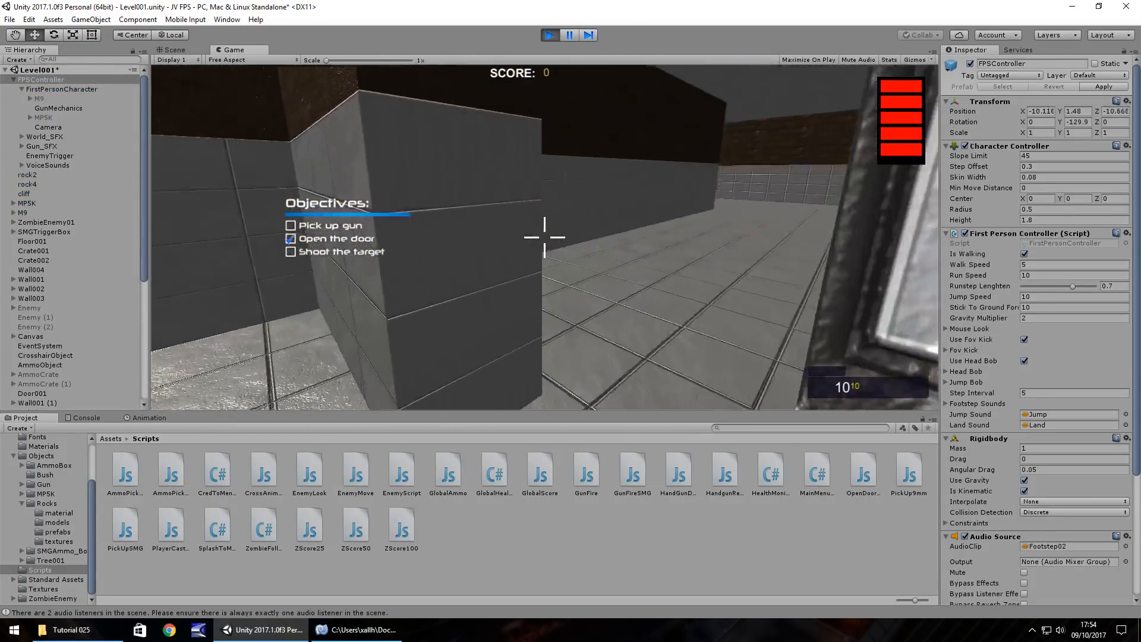
pyautogui.moveTo(542, 236)
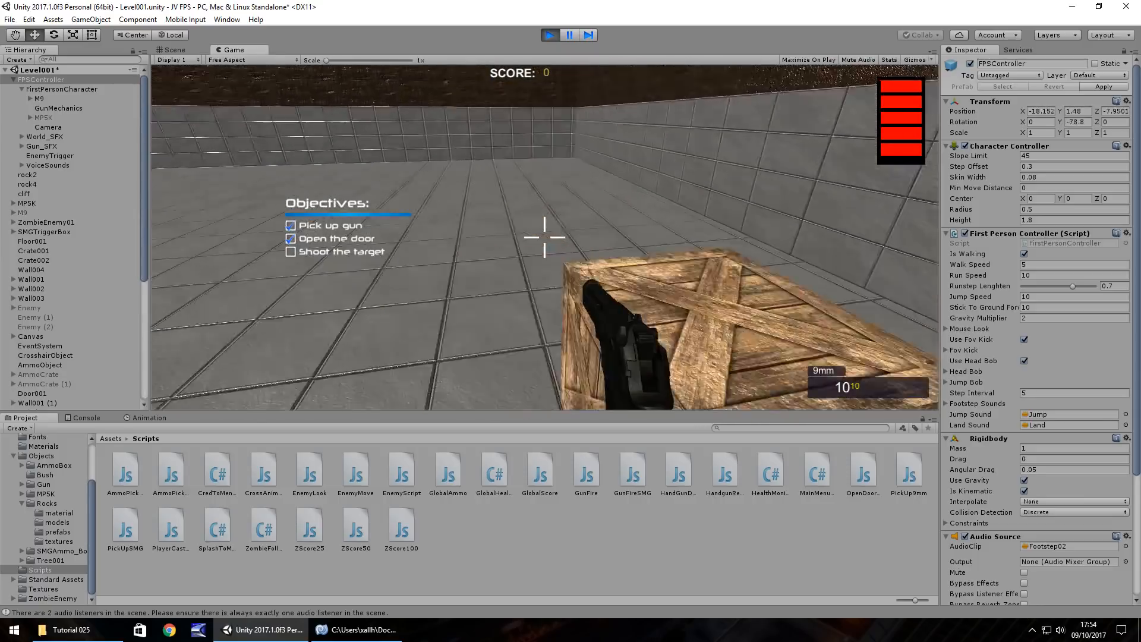
# - Fire the handgun at the zombie in the Game view, then stop Play mode
pyautogui.click(545, 237)
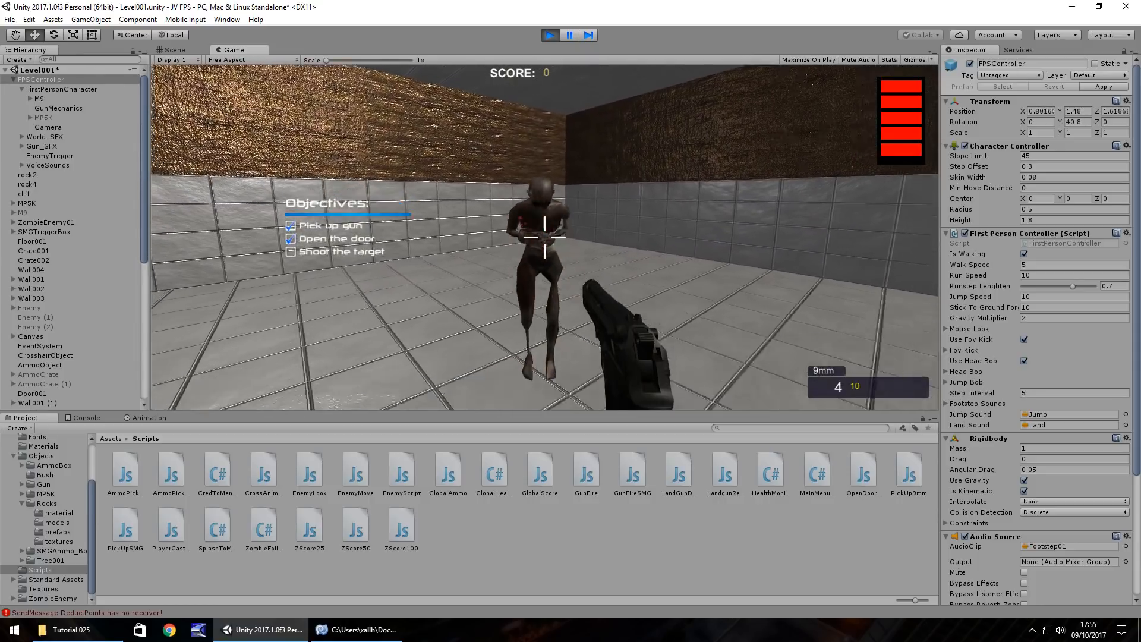
pyautogui.click(544, 243)
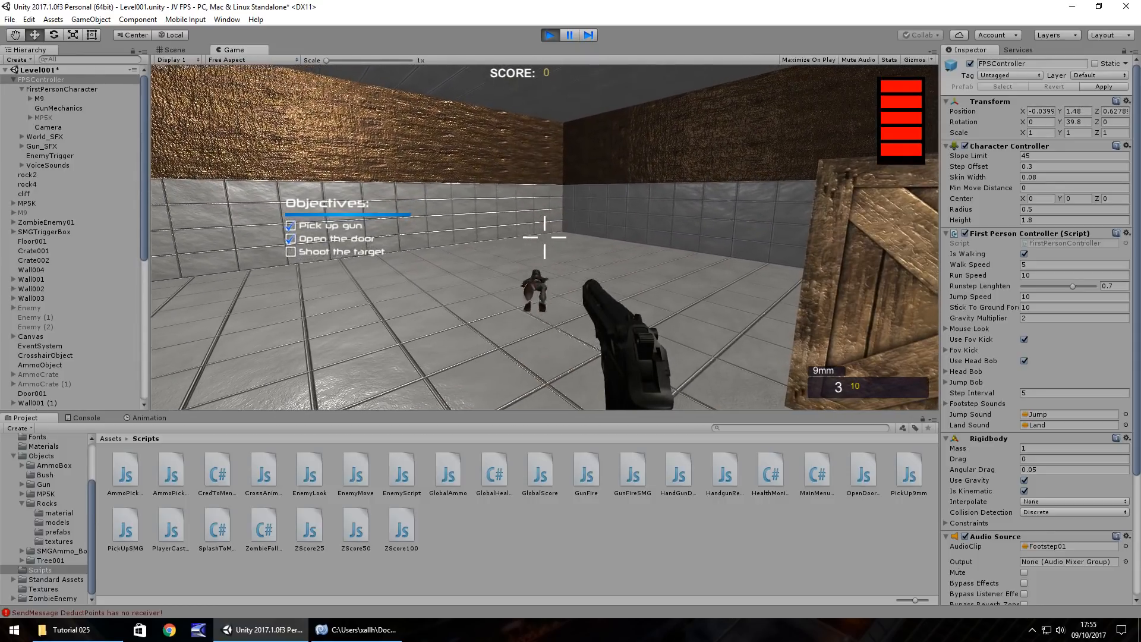
pyautogui.click(173, 50)
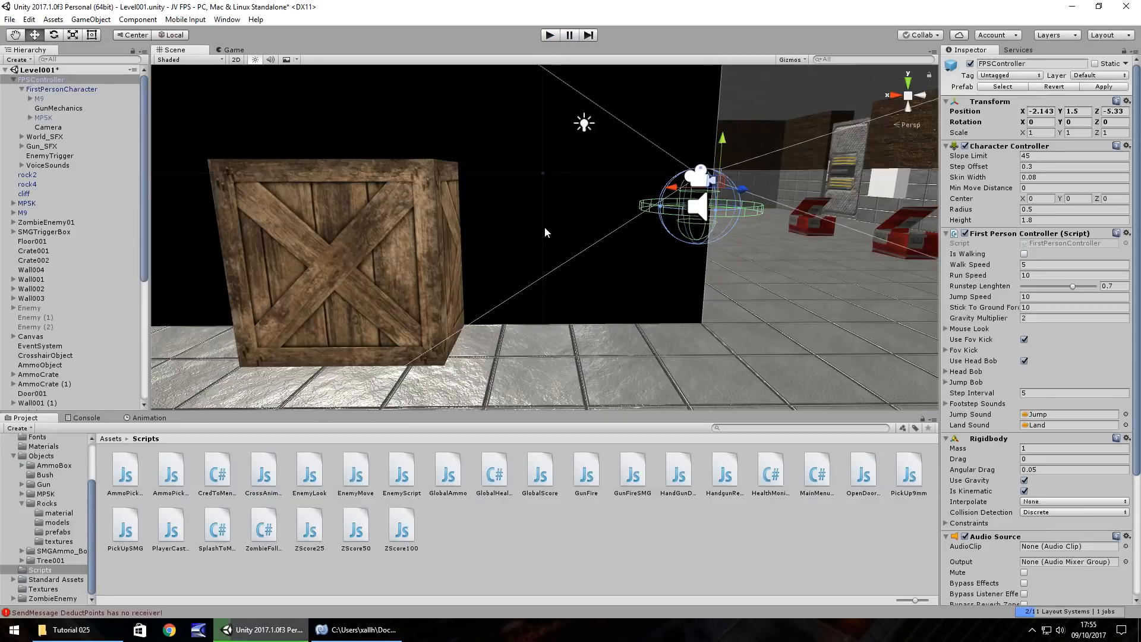
pyautogui.moveTo(267, 126)
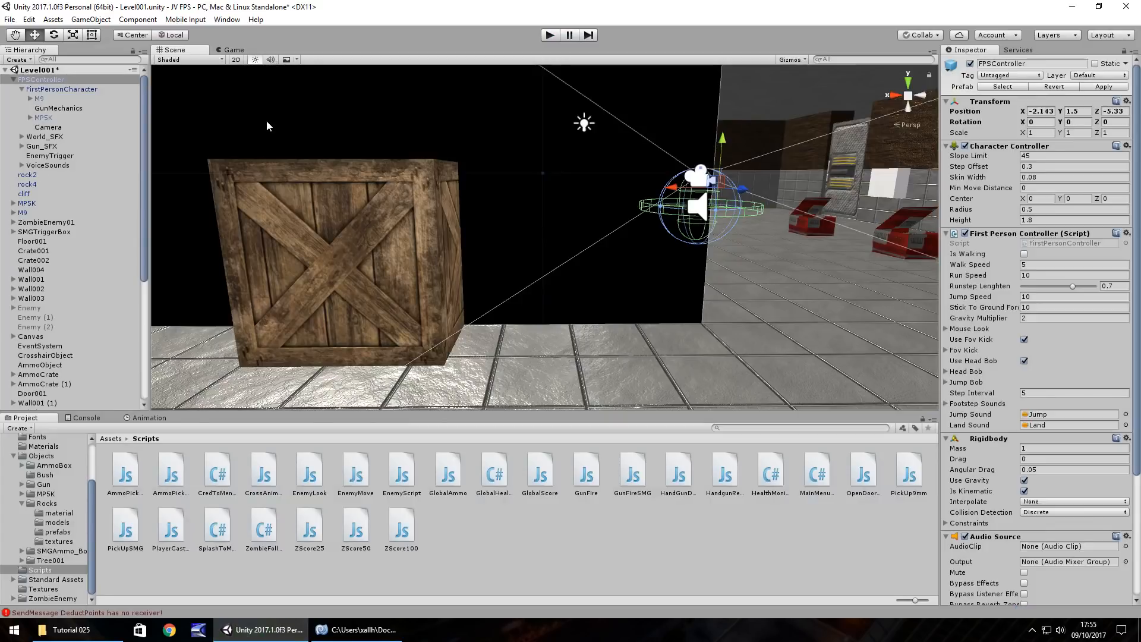
# - Edit the blood Particle System's start values, entering 0.2, leaving start lifetime at 1 and size 0.05
pyautogui.scroll(-3)
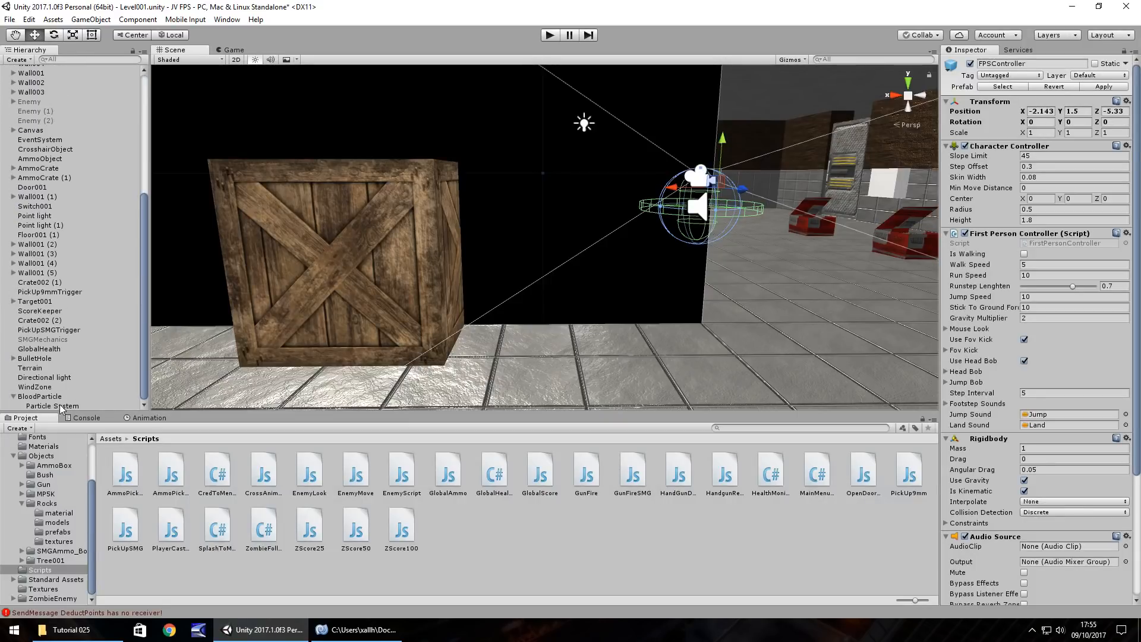
pyautogui.click(51, 405)
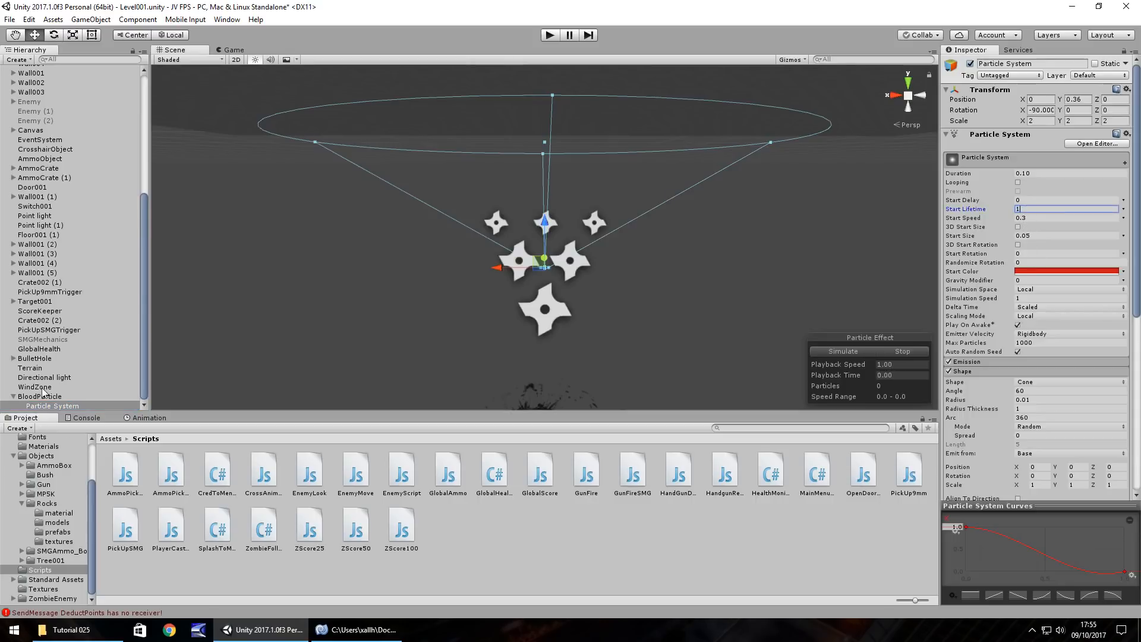
pyautogui.click(841, 351)
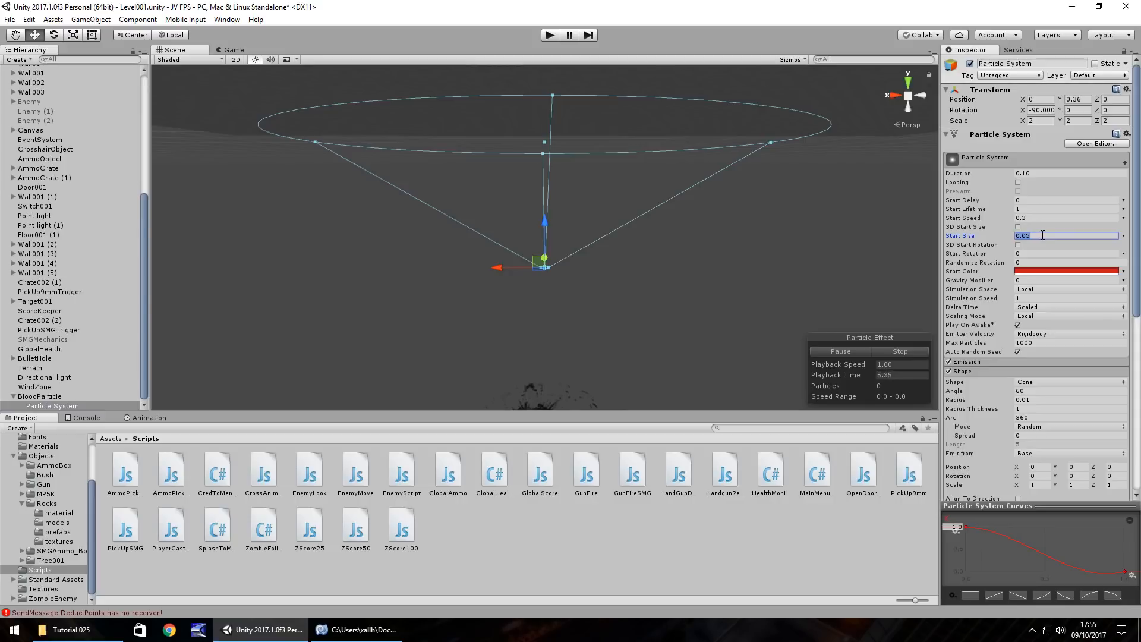
pyautogui.write('0.2')
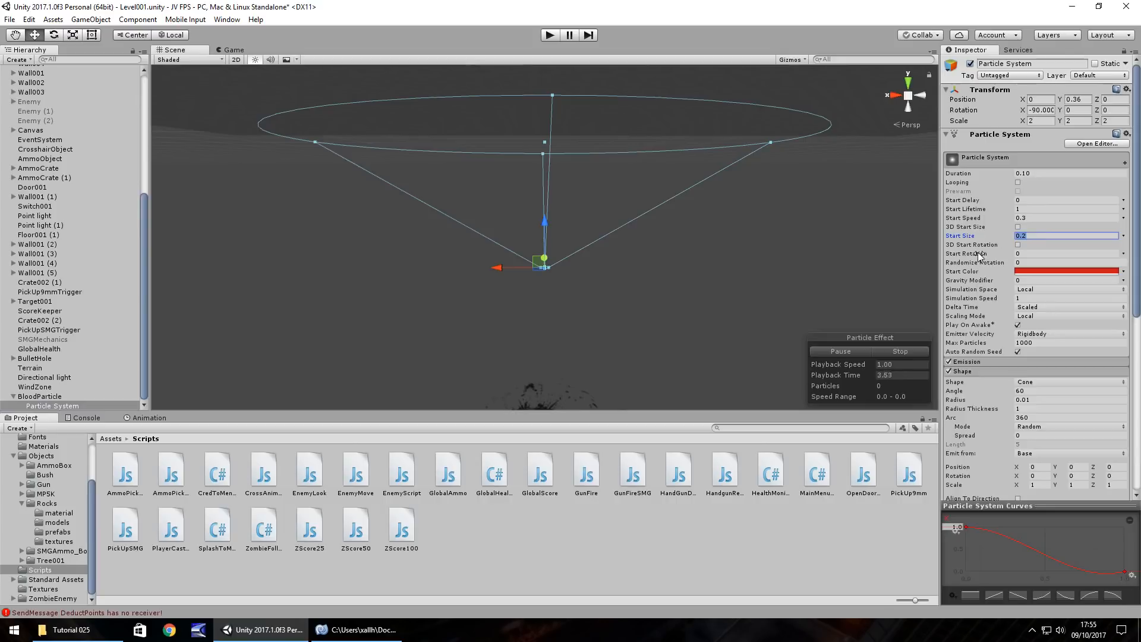
pyautogui.click(35, 386)
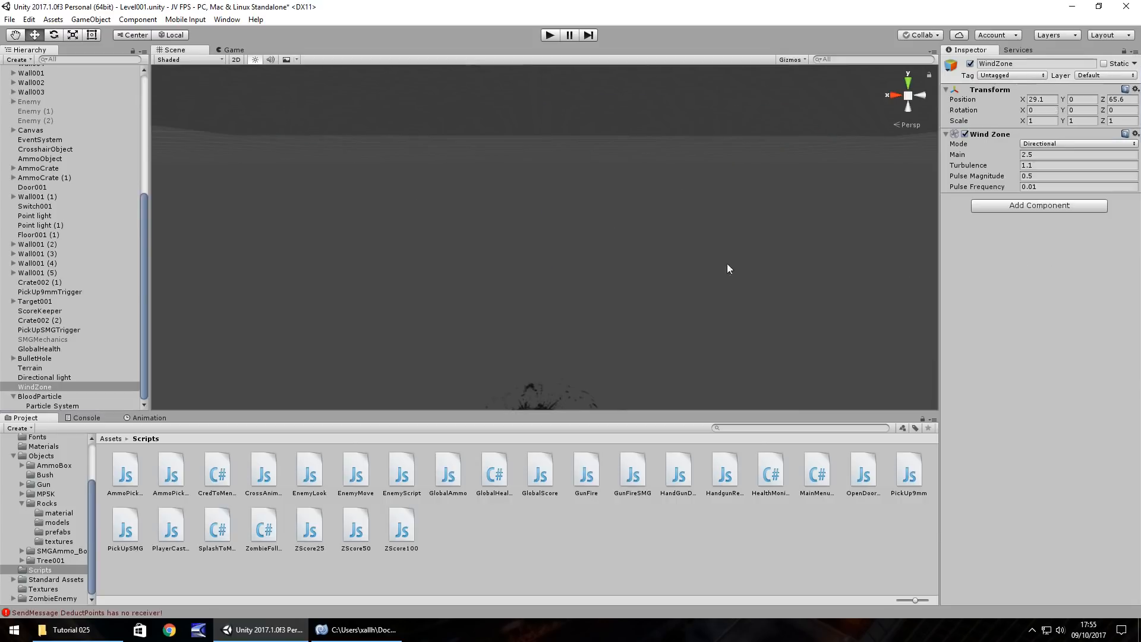
pyautogui.click(51, 405)
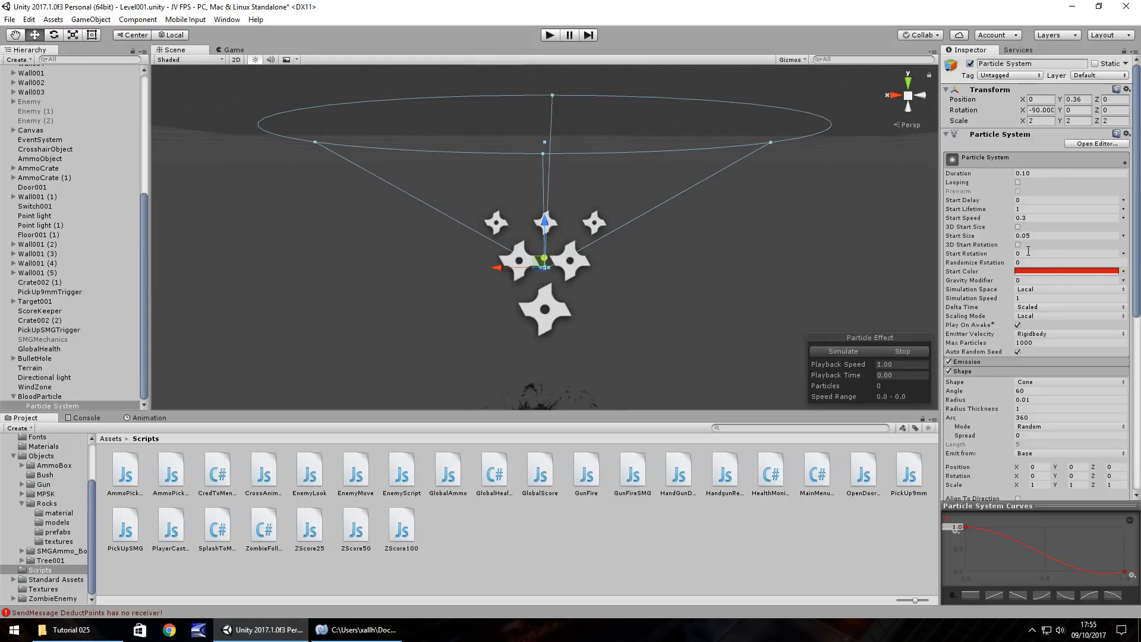
# - Set the particles' Start Color to a deeper red in the colour picker
pyautogui.click(1066, 271)
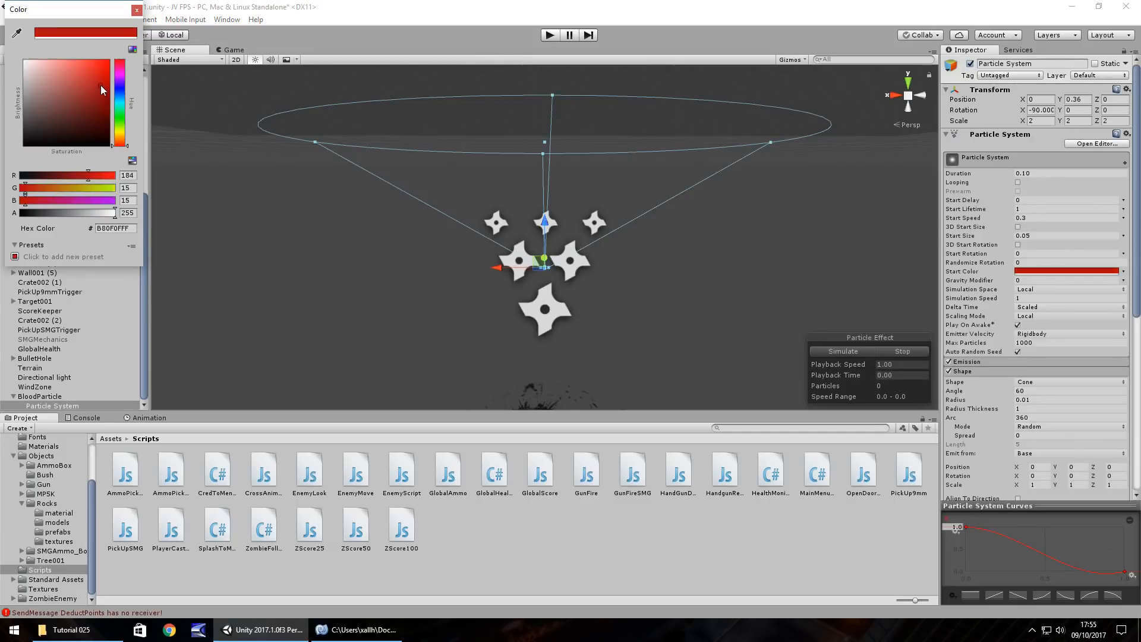
pyautogui.click(102, 95)
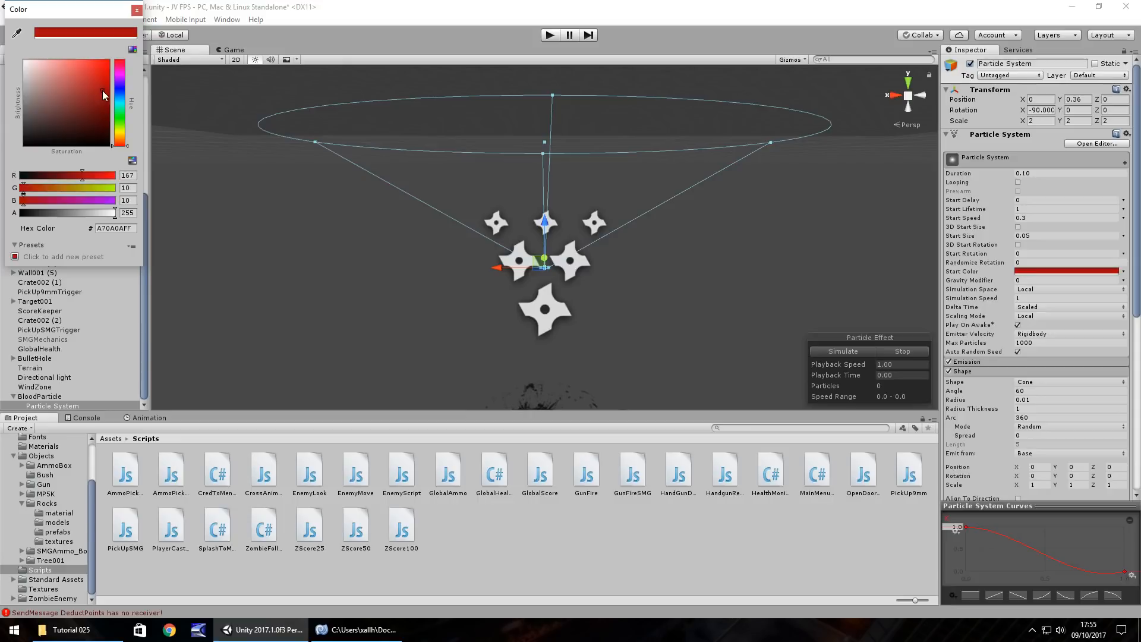
pyautogui.click(105, 87)
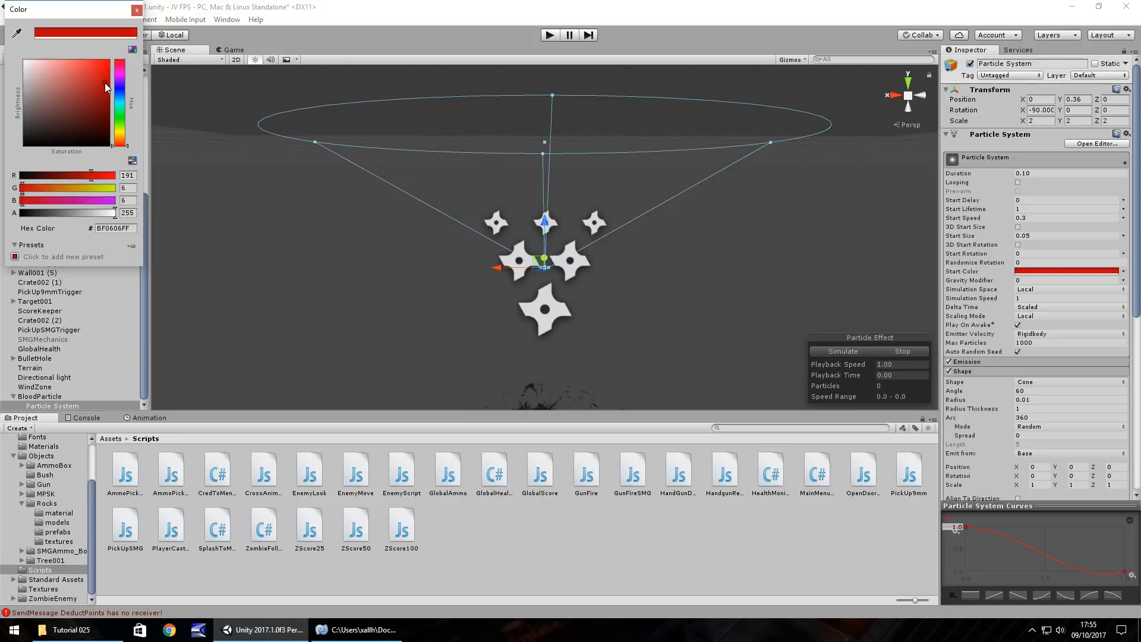
pyautogui.click(135, 8)
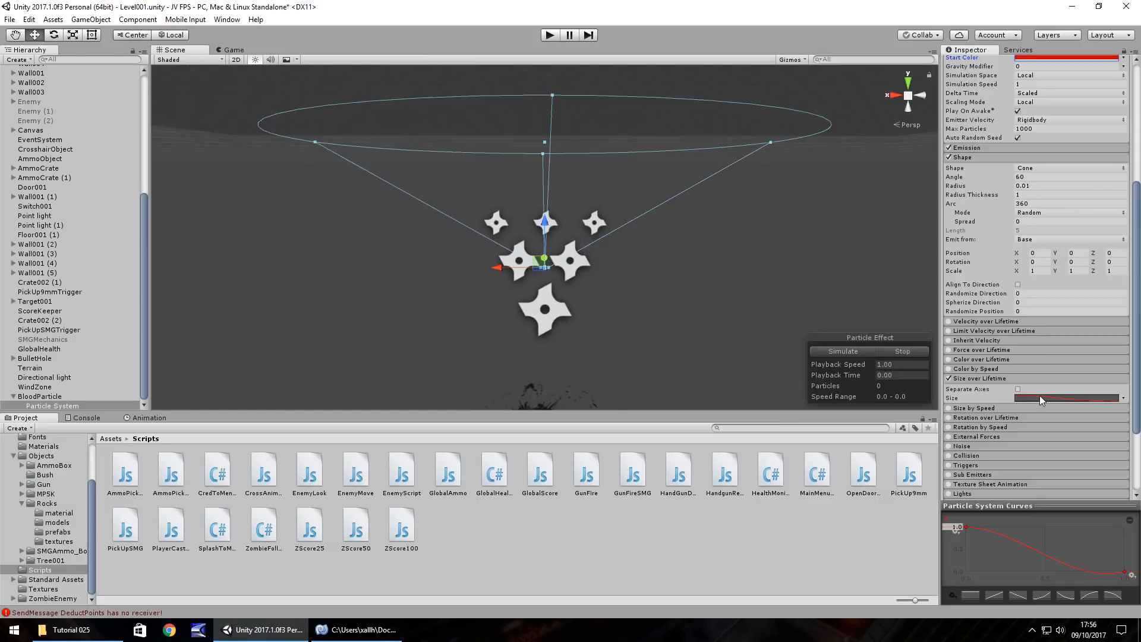
pyautogui.moveTo(1038, 399)
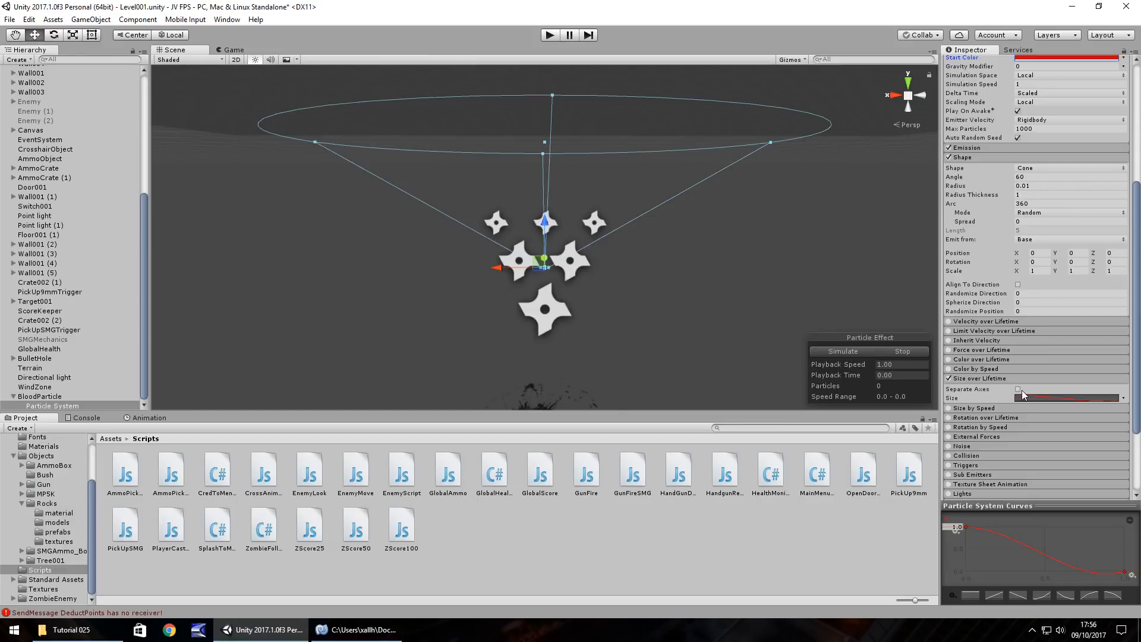
# - Browse to the Assets > Textures folder and reselect the blood Particle System to preview it
pyautogui.scroll(3)
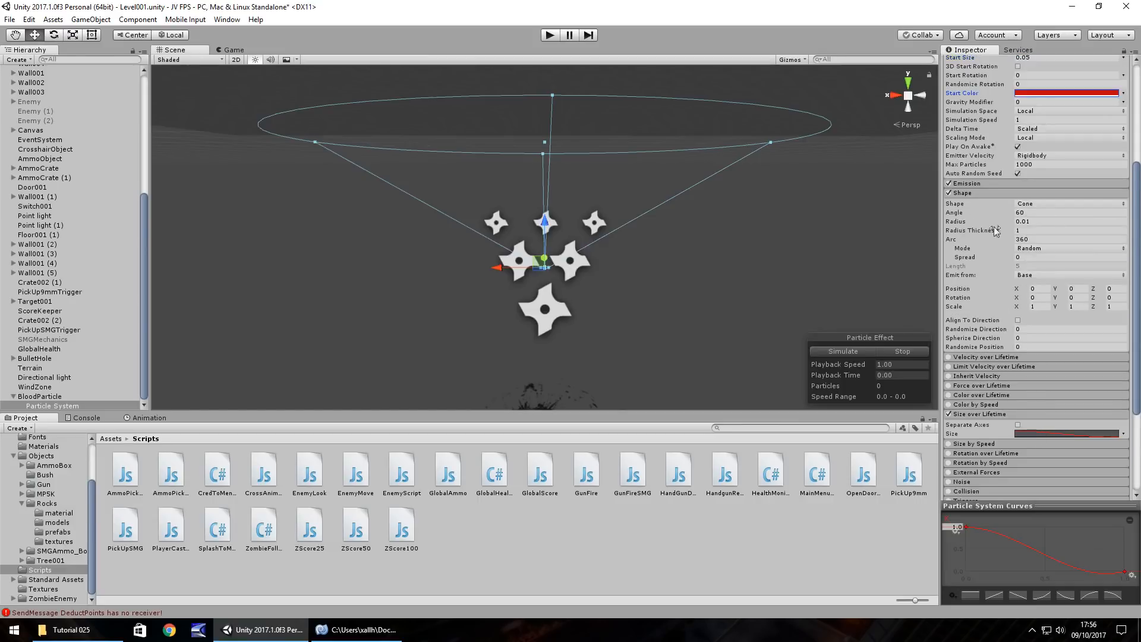
pyautogui.scroll(-3)
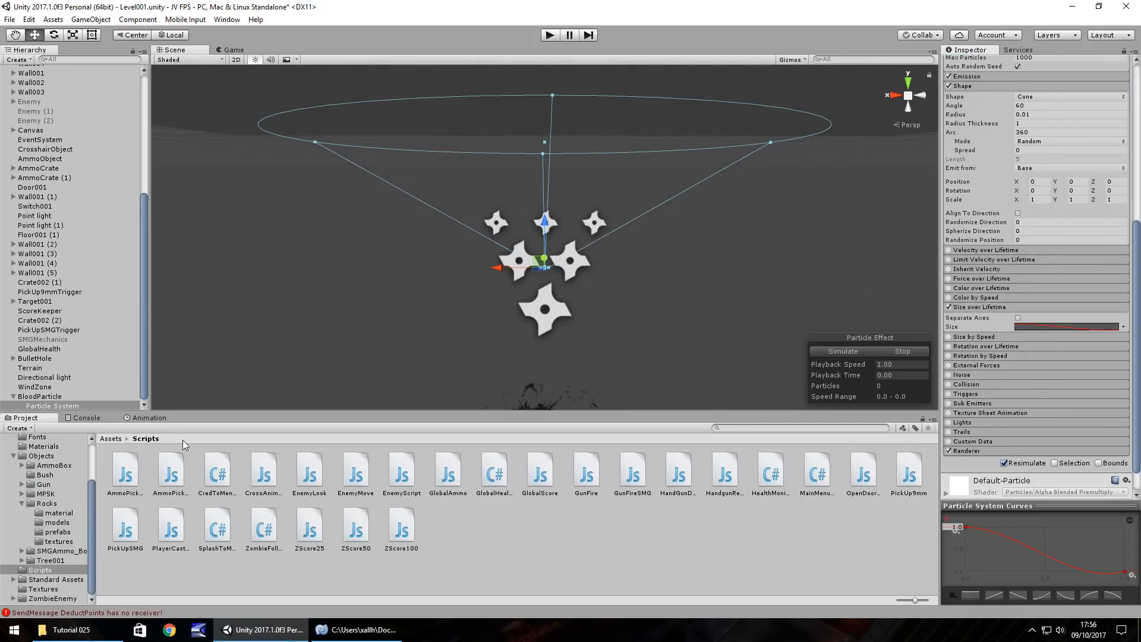
pyautogui.moveTo(267, 348)
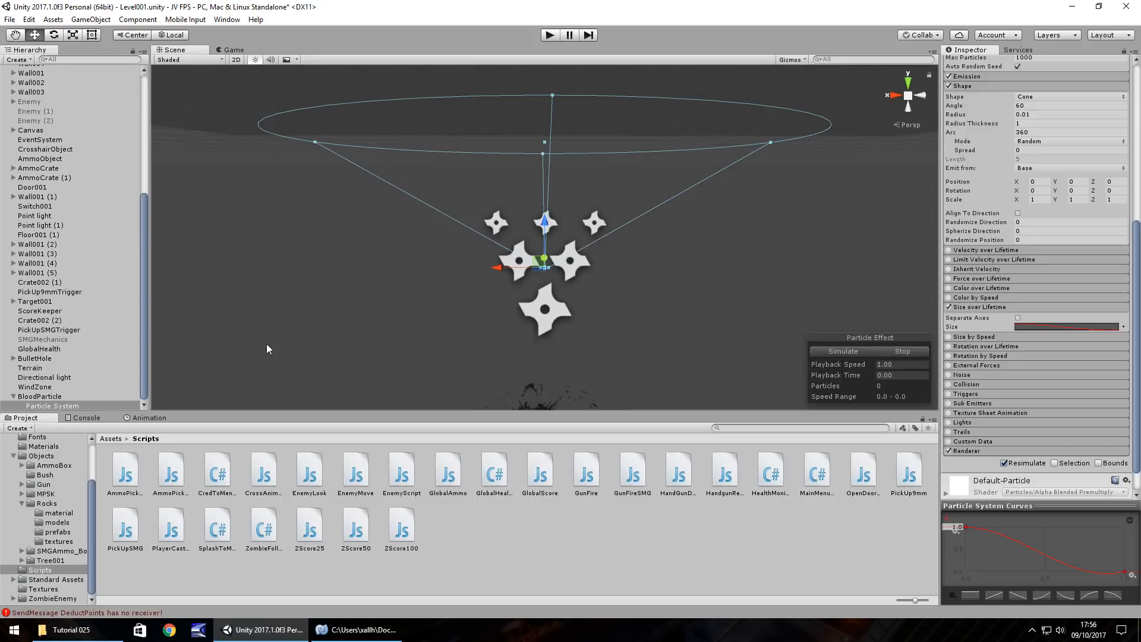
pyautogui.click(44, 588)
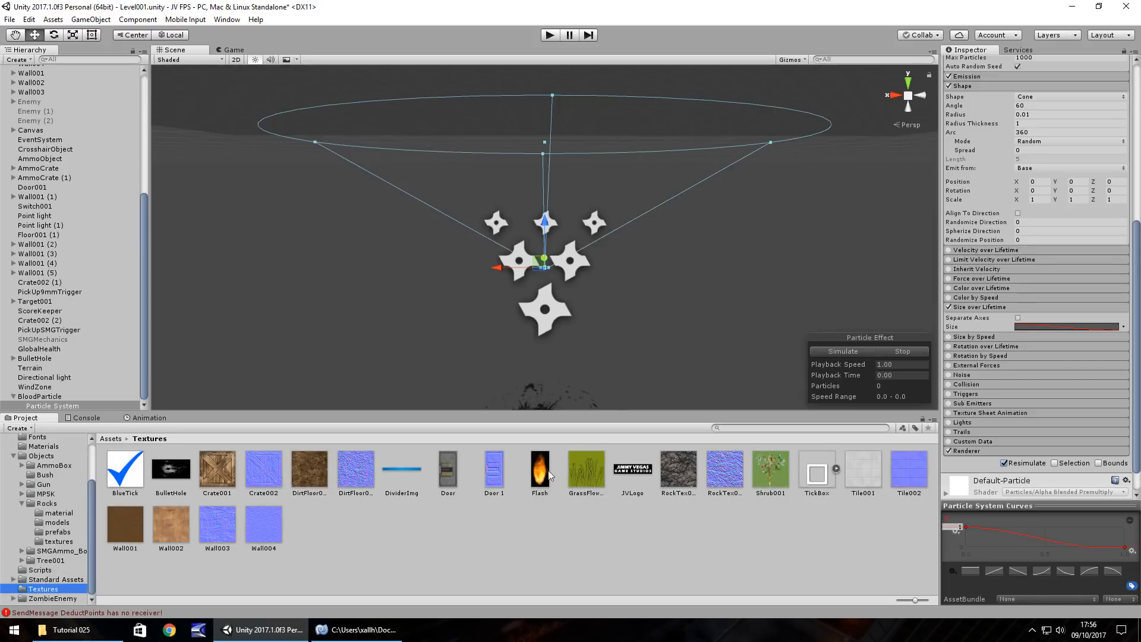
pyautogui.moveTo(528, 474)
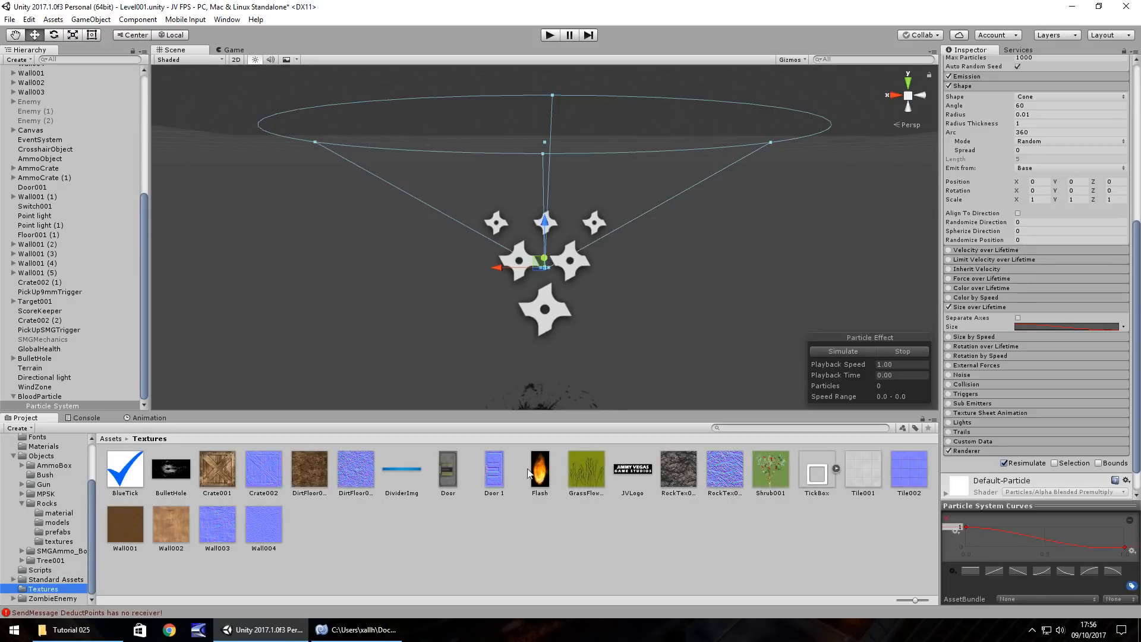
pyautogui.click(53, 405)
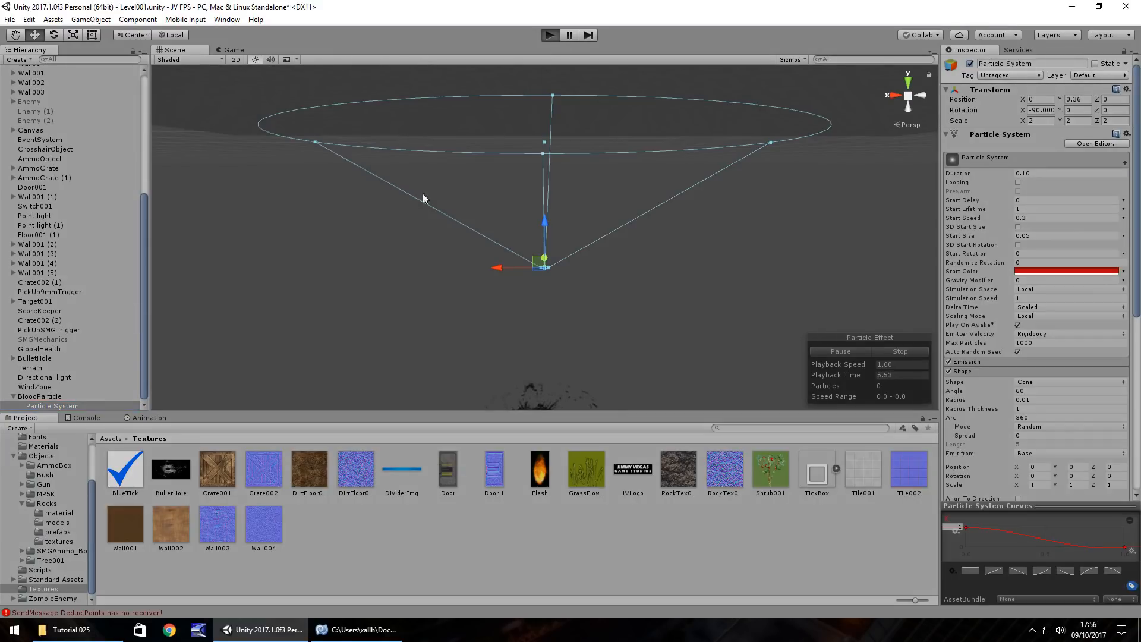
pyautogui.click(549, 34)
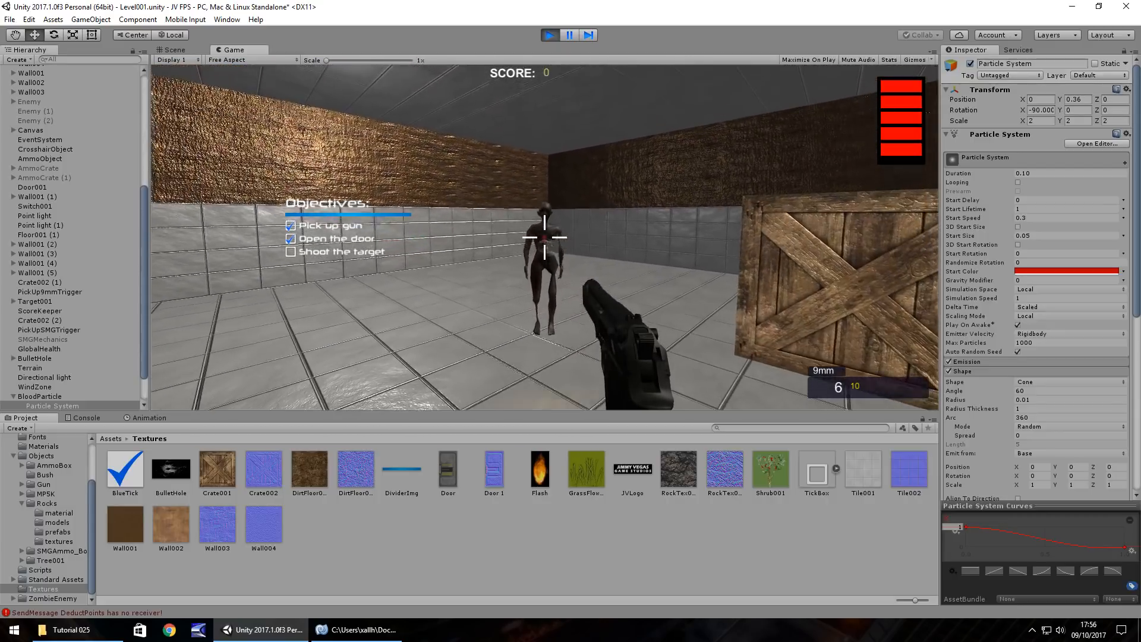
pyautogui.click(543, 237)
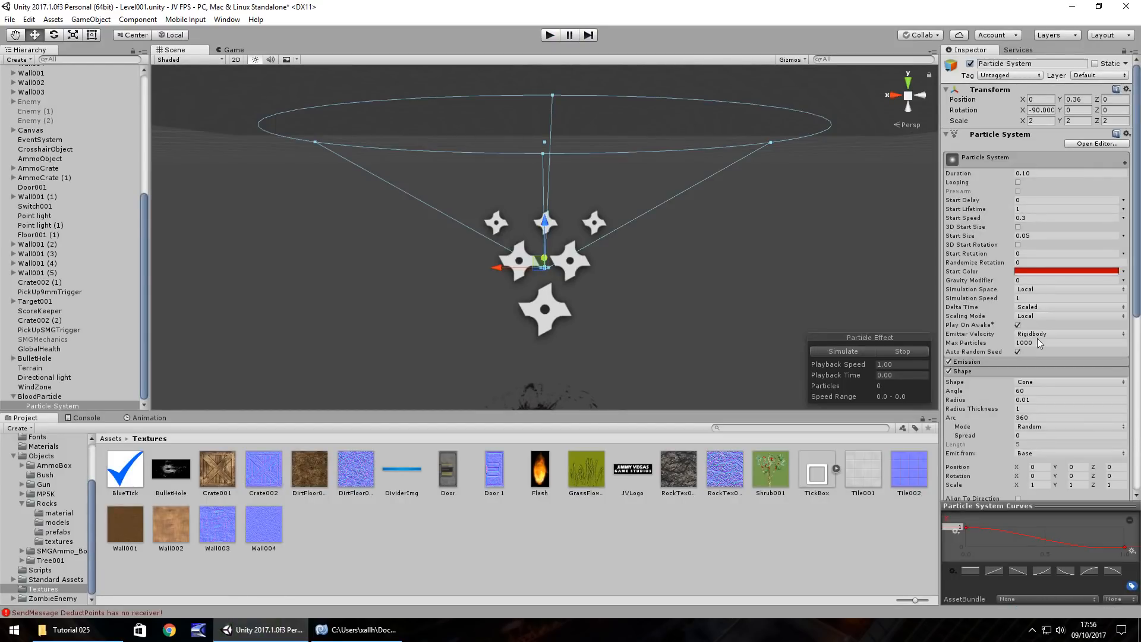
# - Deselect the Particle System by clicking an empty area of the Project panel
pyautogui.scroll(-3)
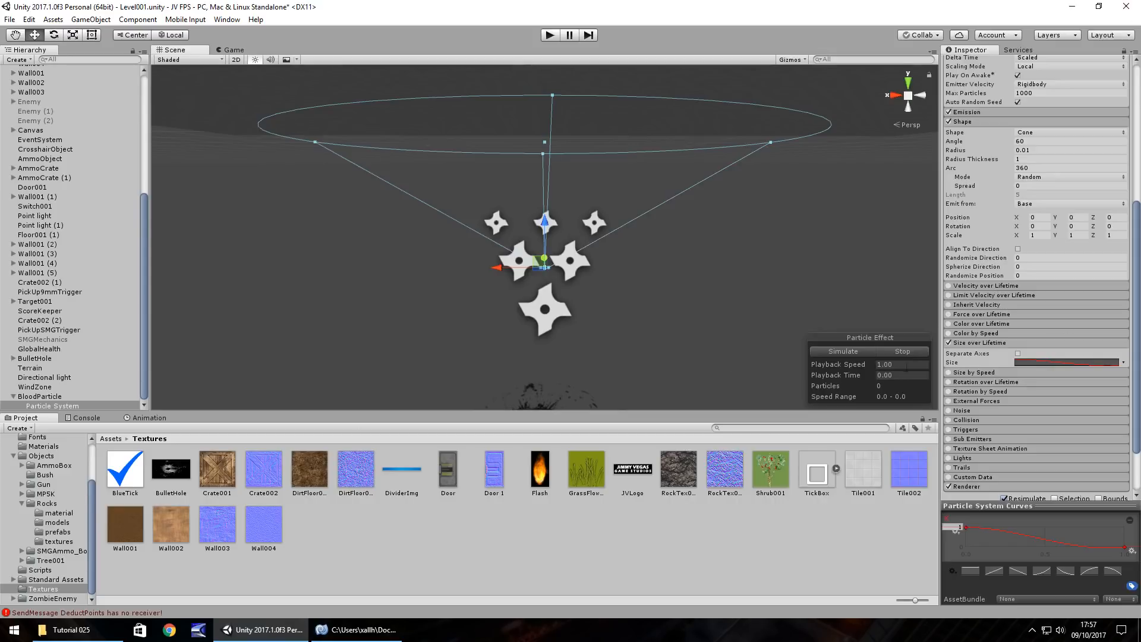
pyautogui.click(490, 580)
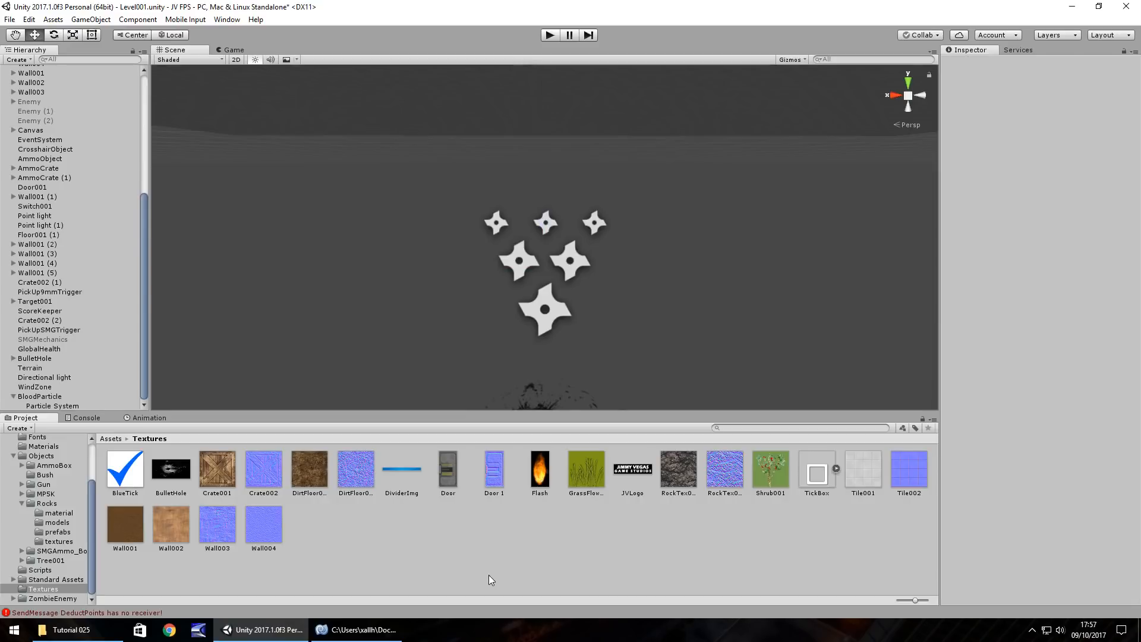